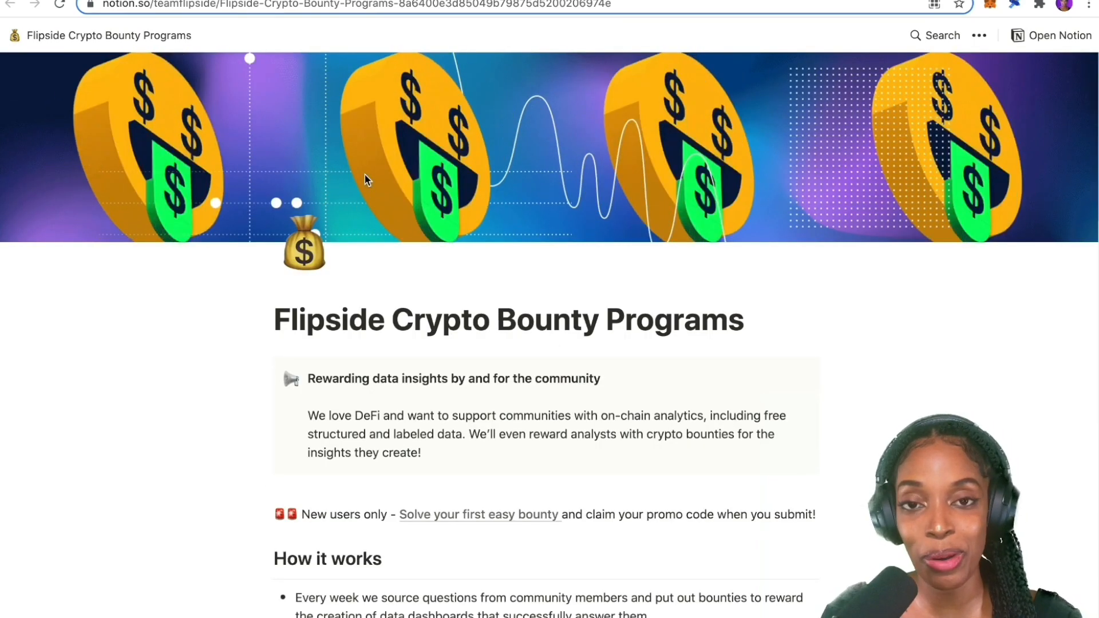
# - Scroll through the Flipside bounty programs overview page in Notion
pyautogui.scroll(-3)
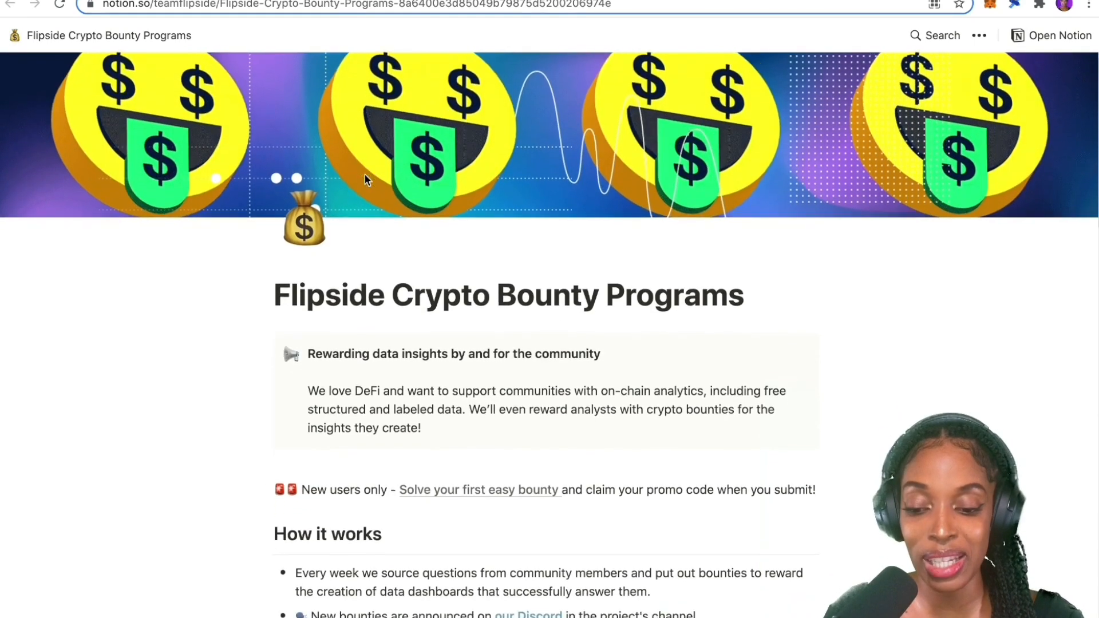
pyautogui.scroll(-3)
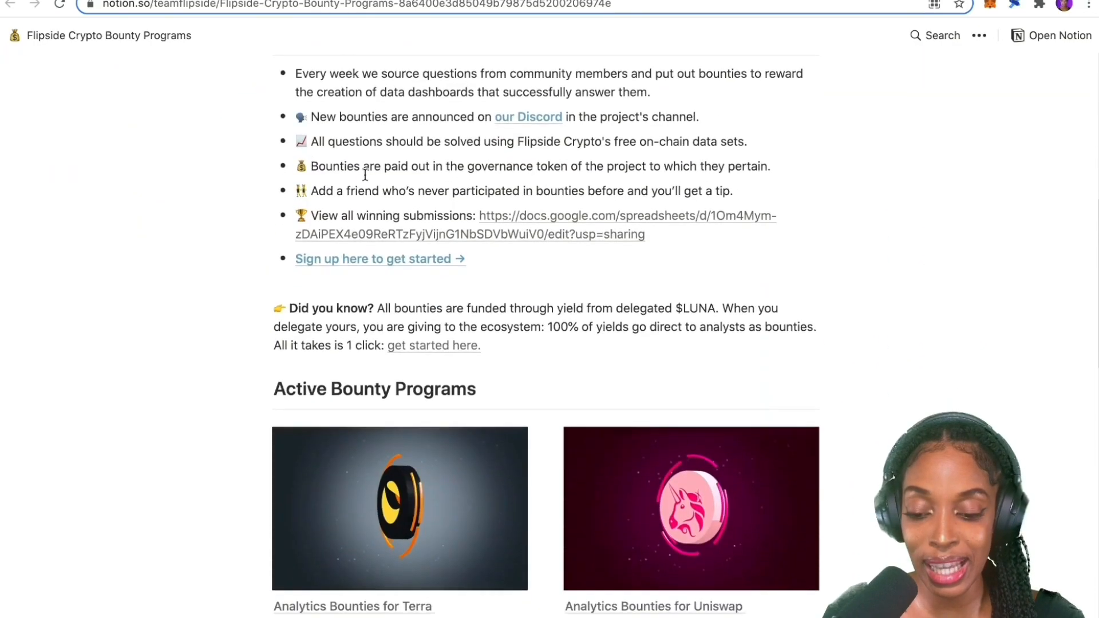
pyautogui.scroll(-3)
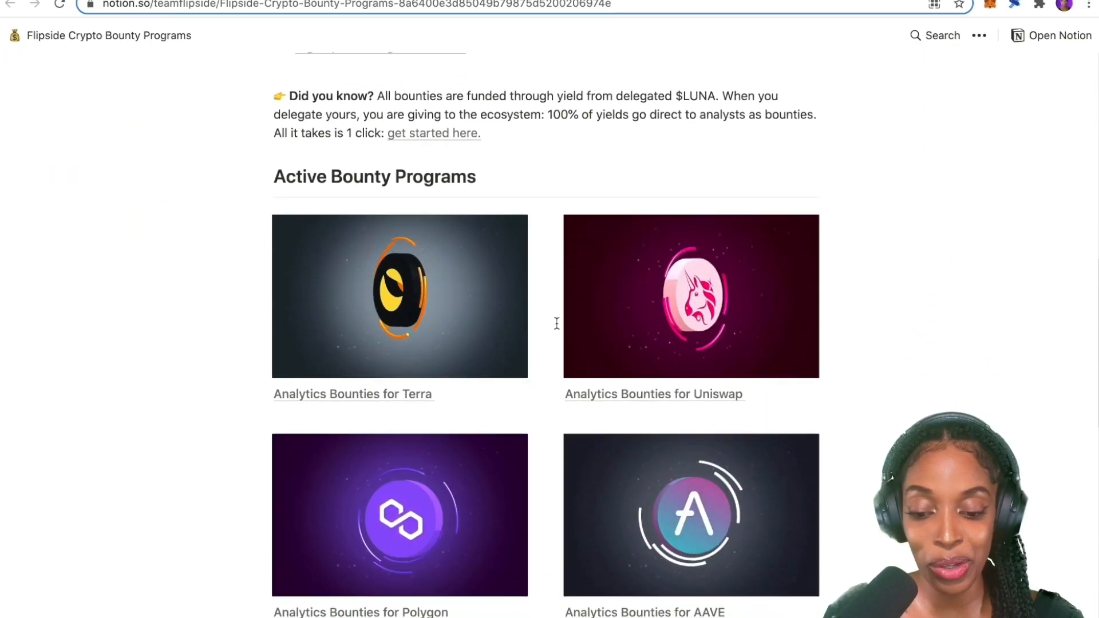
pyautogui.scroll(-3)
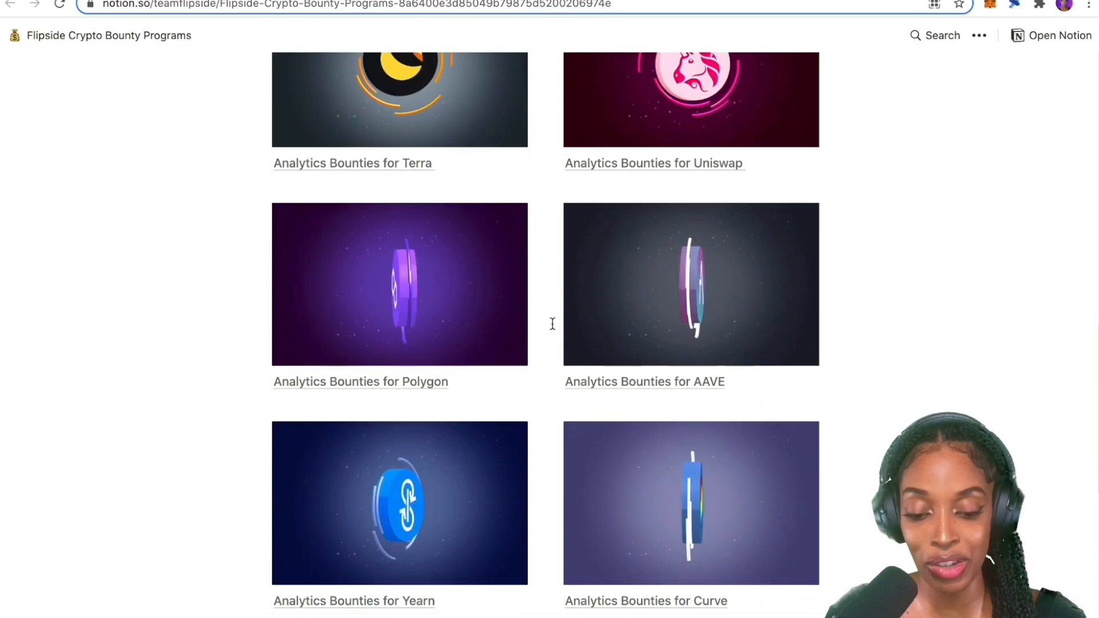
pyautogui.scroll(3)
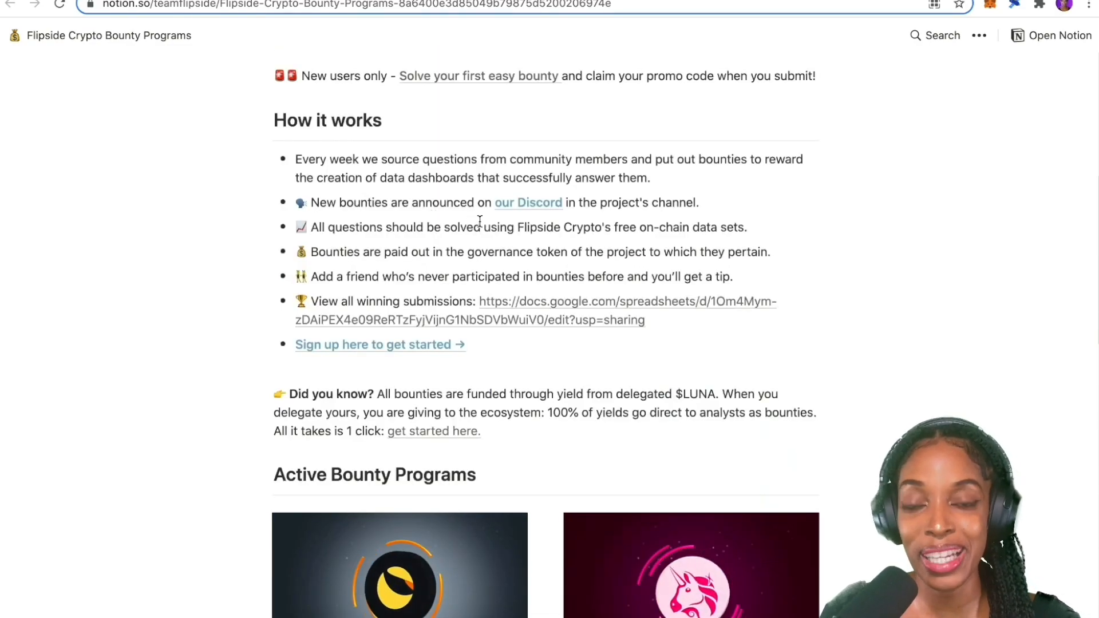
pyautogui.moveTo(528, 203)
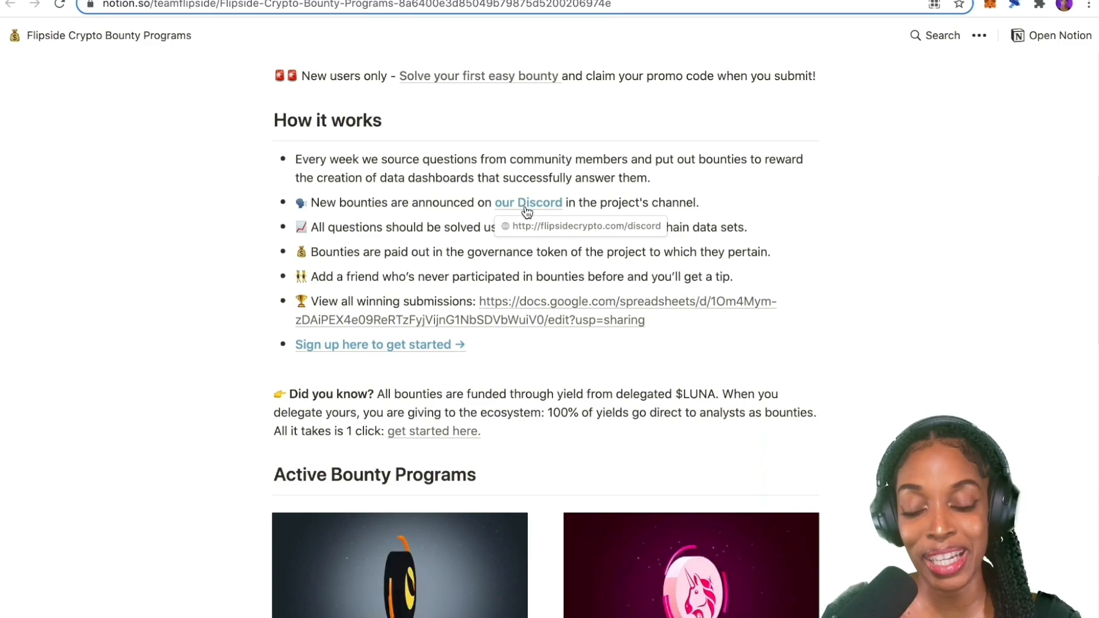
pyautogui.scroll(-3)
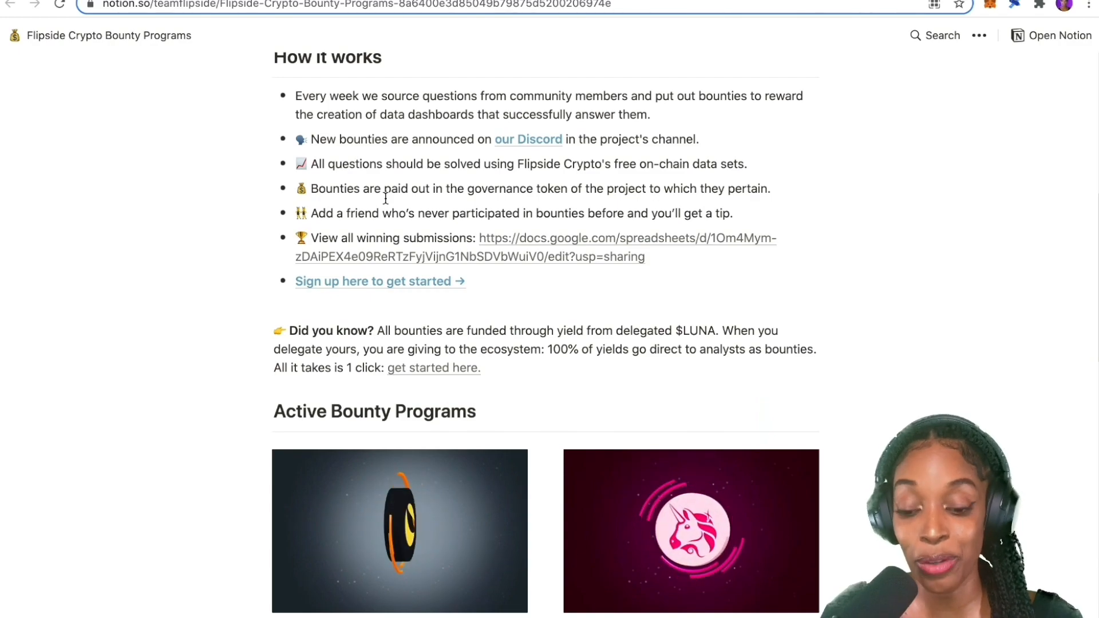
pyautogui.scroll(-3)
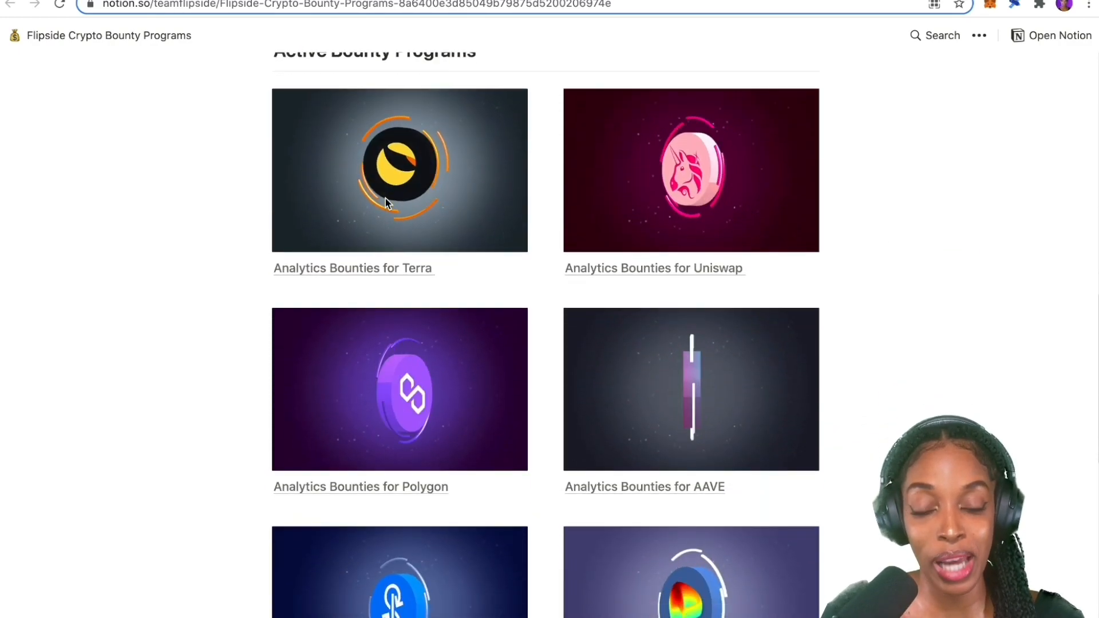
pyautogui.scroll(-3)
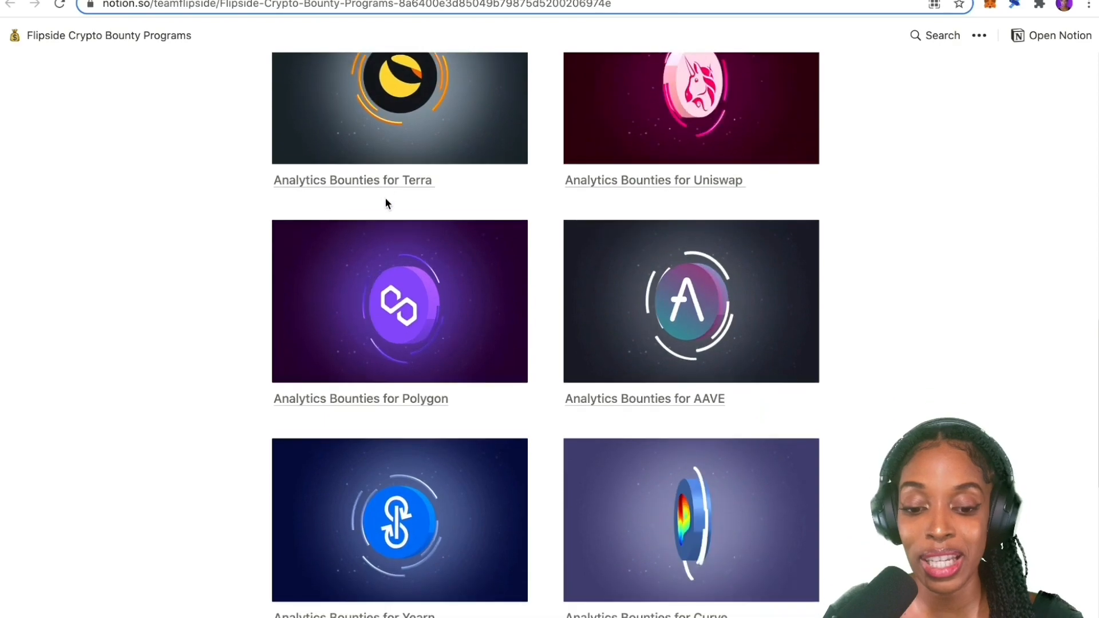
pyautogui.scroll(-3)
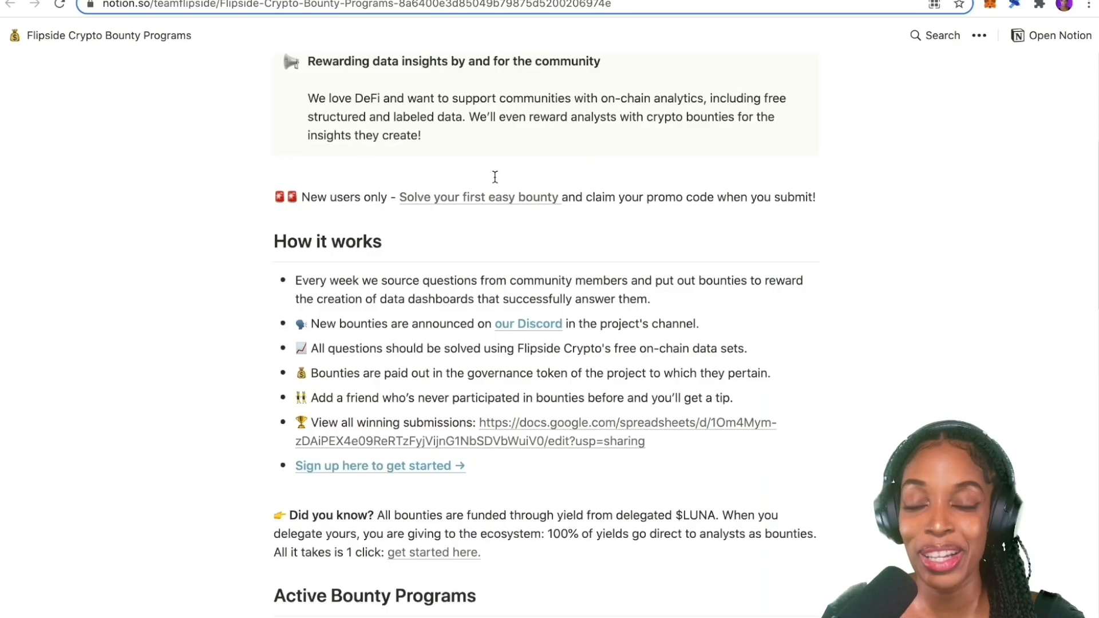
pyautogui.scroll(-3)
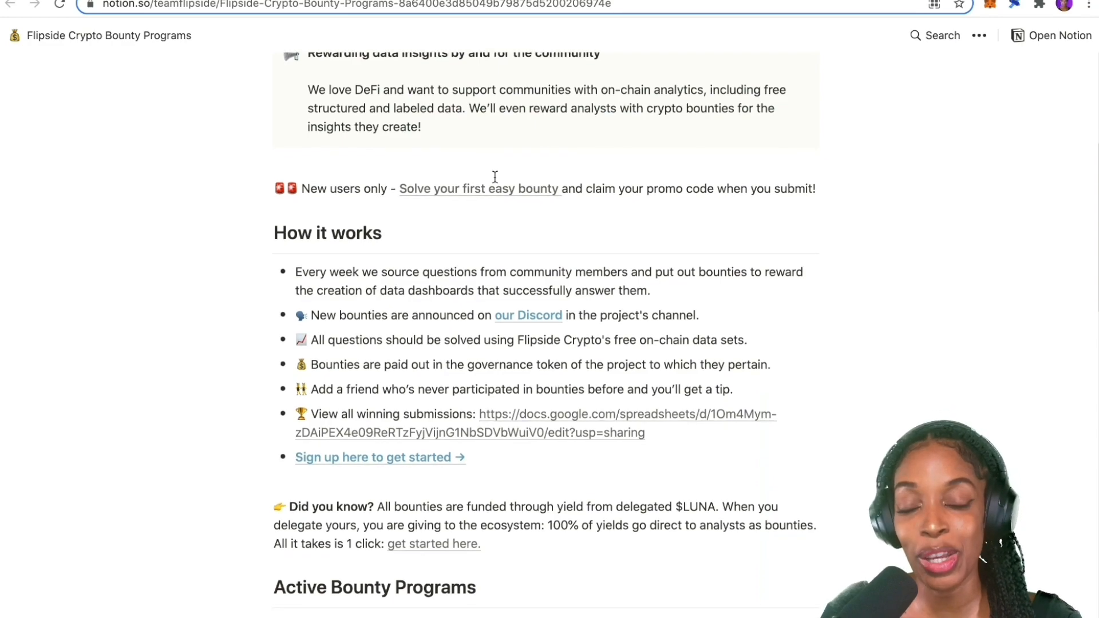
pyautogui.scroll(-3)
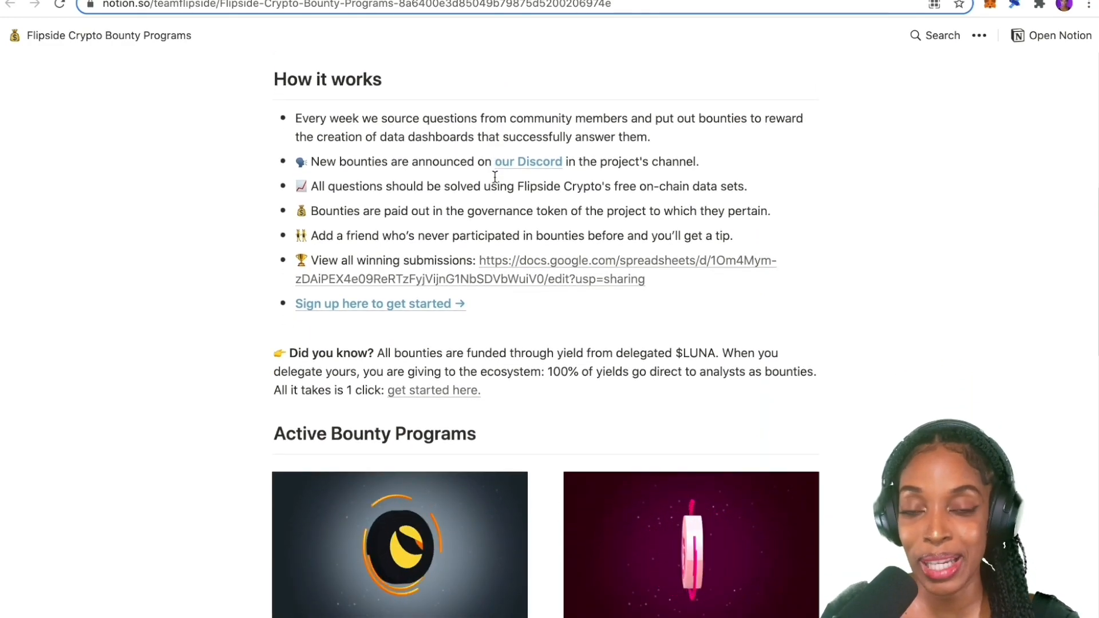
pyautogui.scroll(-3)
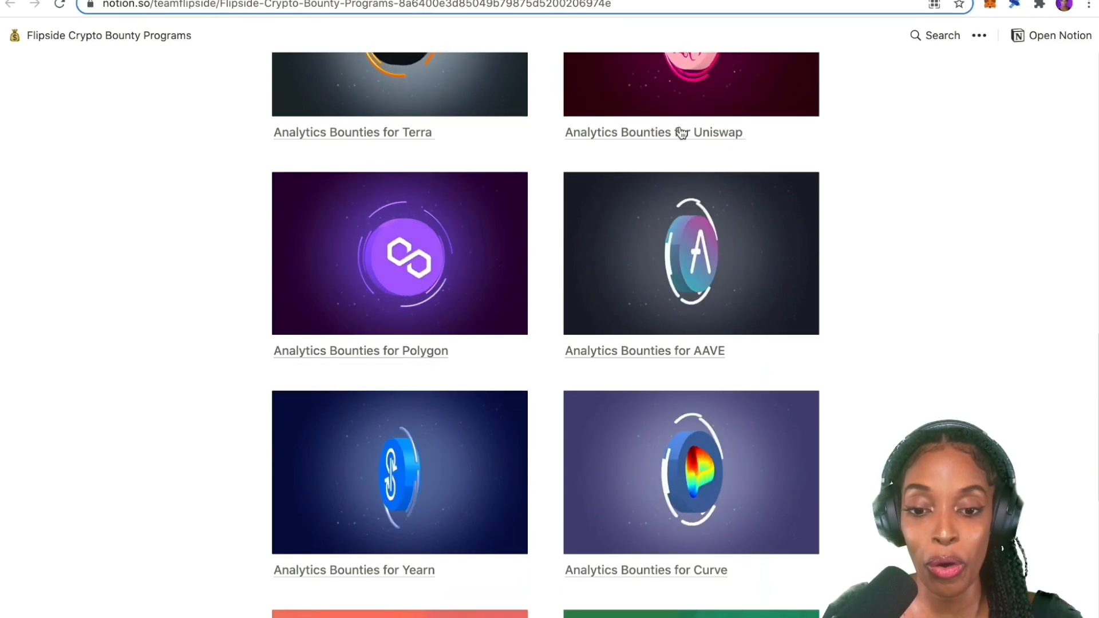
# - Open the Terra bounties page, review its Bounty Questions board, then open the Polygon bounties page
pyautogui.click(353, 132)
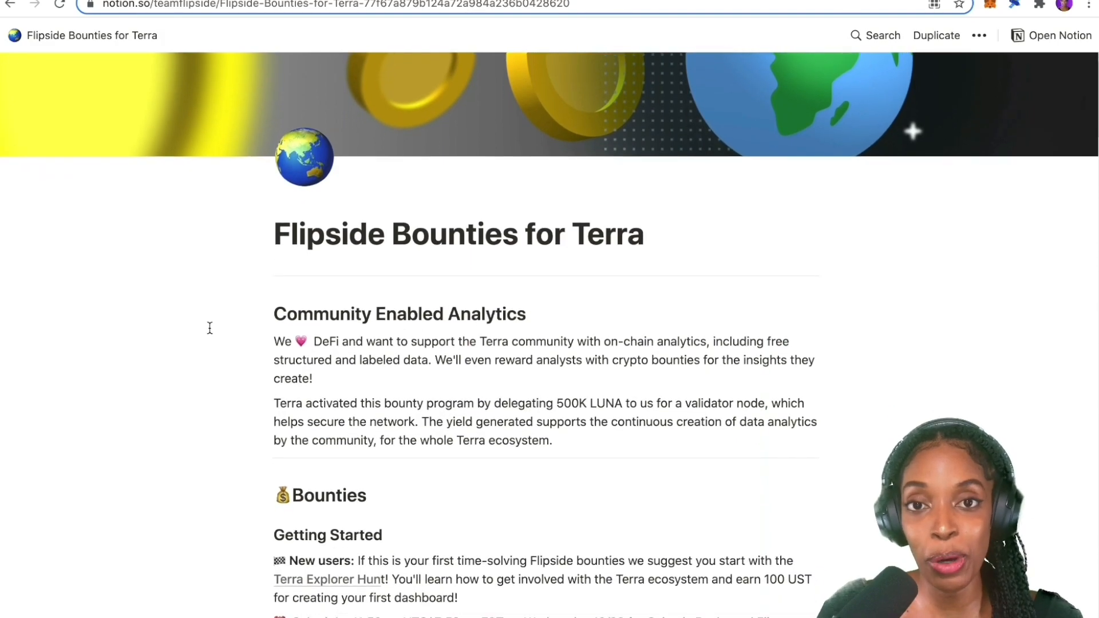
pyautogui.scroll(-3)
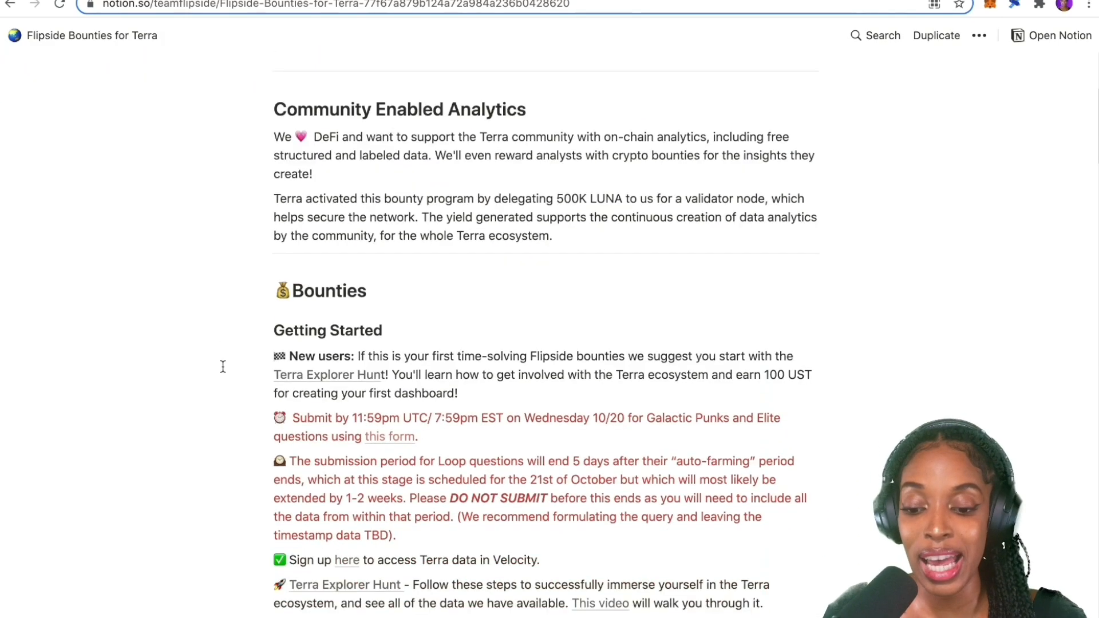
pyautogui.scroll(-3)
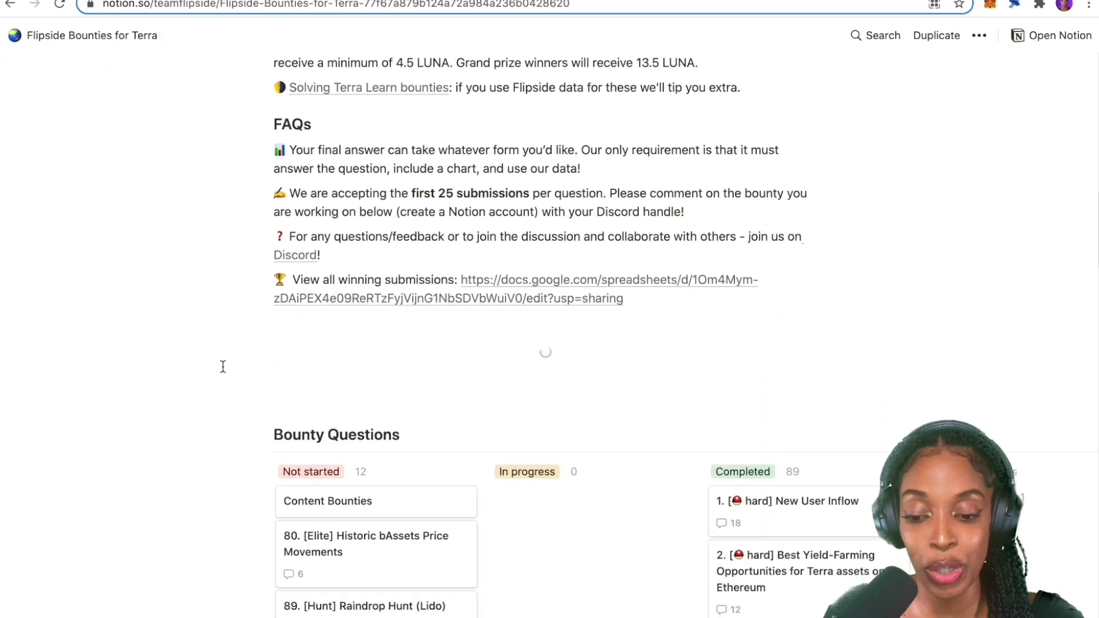
pyautogui.scroll(-3)
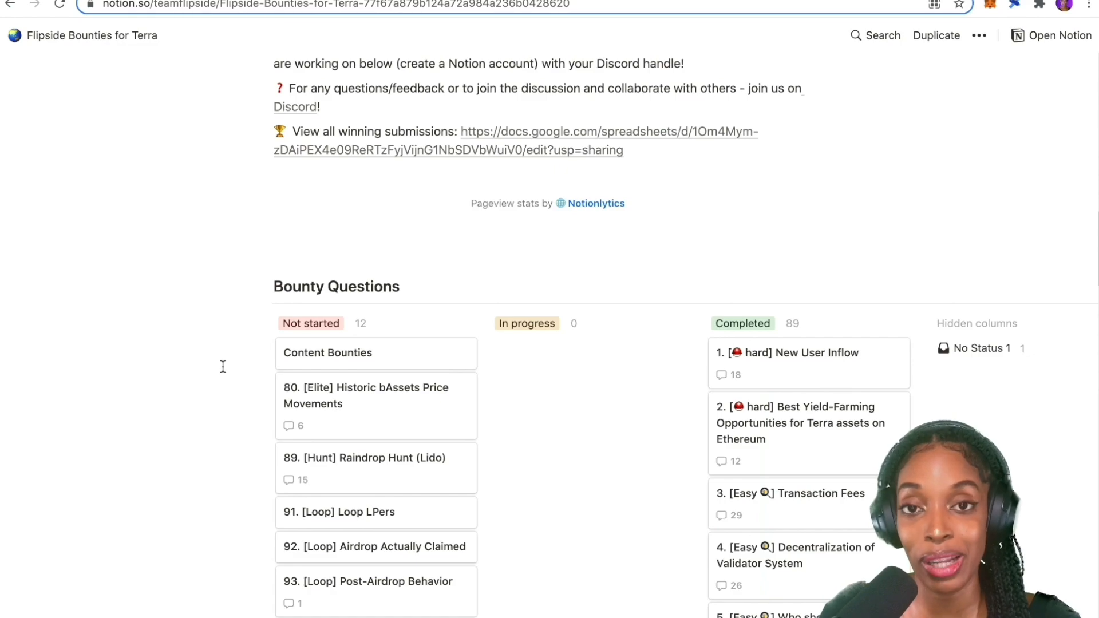
pyautogui.scroll(-3)
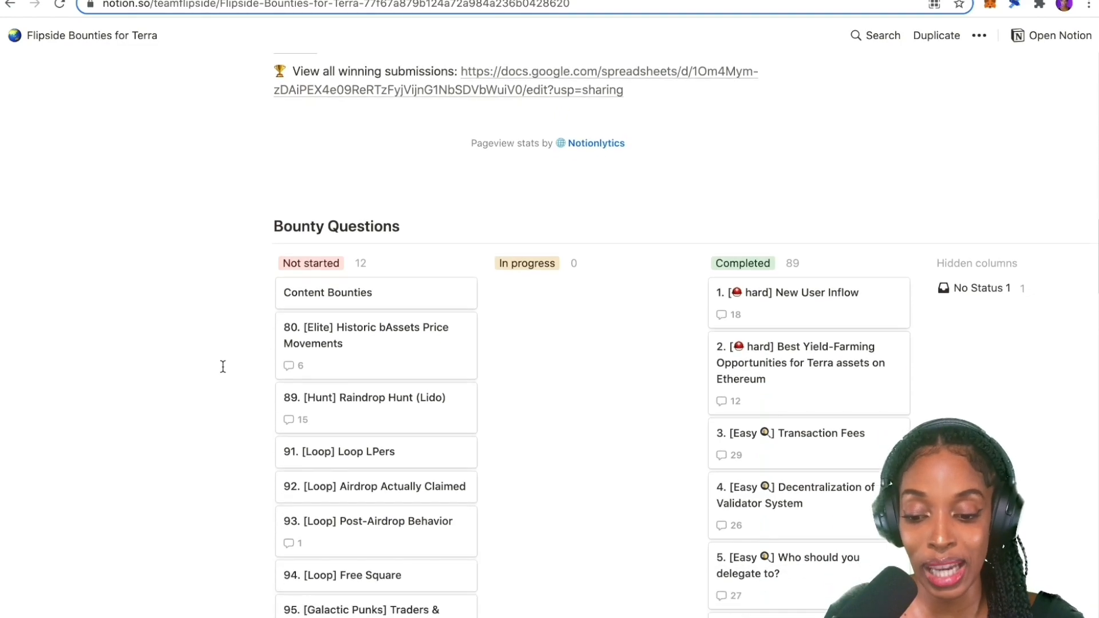
pyautogui.scroll(-3)
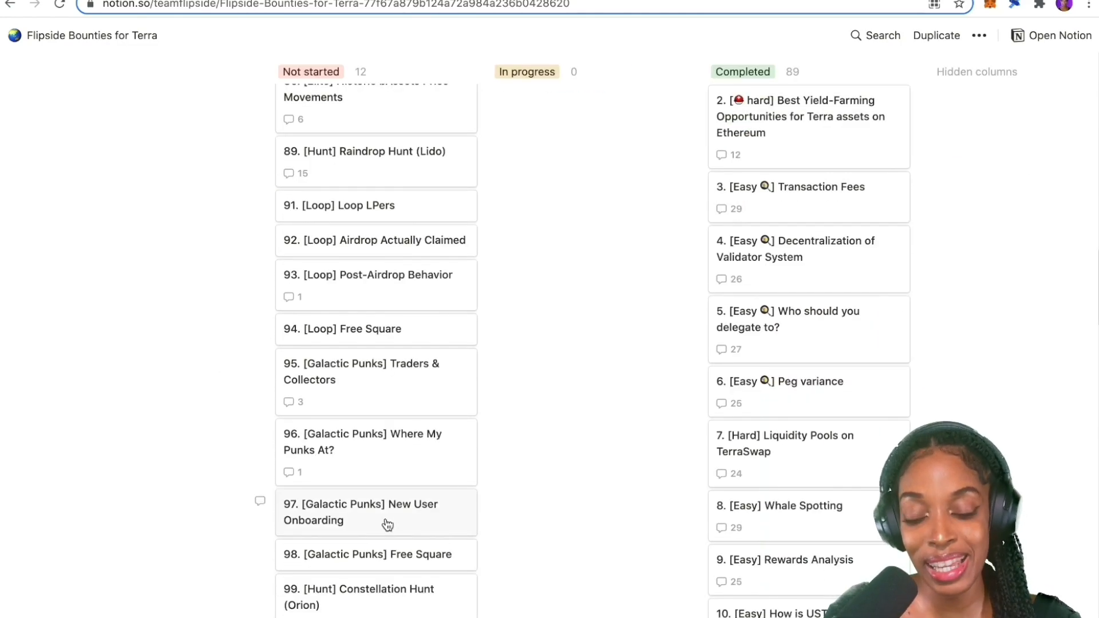
pyautogui.click(361, 512)
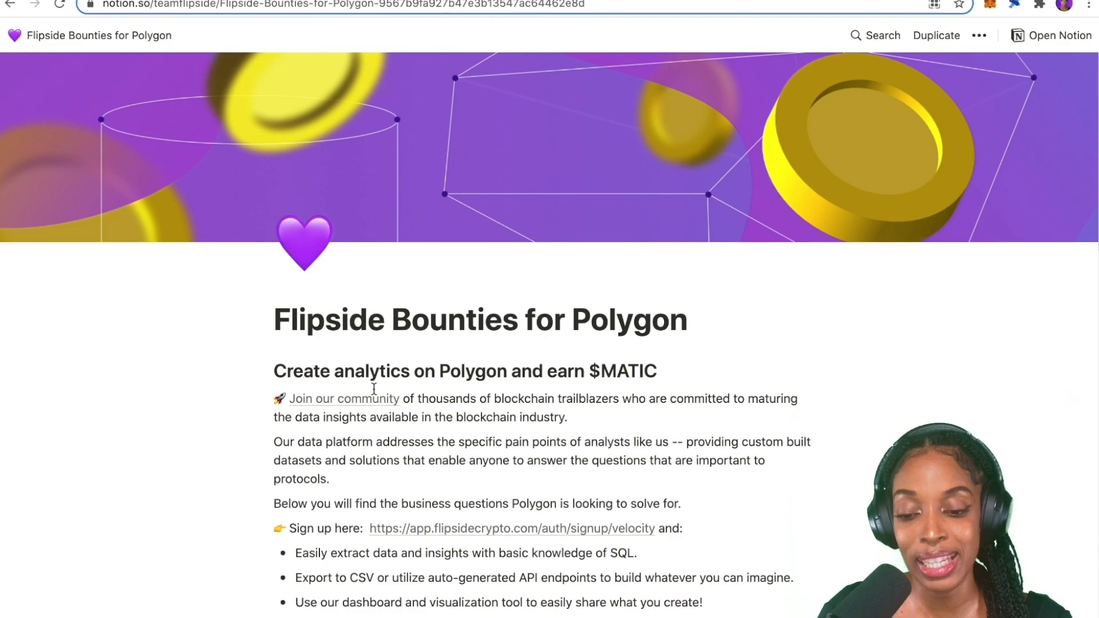
# - Scroll down the Polygon bounties page to the Polygon Questions board with its completed Polygon Fees task
pyautogui.scroll(-3)
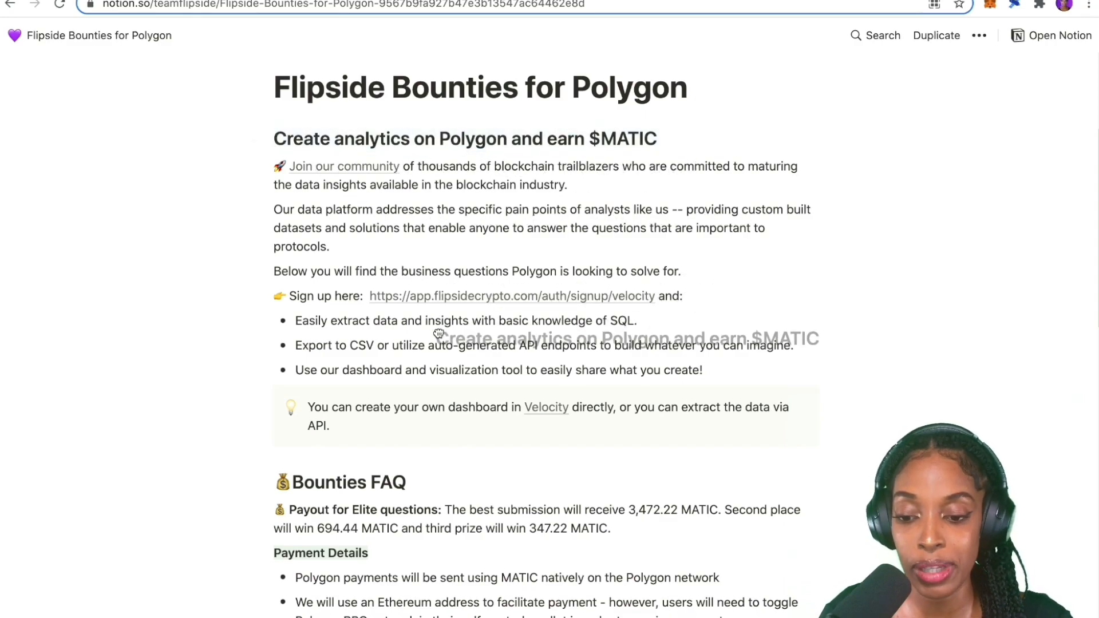
pyautogui.scroll(-3)
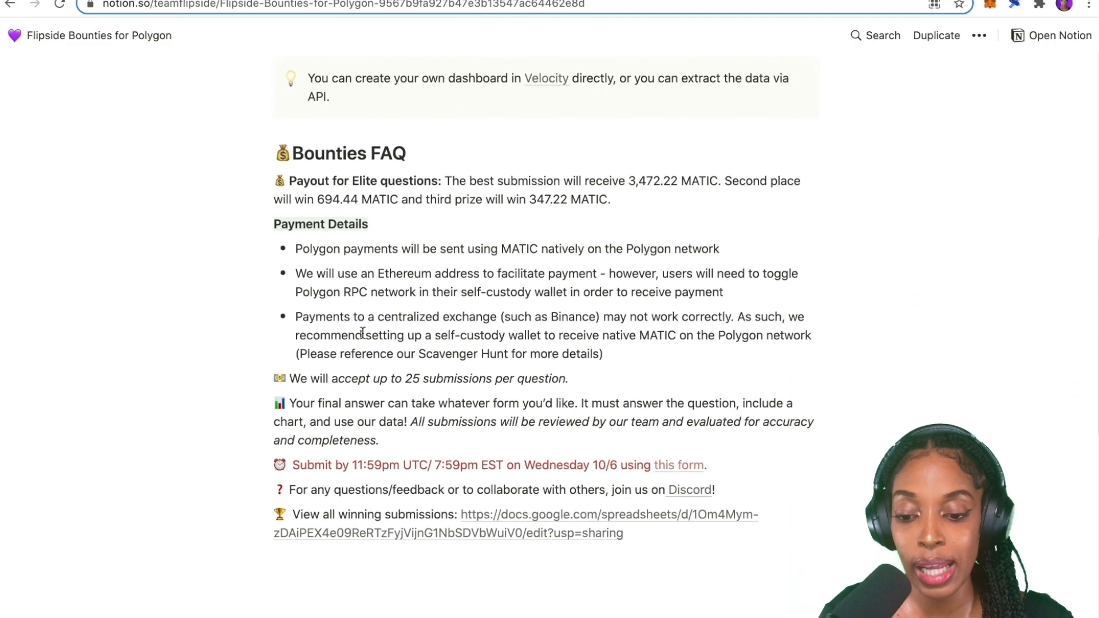
pyautogui.scroll(-3)
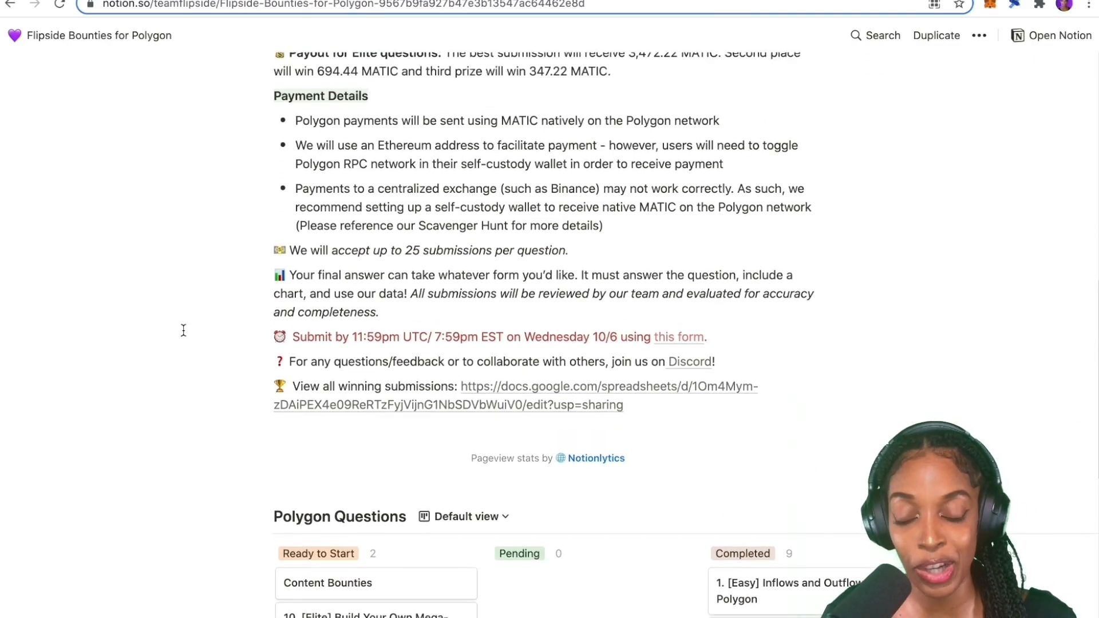
pyautogui.scroll(-3)
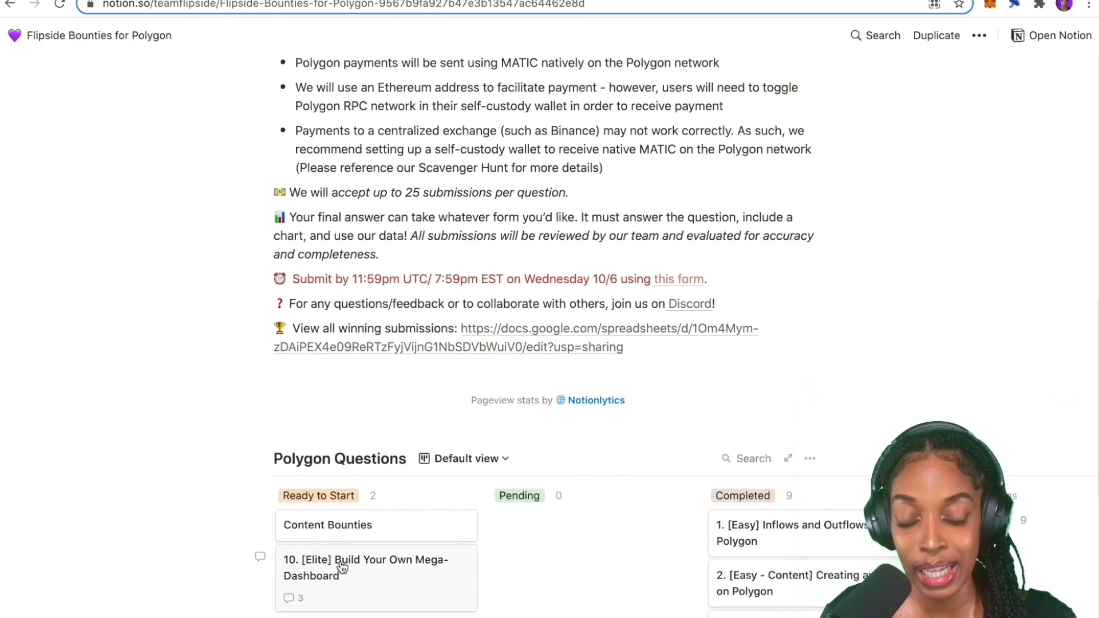
pyautogui.scroll(-3)
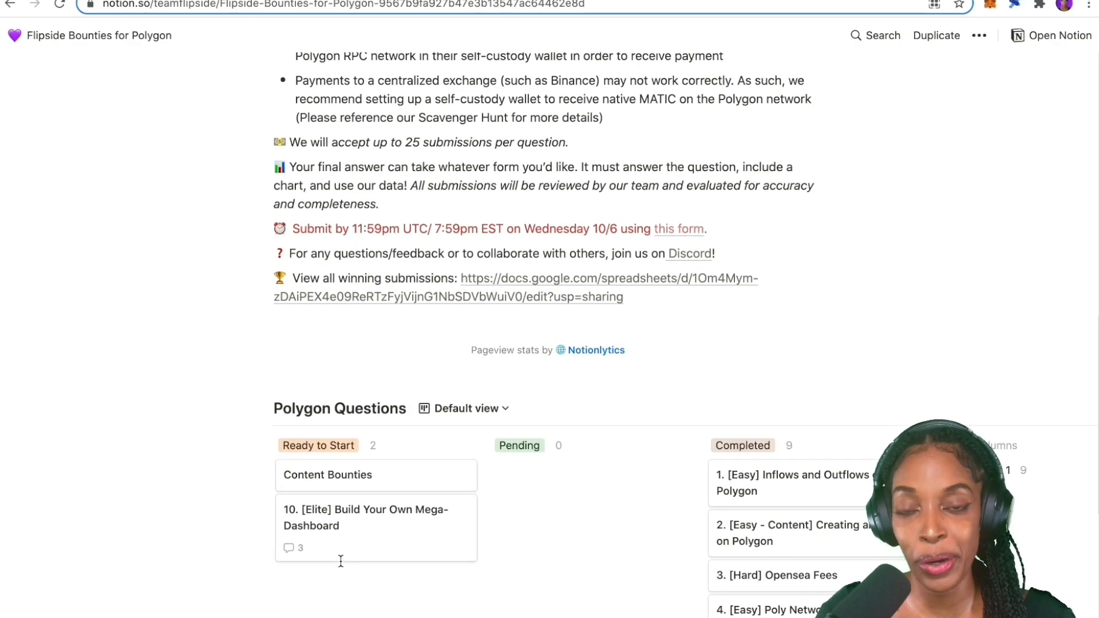
pyautogui.scroll(-3)
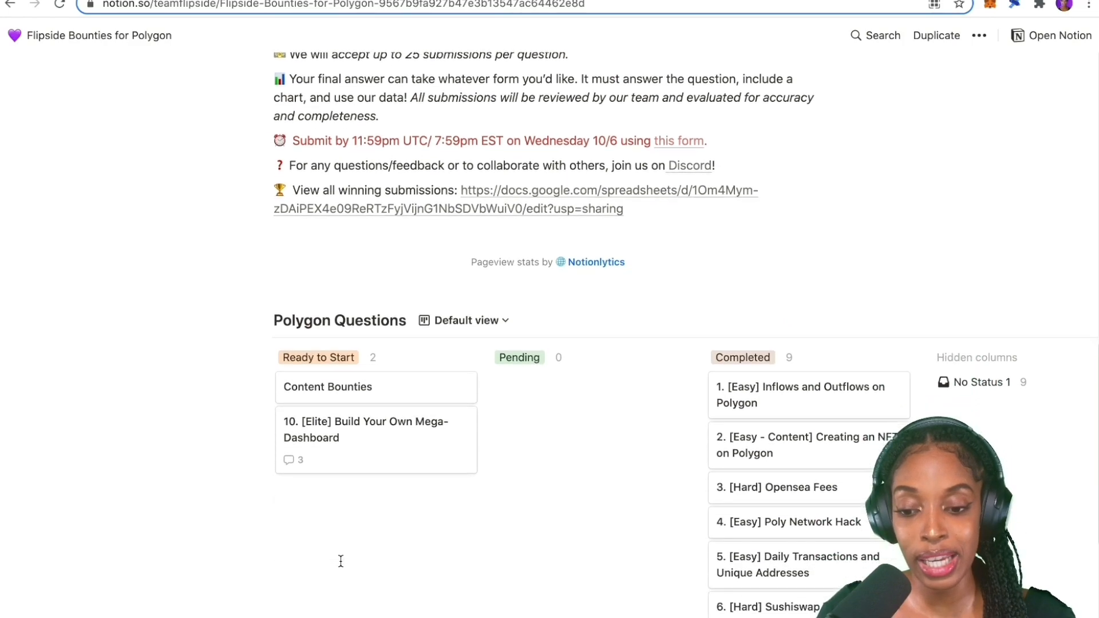
pyautogui.scroll(-3)
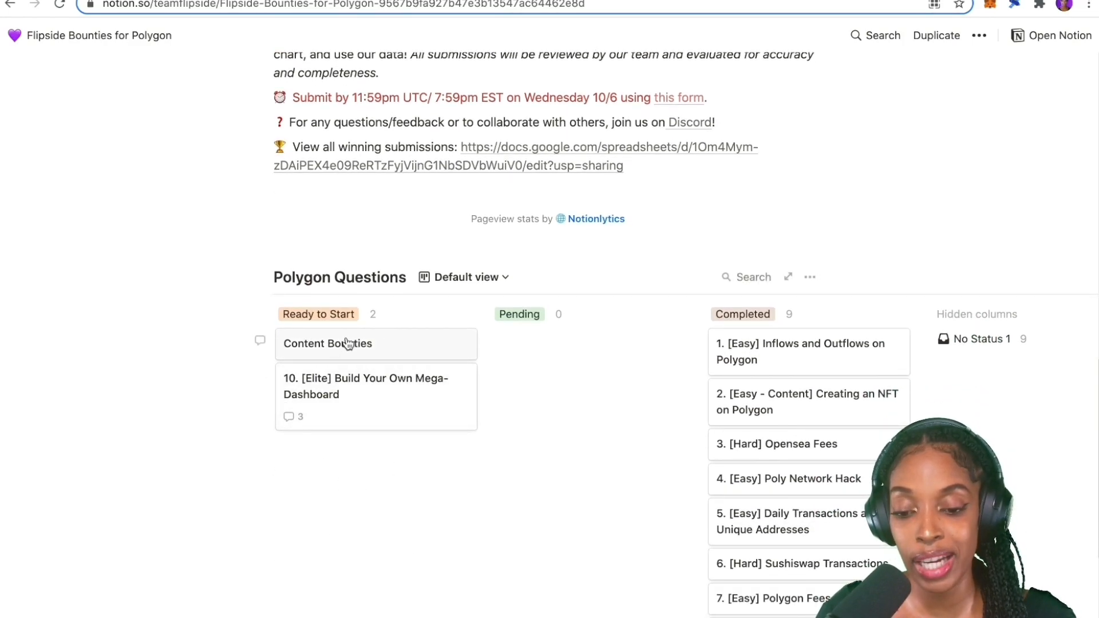
pyautogui.moveTo(406, 320)
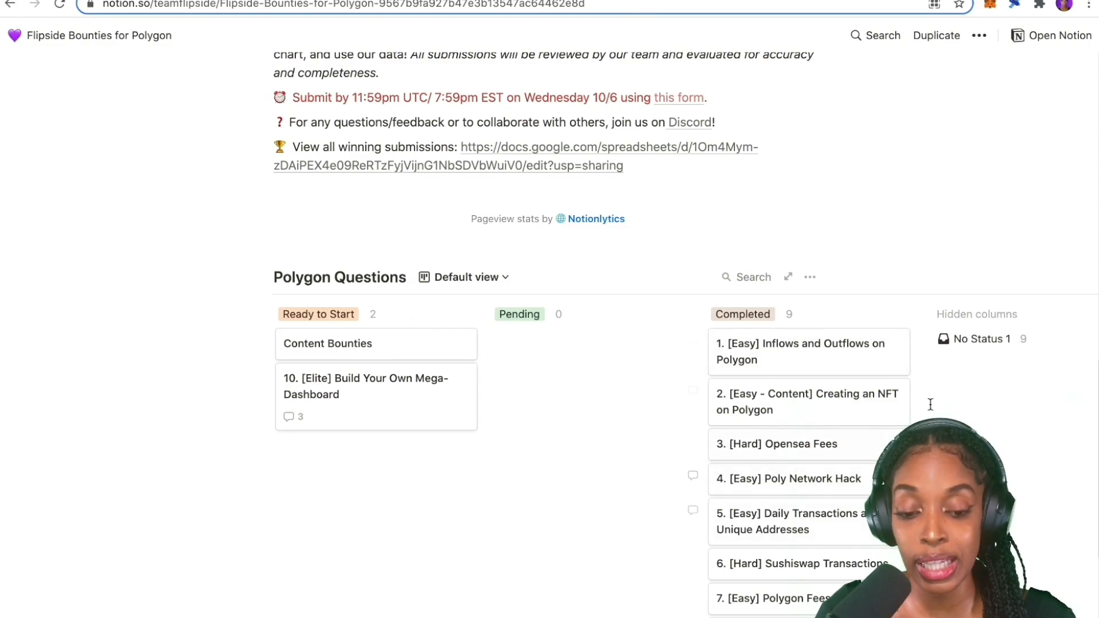
pyautogui.moveTo(840, 406)
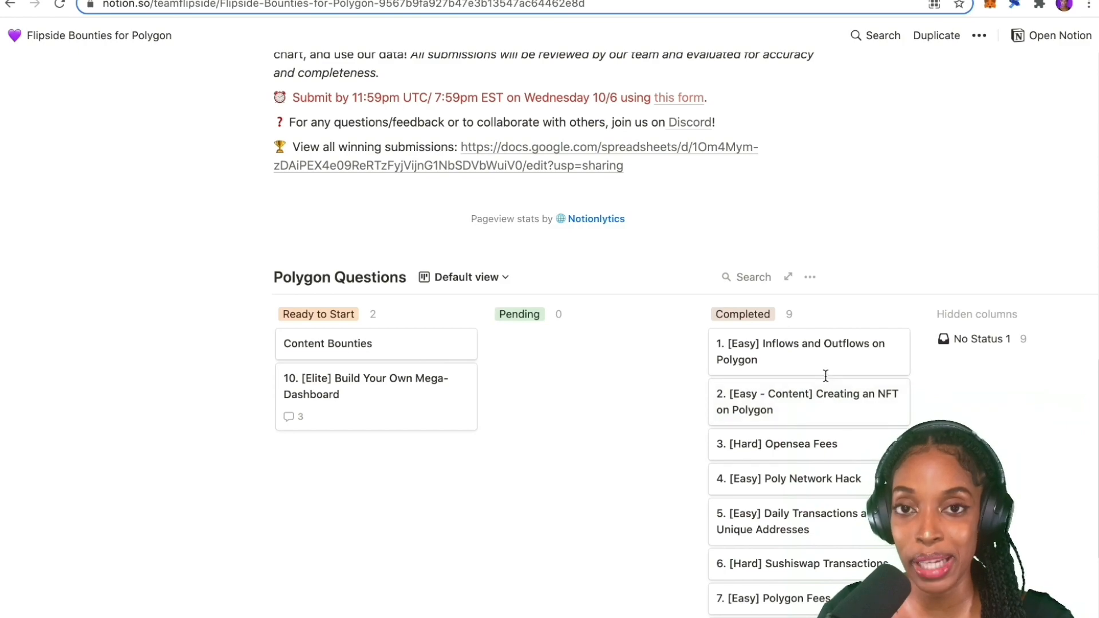
pyautogui.scroll(-3)
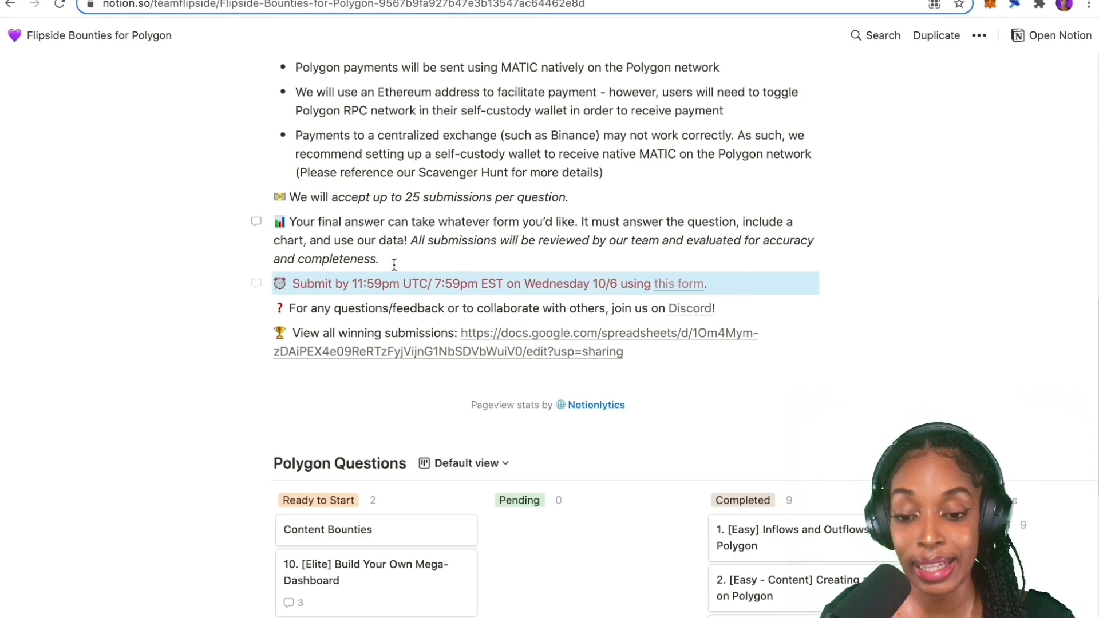
pyautogui.scroll(-3)
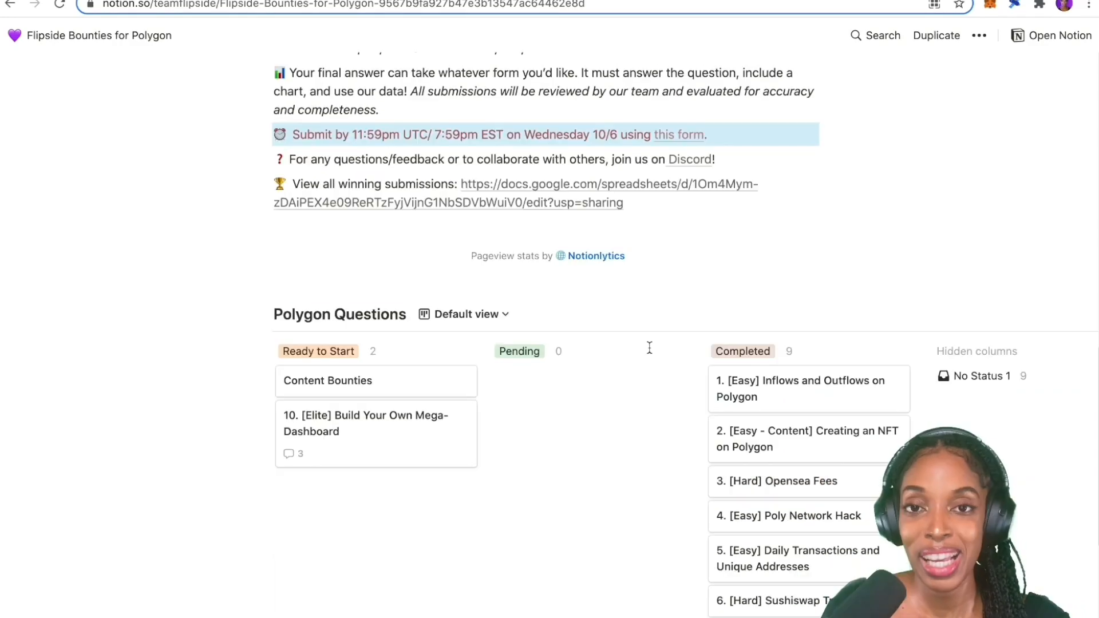
pyautogui.scroll(-3)
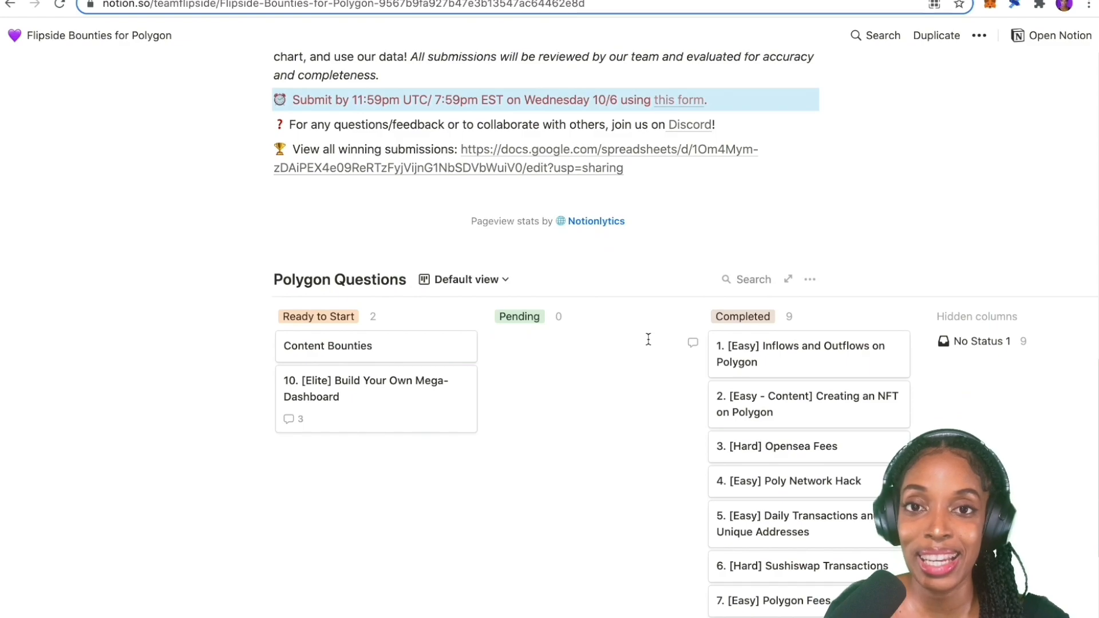
pyautogui.scroll(-3)
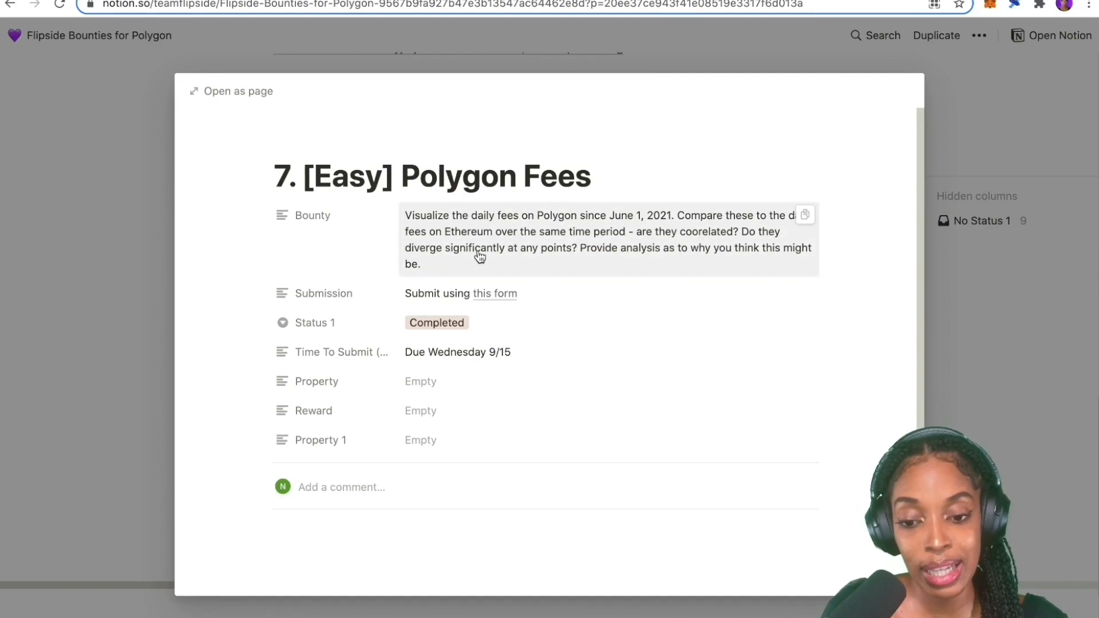
pyautogui.moveTo(561, 246)
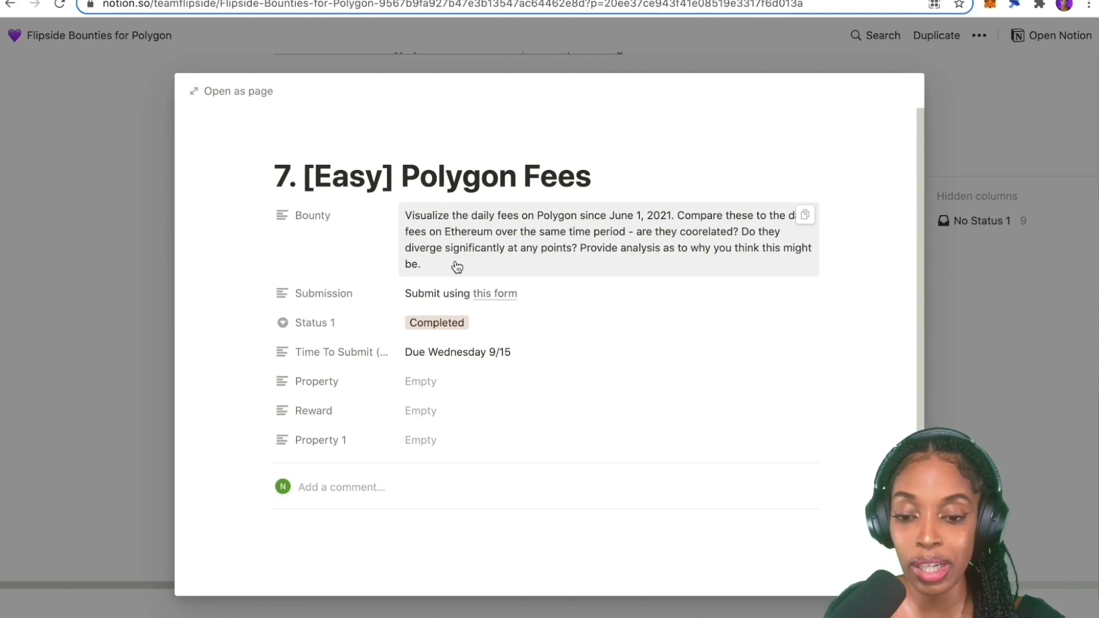
pyautogui.moveTo(637, 279)
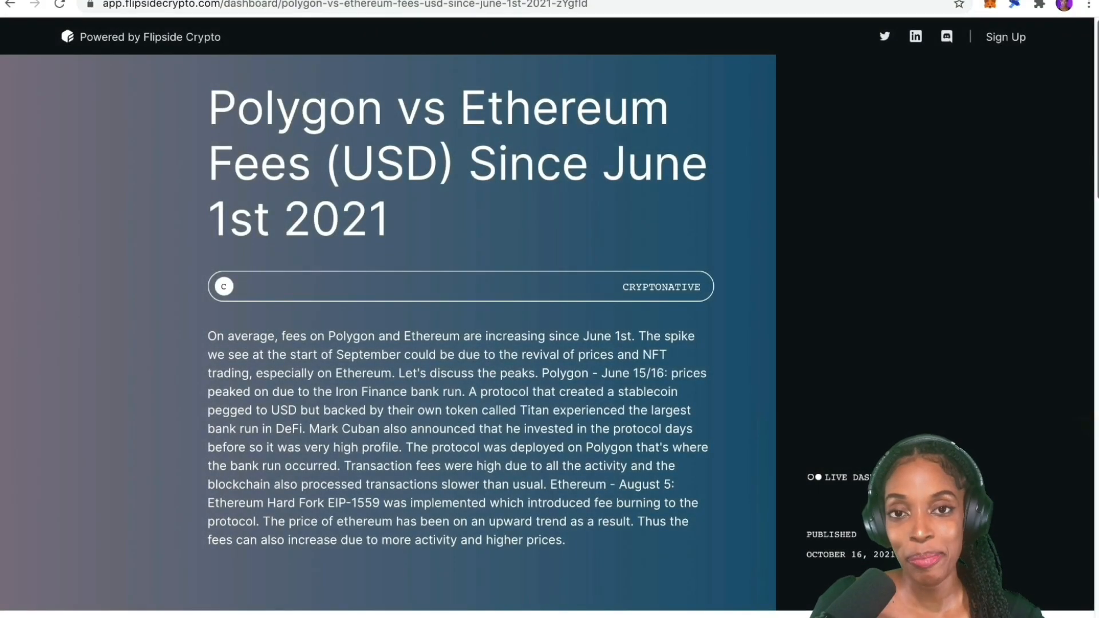
# - Scroll the Polygon vs Ethereum Fees dashboard description down to the Polygon Fees bar chart
pyautogui.scroll(-3)
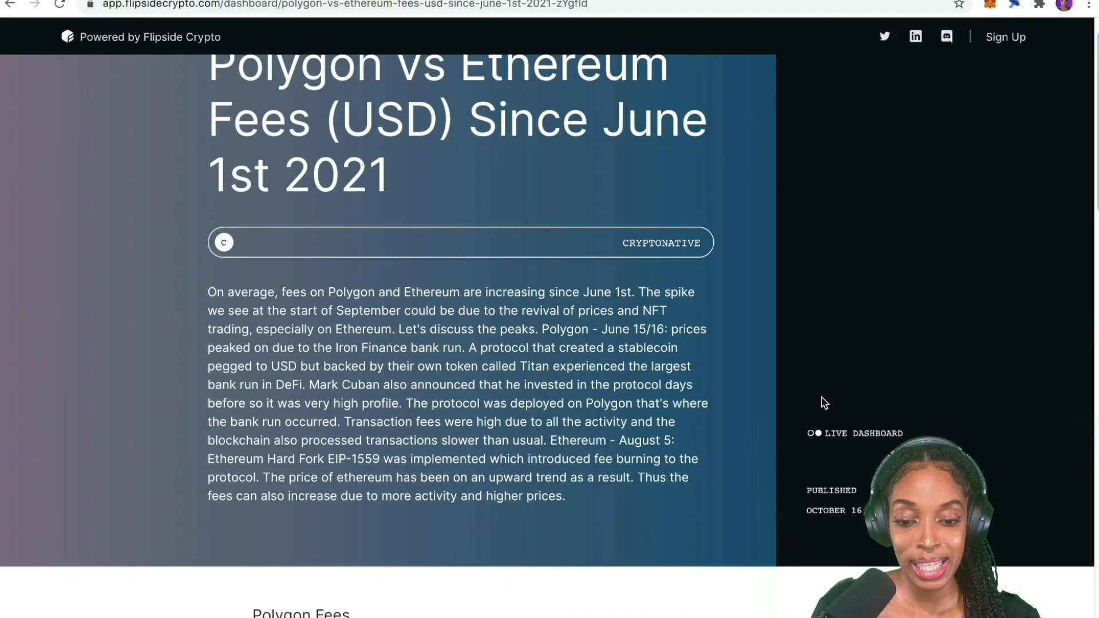
pyautogui.scroll(-3)
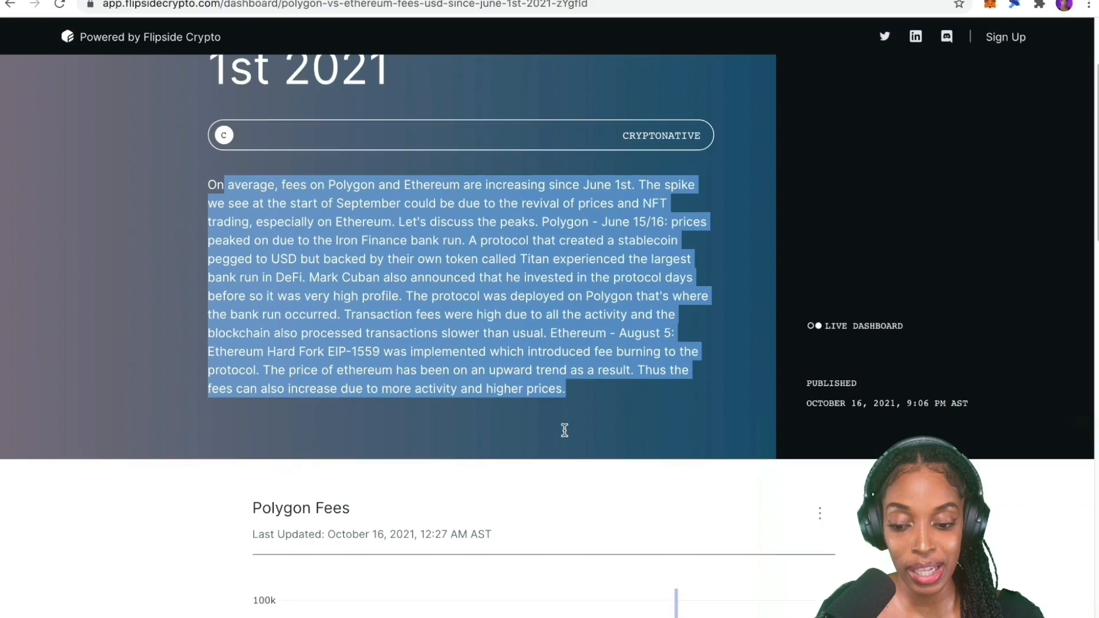
pyautogui.scroll(-3)
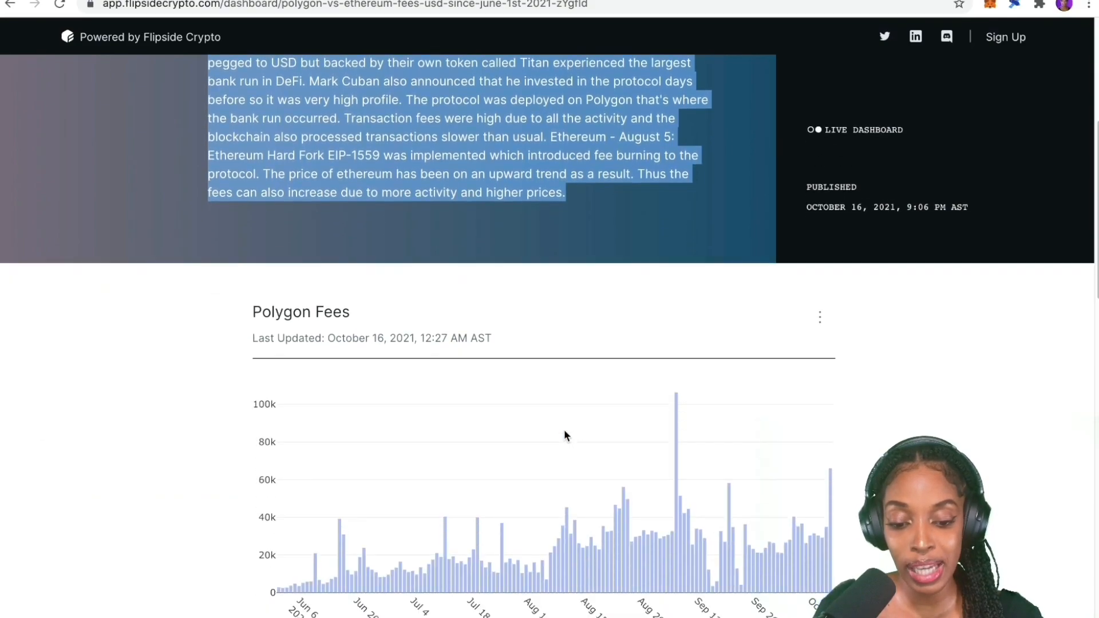
pyautogui.scroll(-3)
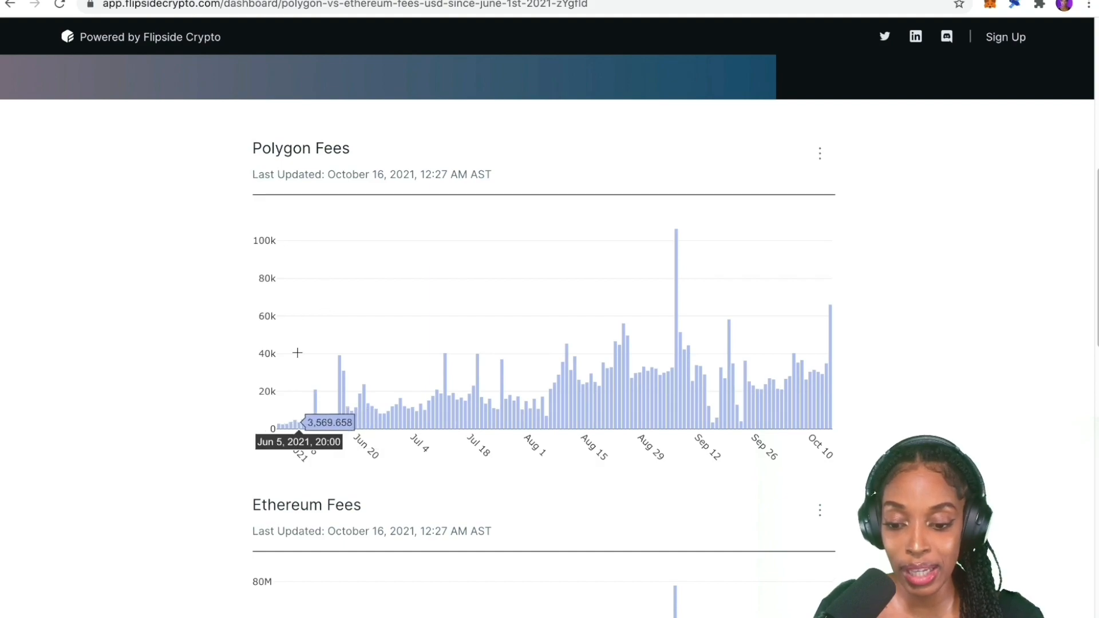
# - Scroll through the example dashboard's Polygon Fees and Ethereum Fees charts
pyautogui.scroll(-3)
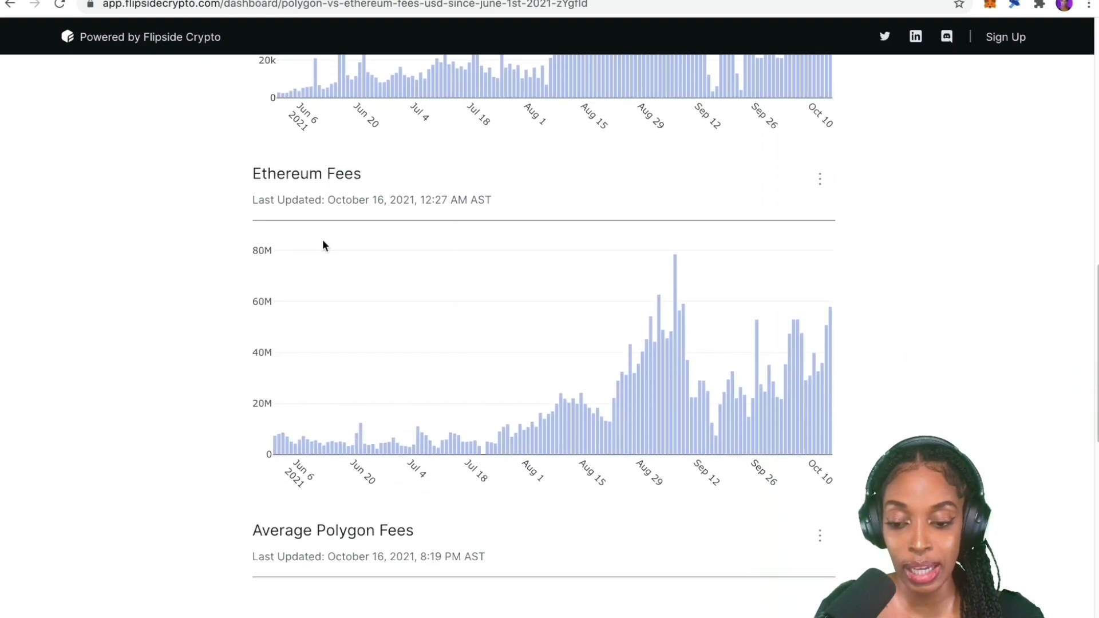
pyautogui.scroll(-3)
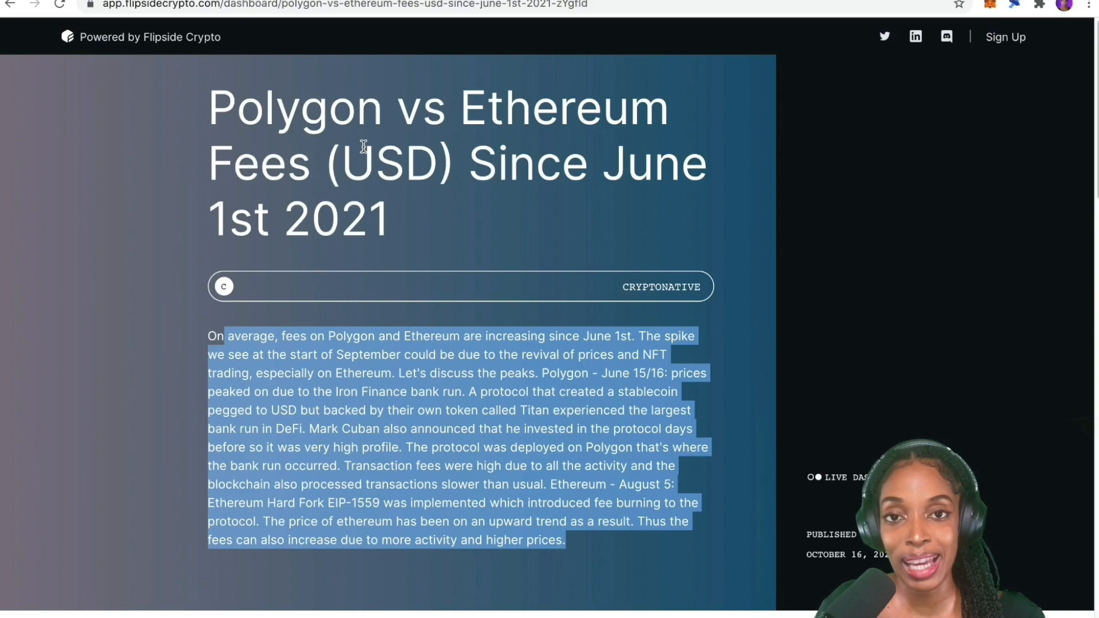
pyautogui.moveTo(374, 63)
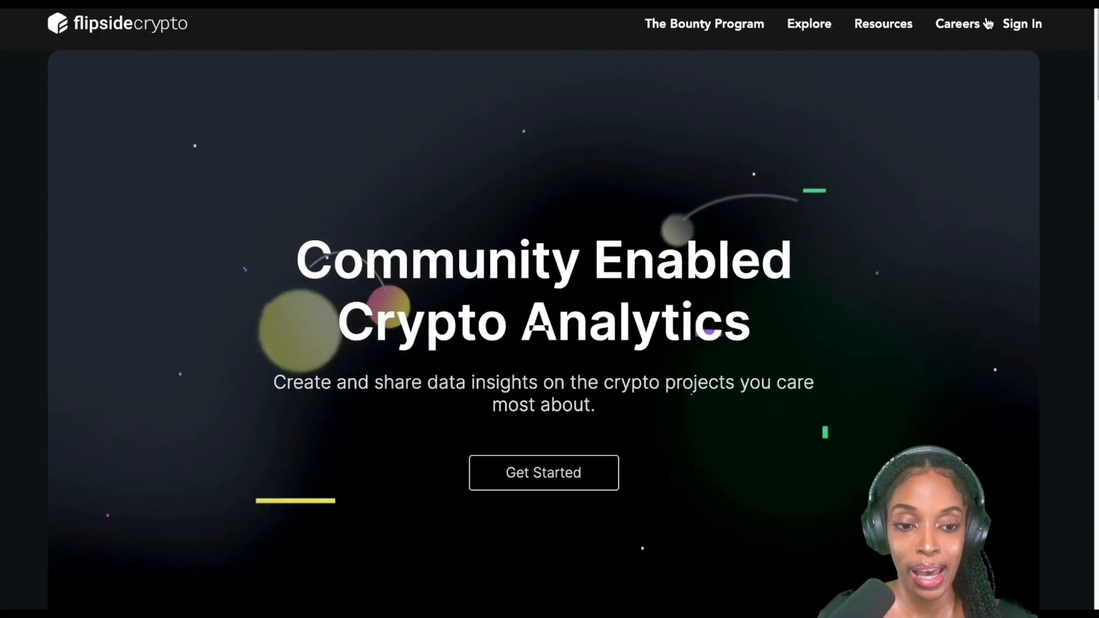
# - Sign in to Flipside Crypto Velocity and land on My Workspace
pyautogui.click(1022, 23)
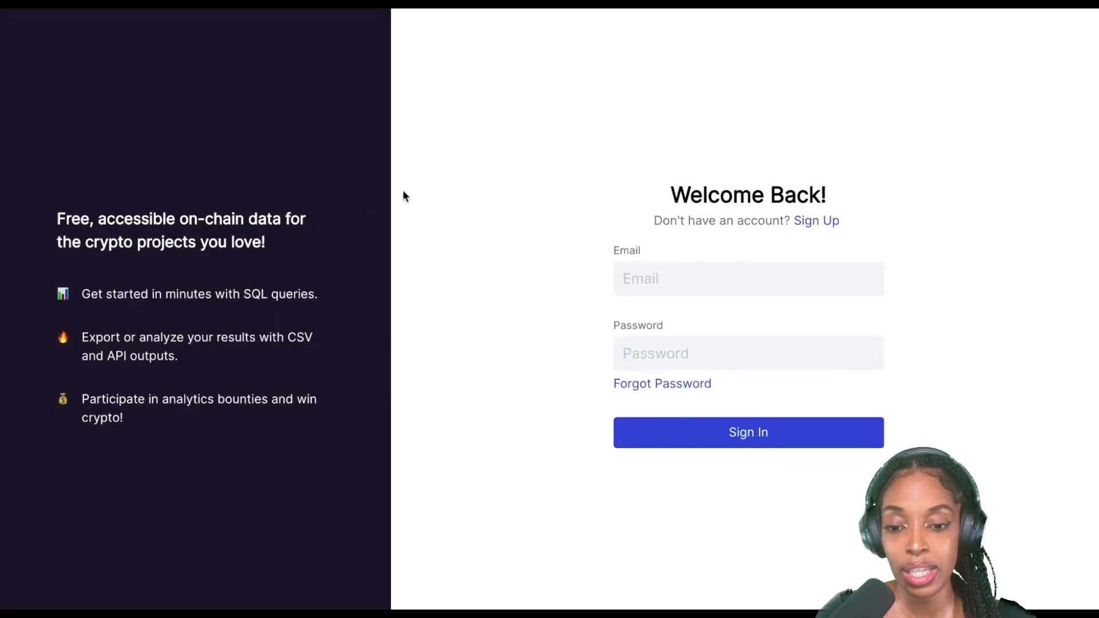
pyautogui.click(748, 432)
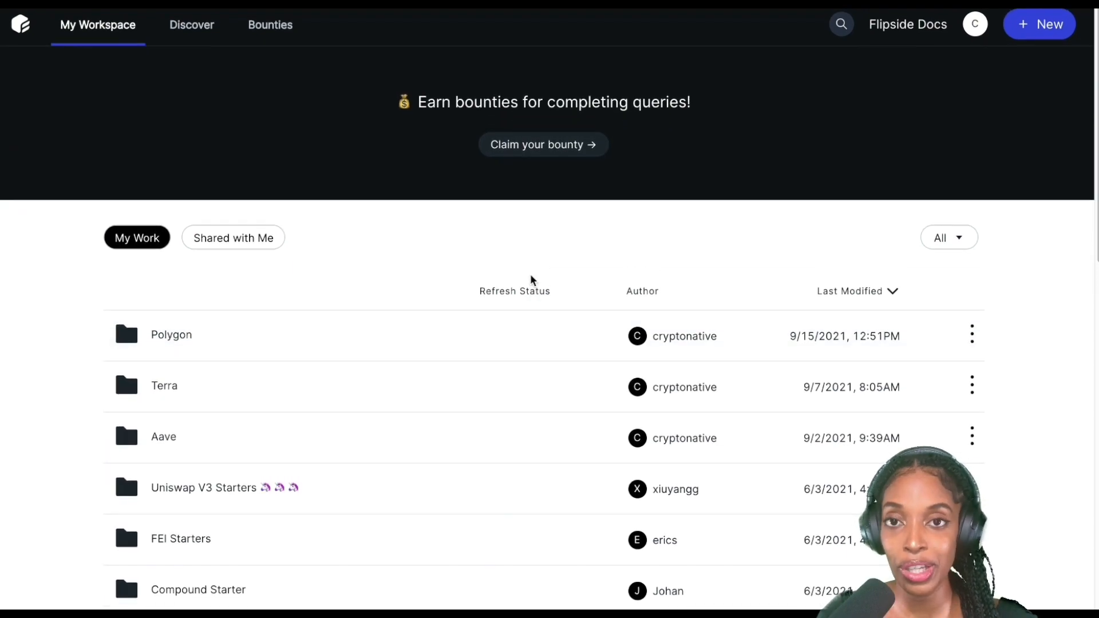
# - Create a new untitled SQL query, check the schema list, and go to the table documentation
pyautogui.click(1040, 24)
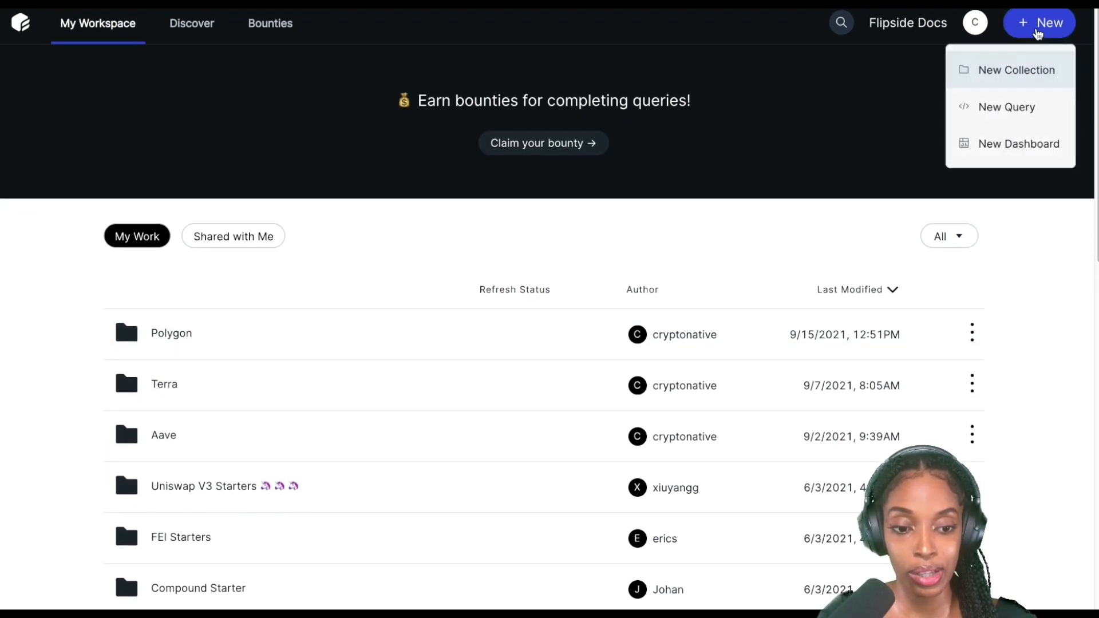
pyautogui.click(1007, 107)
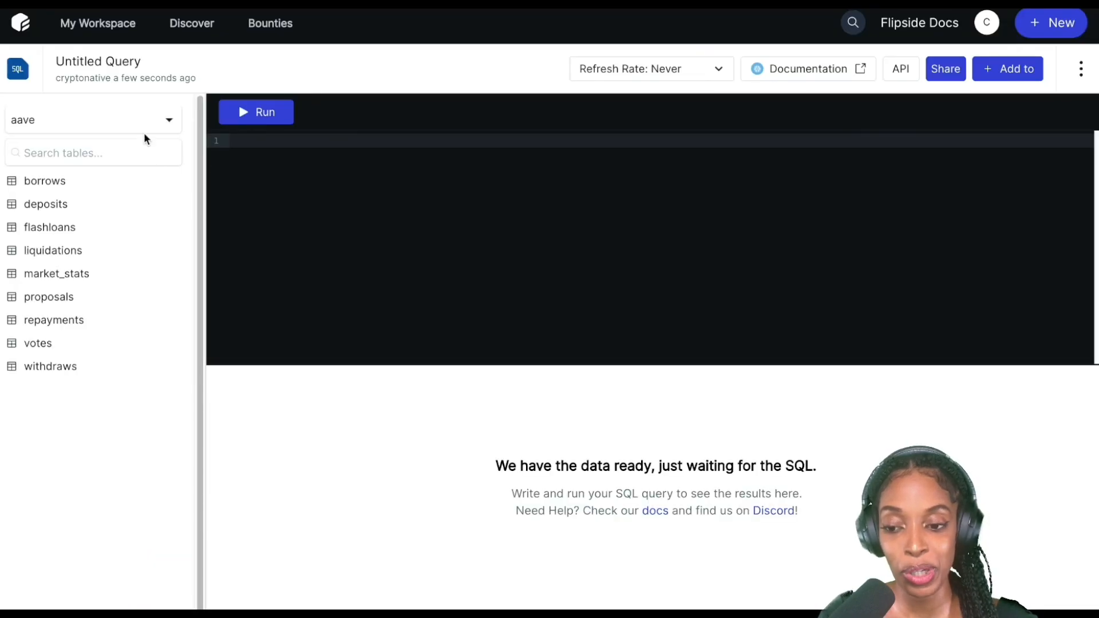
pyautogui.click(92, 119)
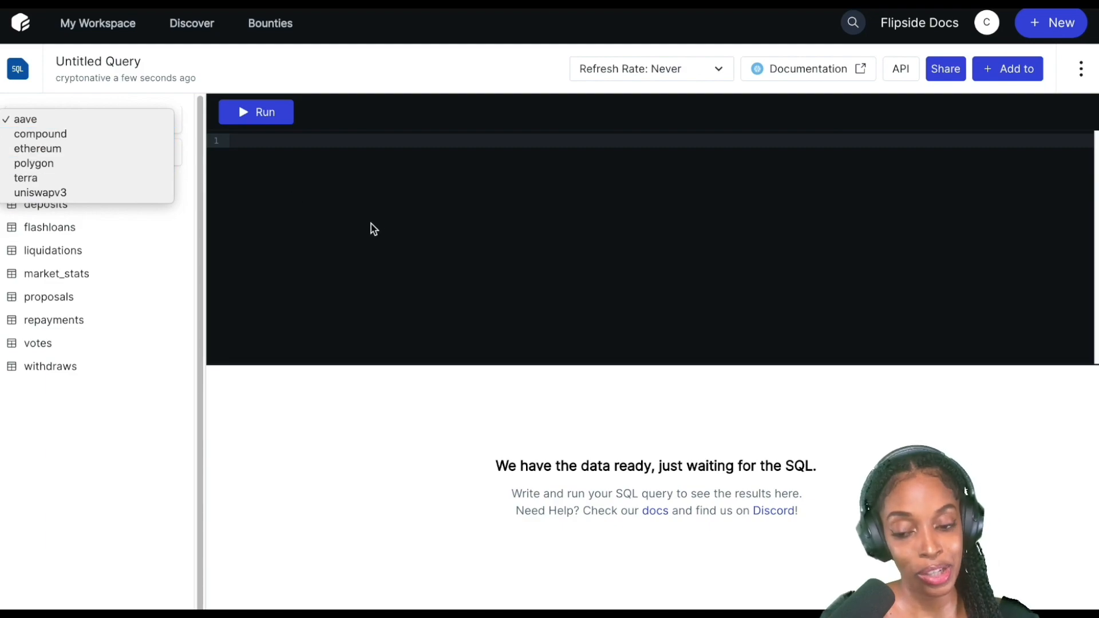
pyautogui.click(25, 119)
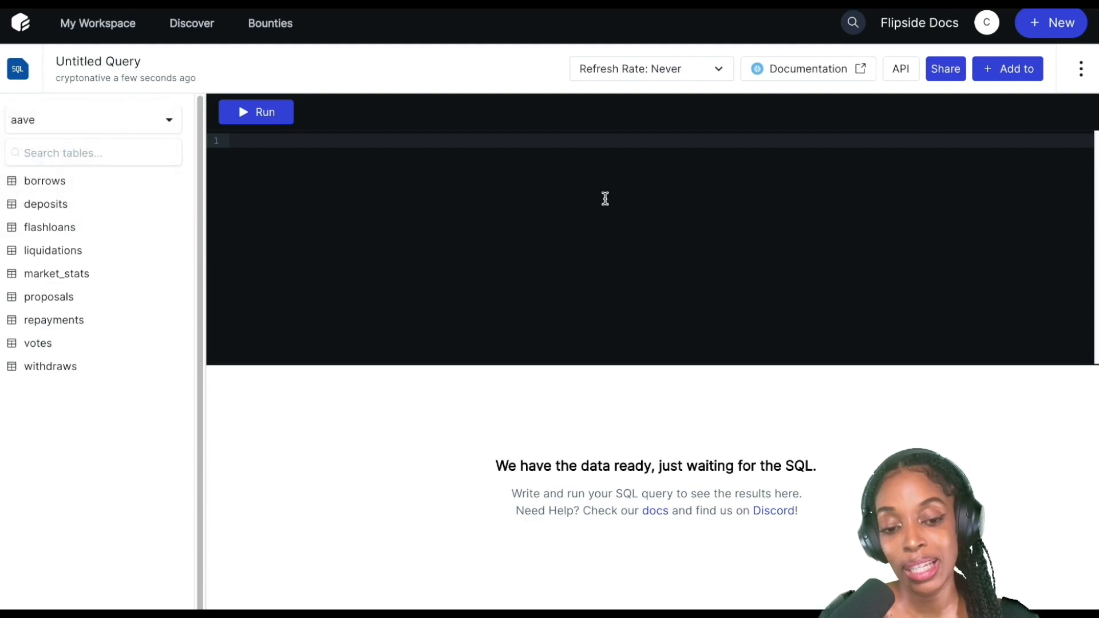
pyautogui.click(807, 69)
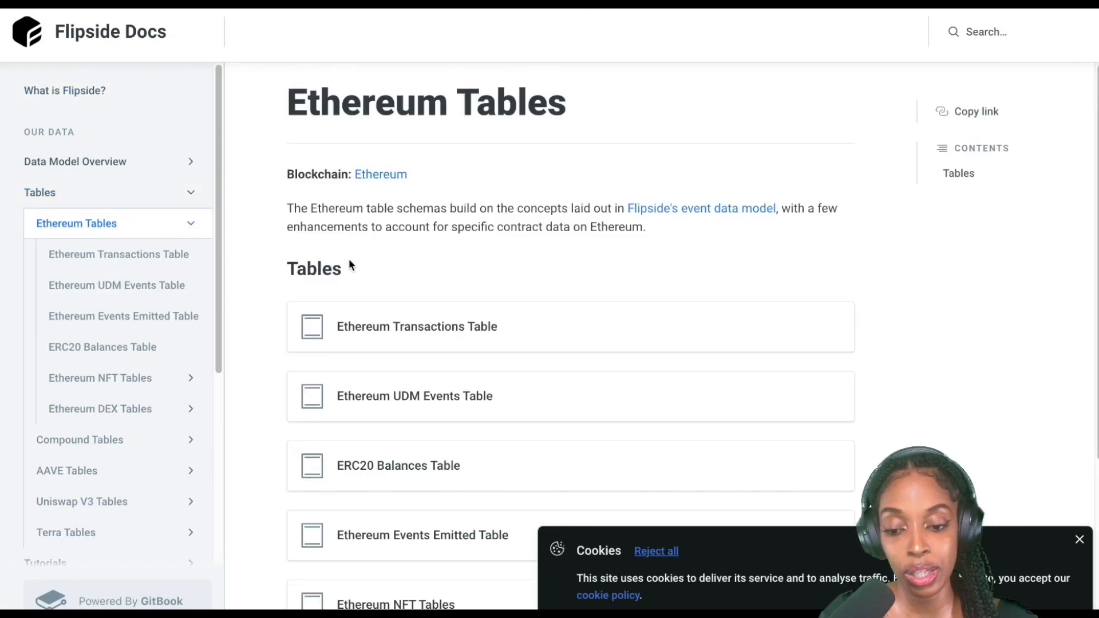
# - Look up the Ethereum Transactions Table schema with its fee and fee_usd fields
pyautogui.scroll(-3)
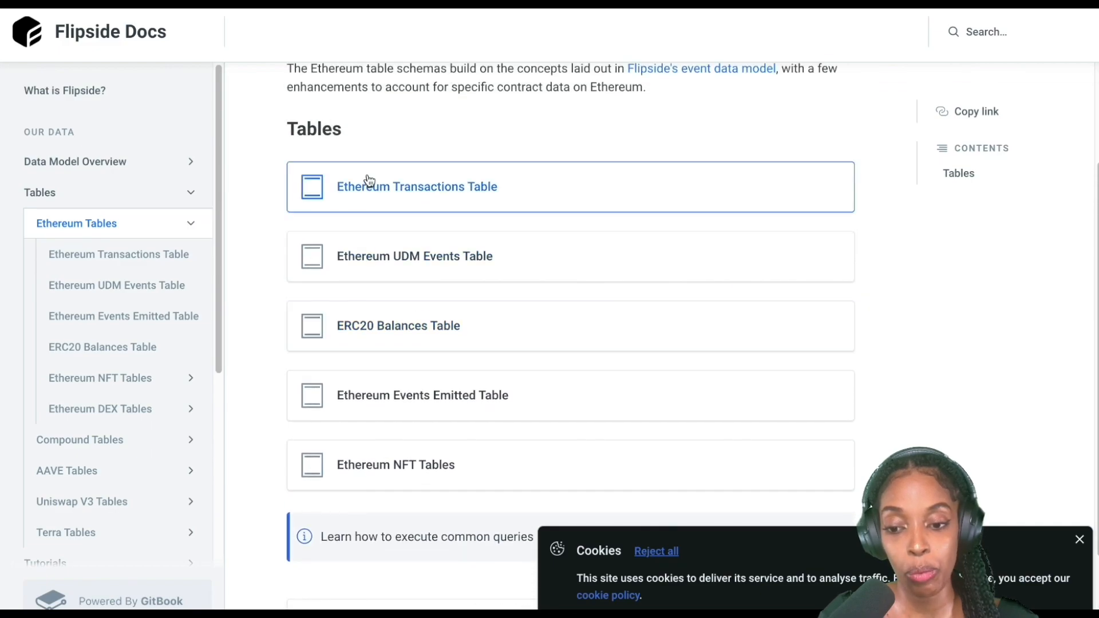
pyautogui.click(416, 187)
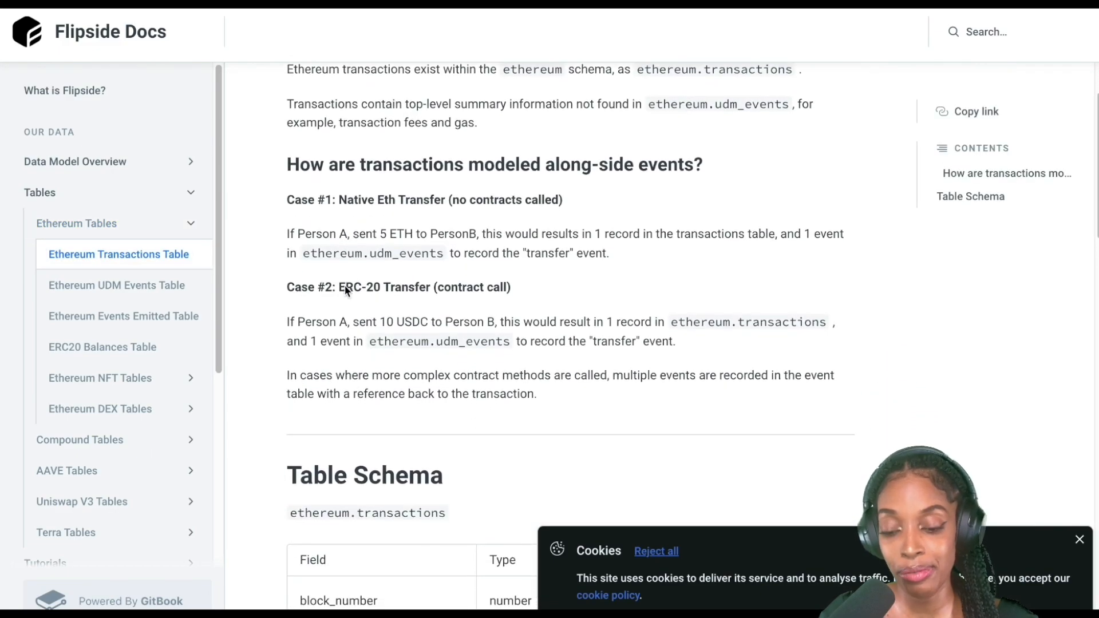
pyautogui.scroll(-3)
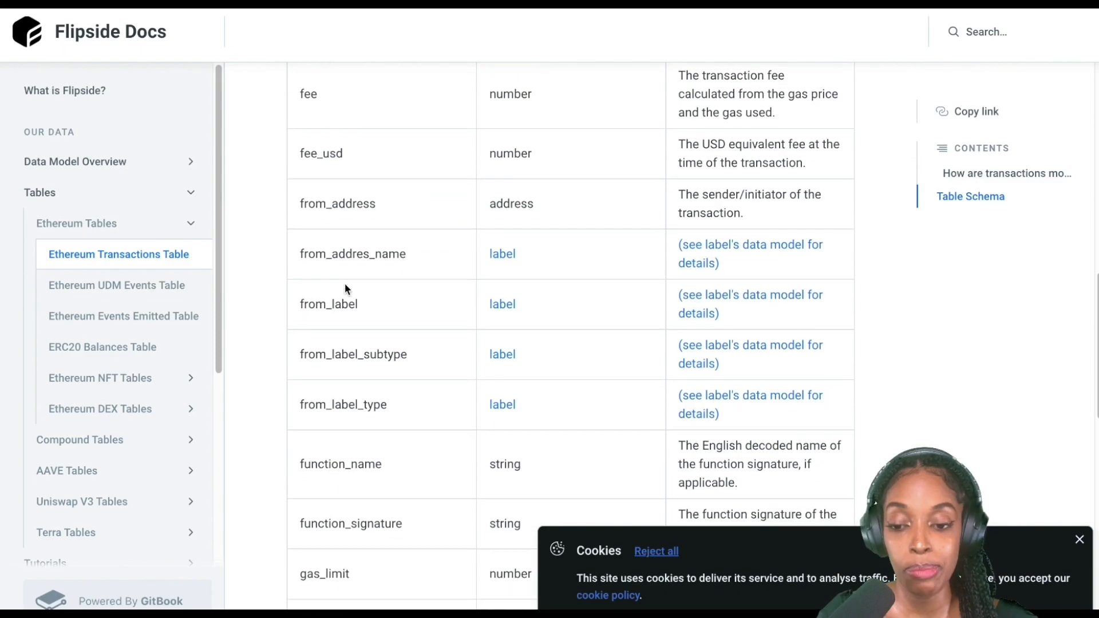
pyautogui.scroll(-3)
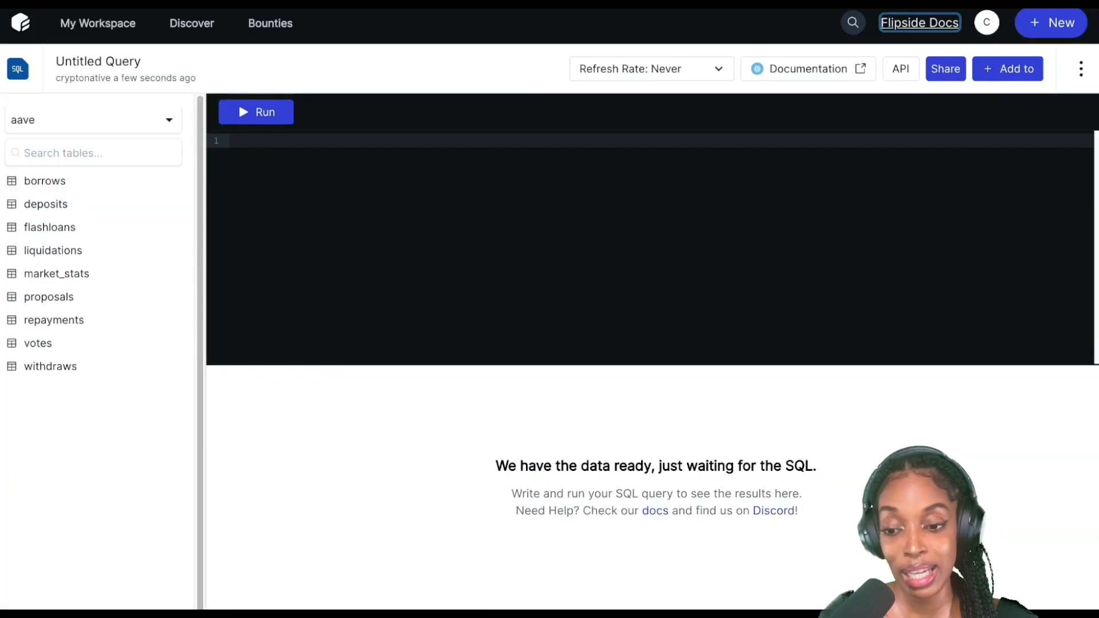
pyautogui.moveTo(531, 115)
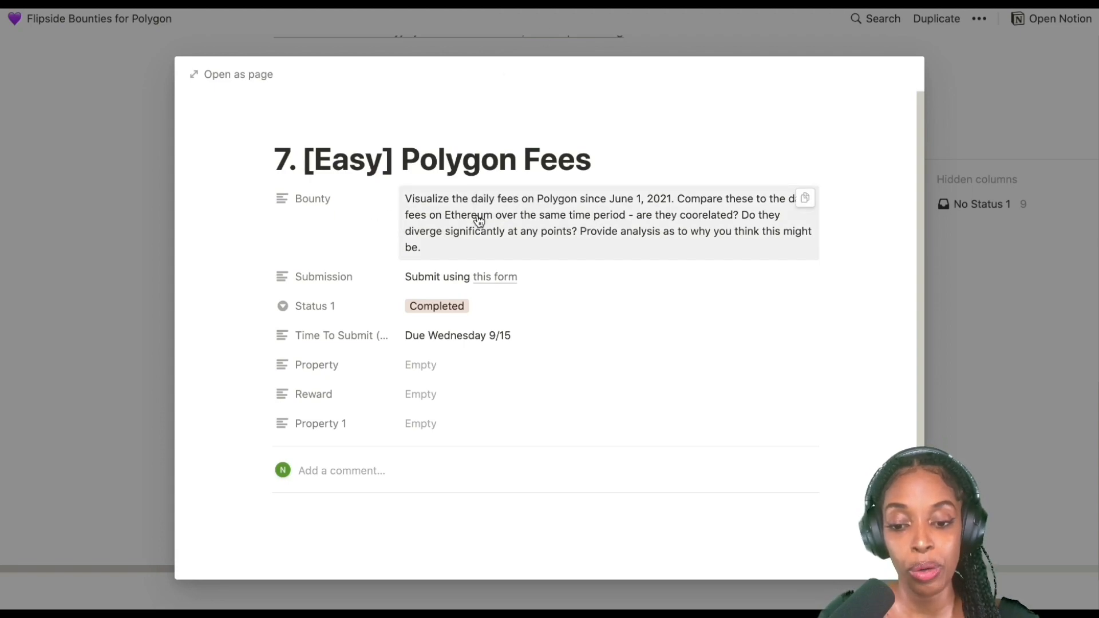
pyautogui.moveTo(659, 204)
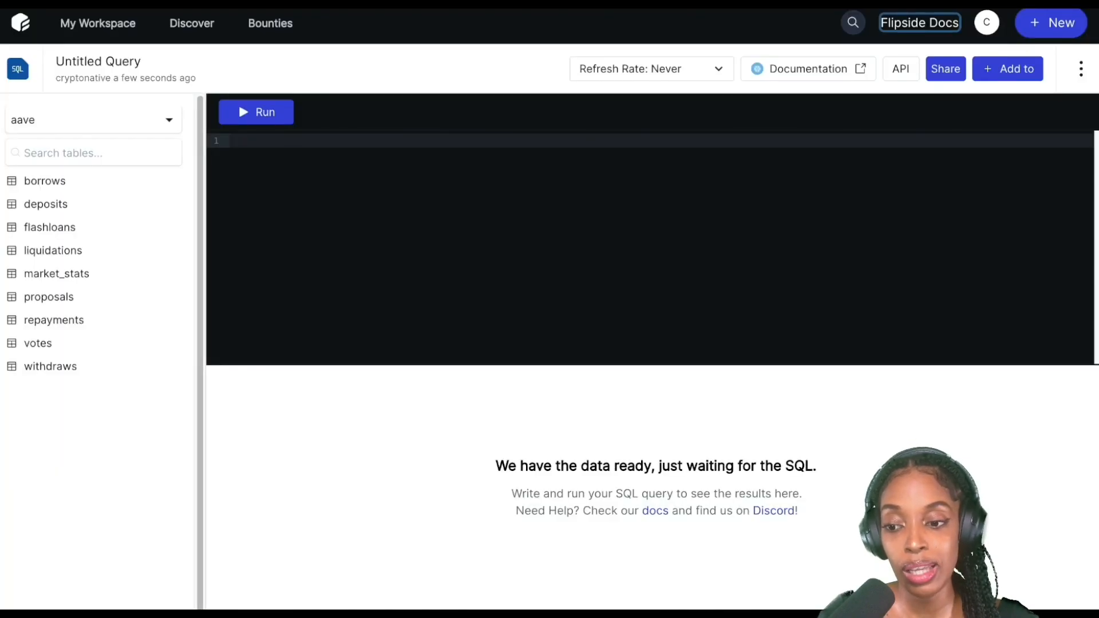
# - Switch the query schema to polygon and expand the transactions table's columns
pyautogui.click(92, 120)
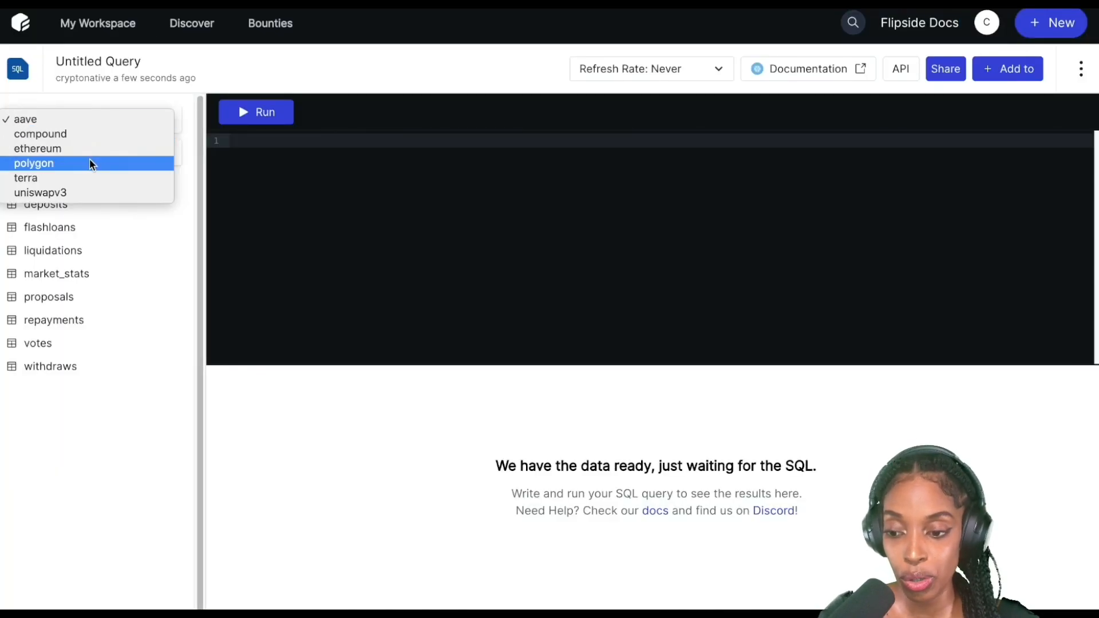
pyautogui.click(33, 162)
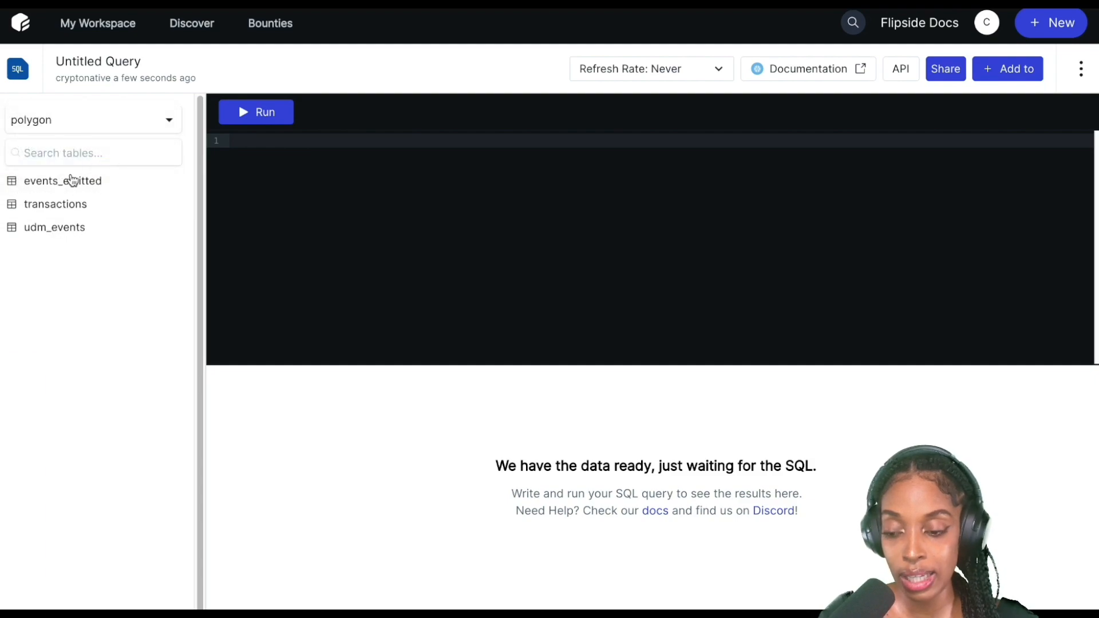
pyautogui.click(55, 204)
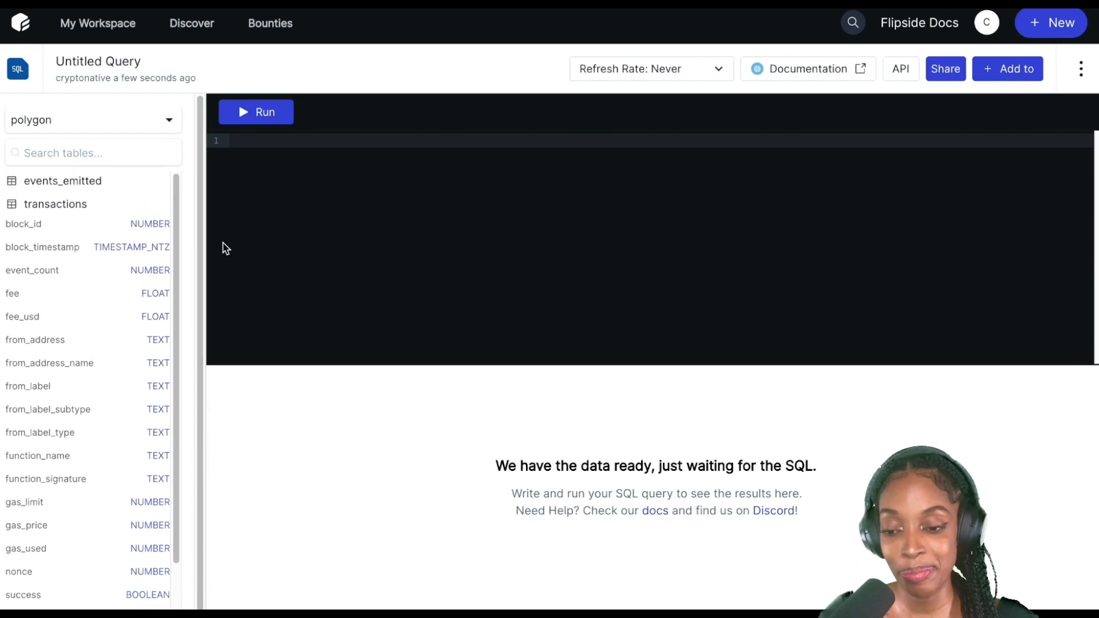
# - Write and run 'select * from transactions limit 10'
pyautogui.write('select')
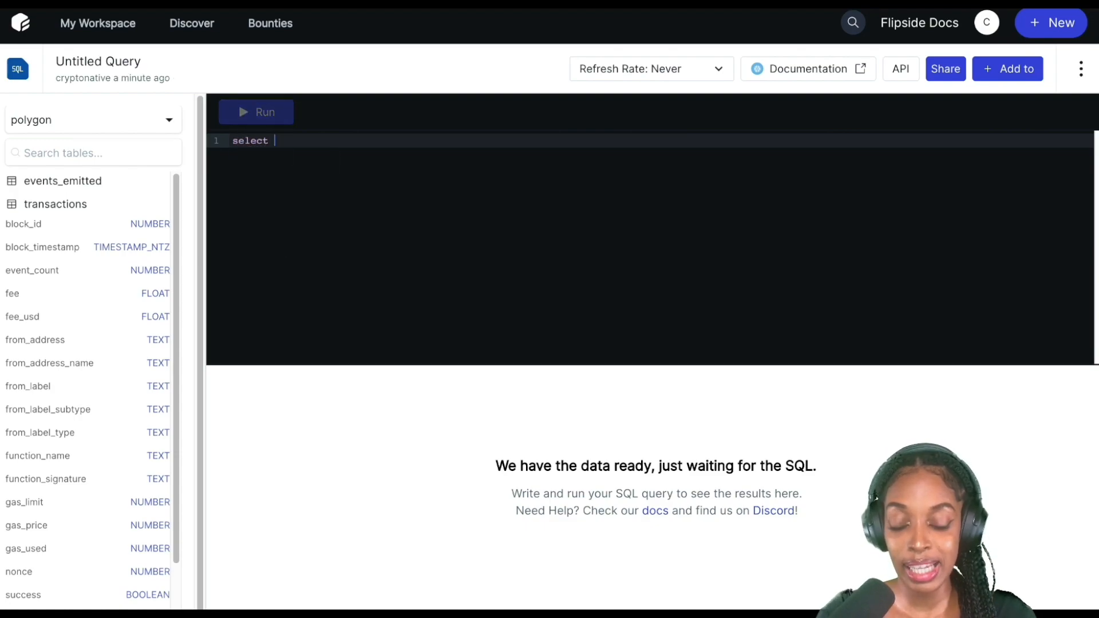
pyautogui.write('* from transactions')
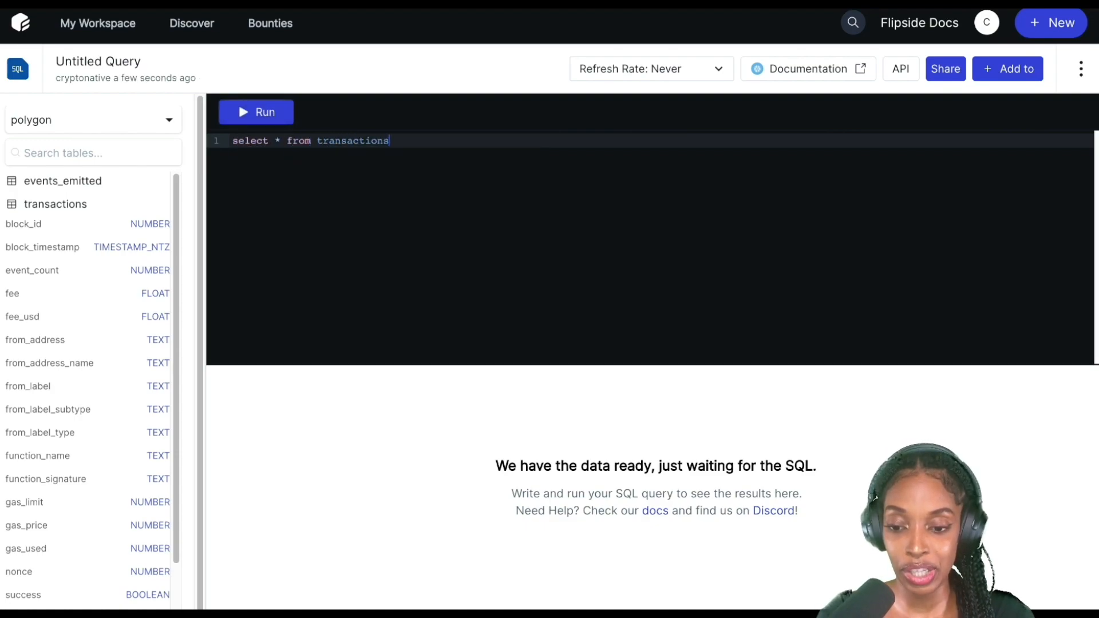
pyautogui.write('where')
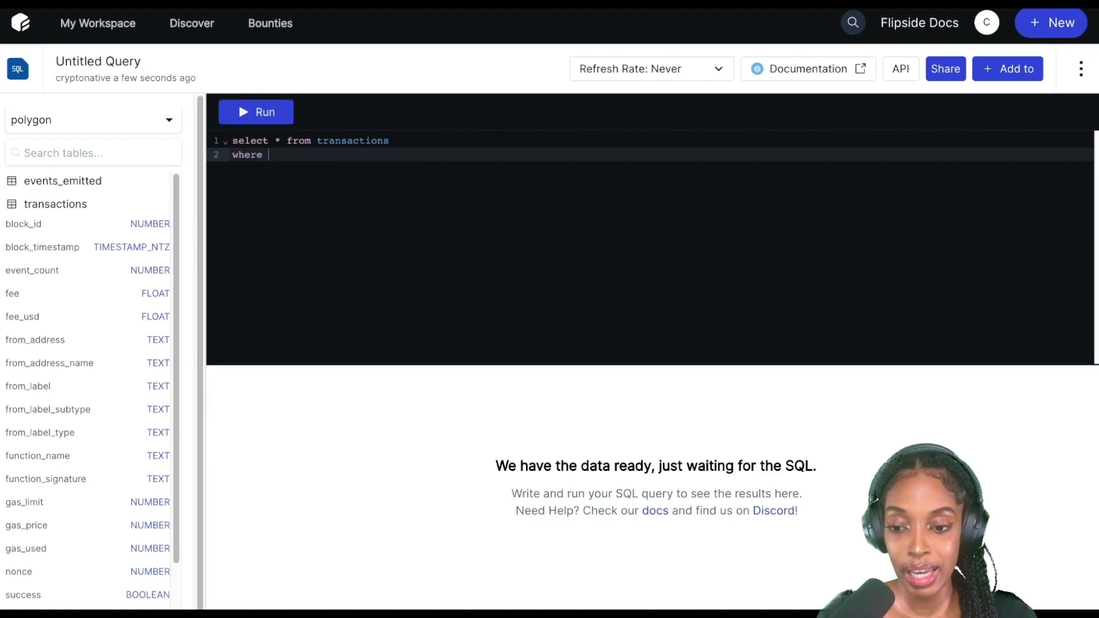
pyautogui.write('limit 10')
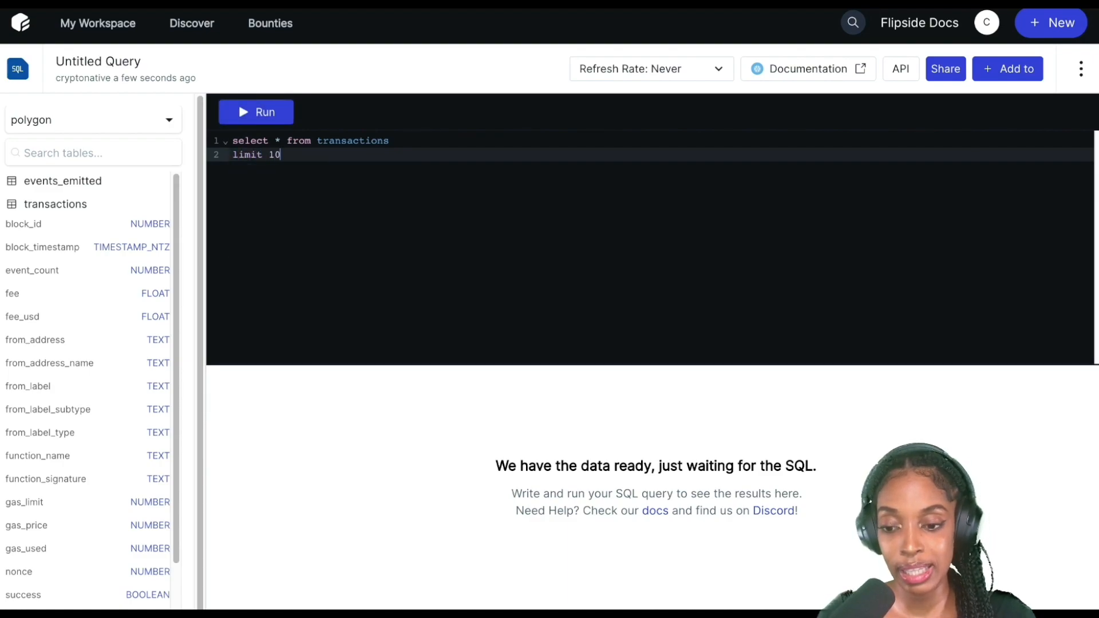
pyautogui.click(256, 112)
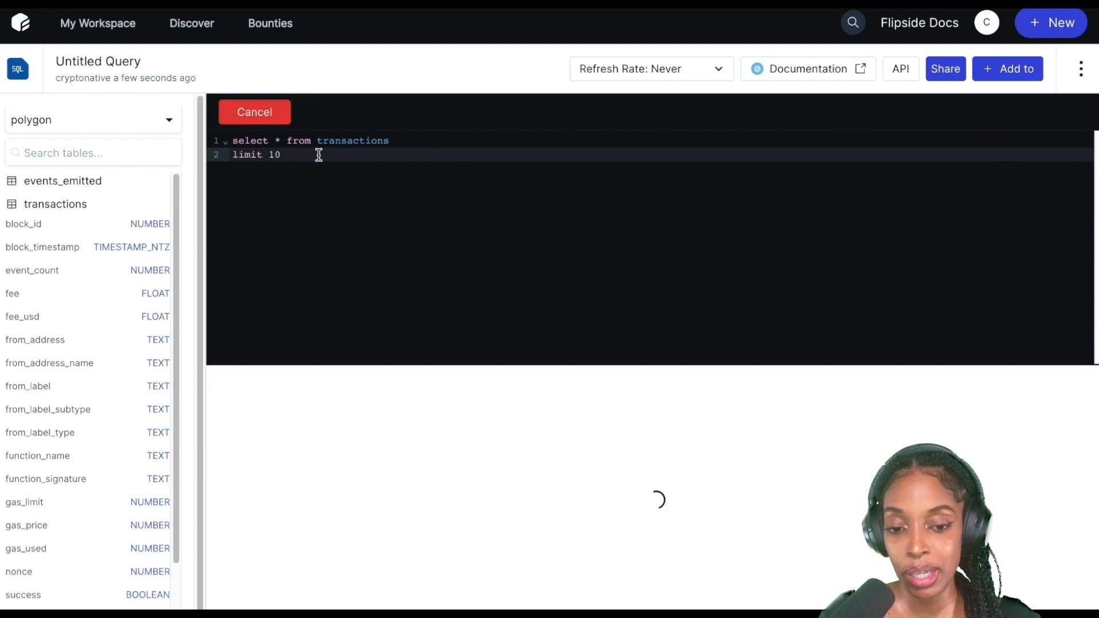
# - Rename the query Polygon Fees Demo, prefix the table as polygon.transactions, and run it for 10 rows
pyautogui.click(98, 61)
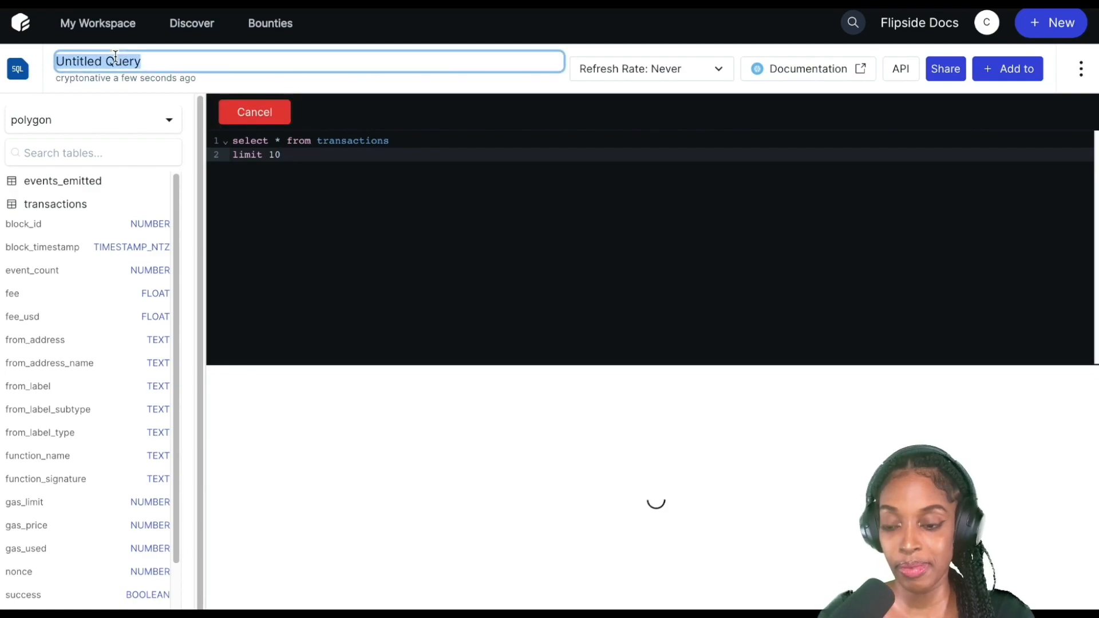
pyautogui.write('Polygon Fees Demo')
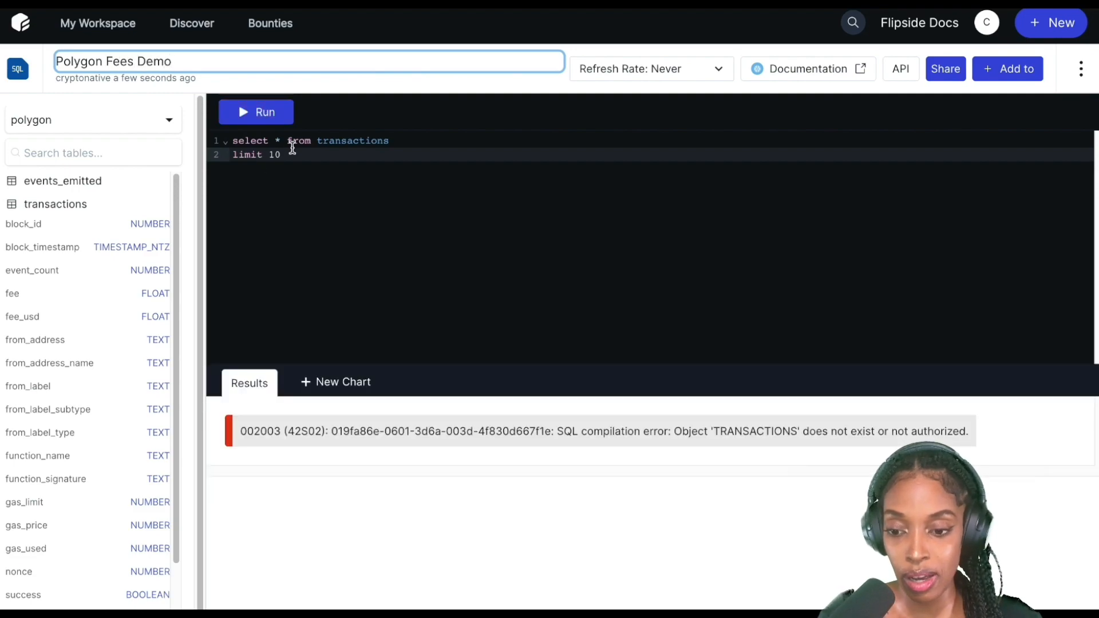
pyautogui.write('poly')
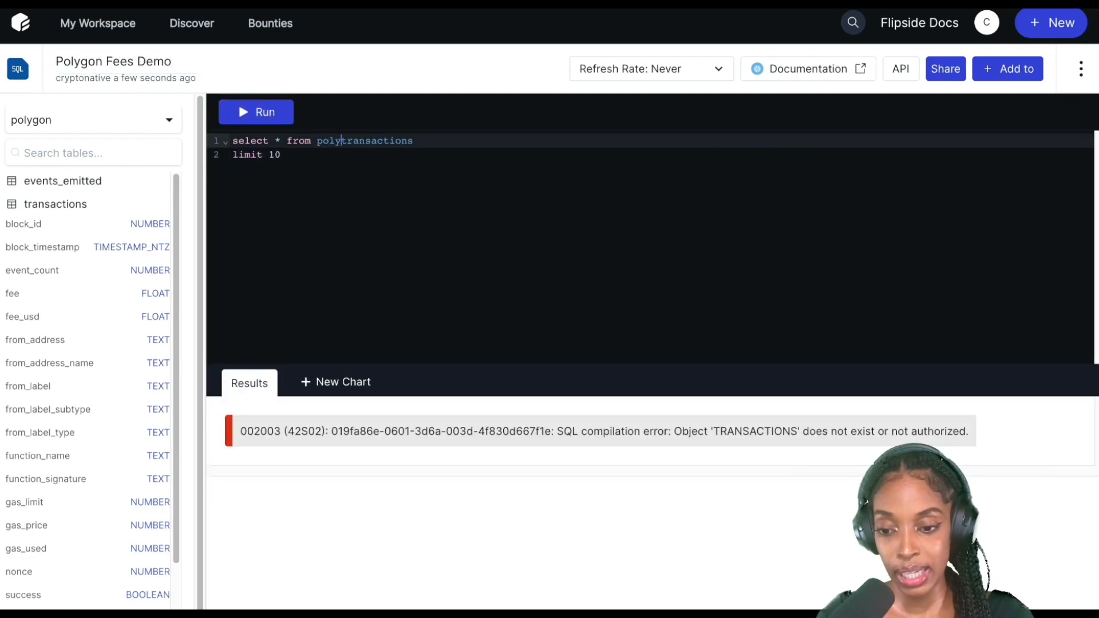
pyautogui.click(255, 112)
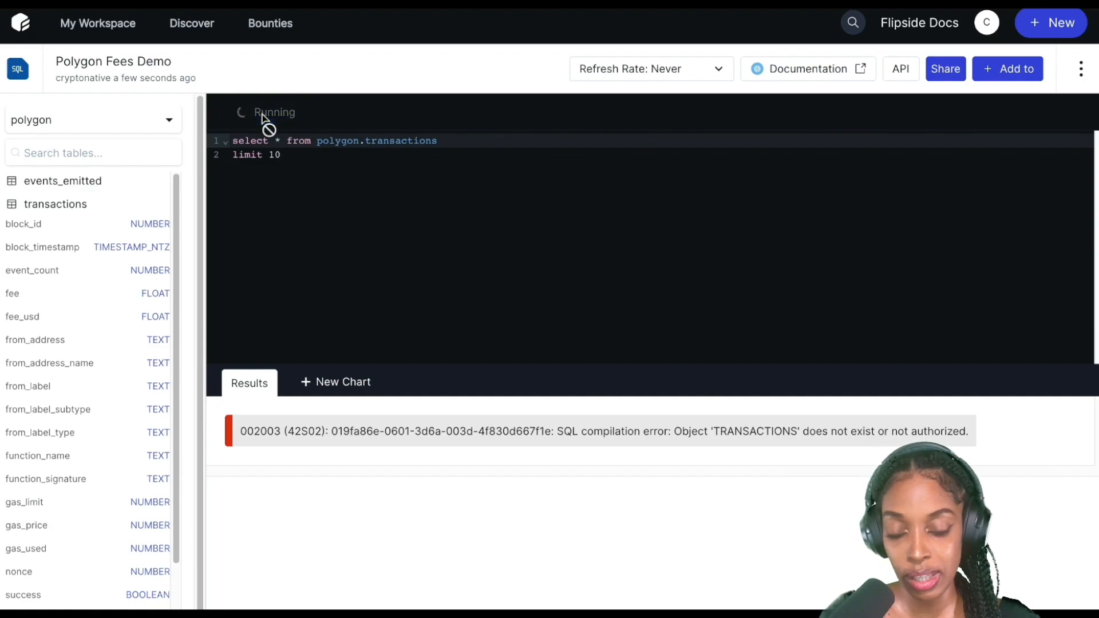
pyautogui.click(256, 112)
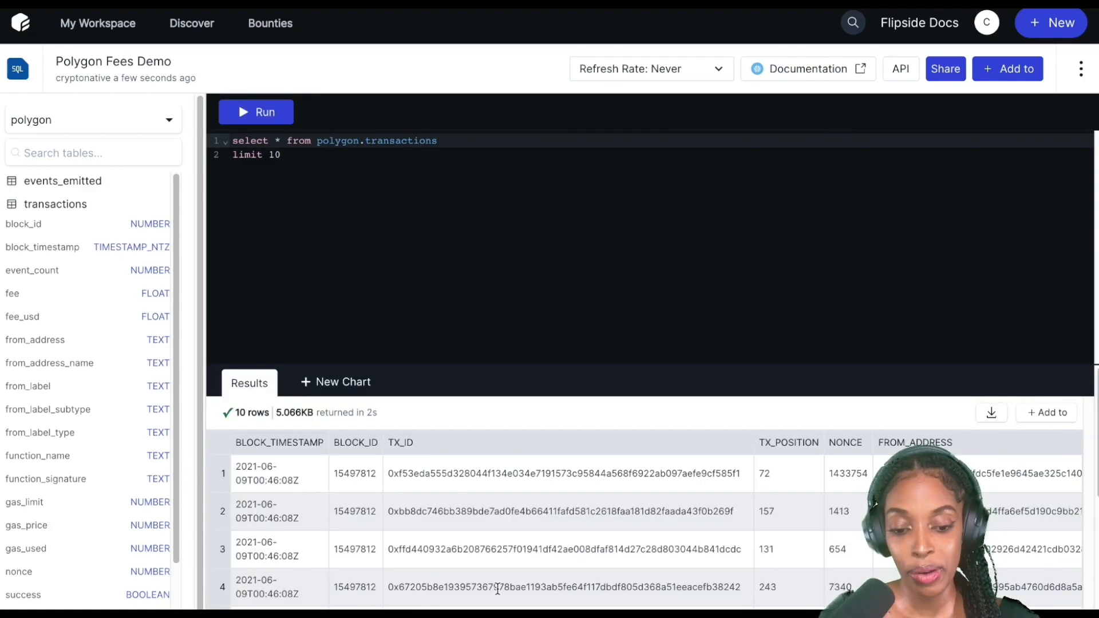
pyautogui.hscroll(3)
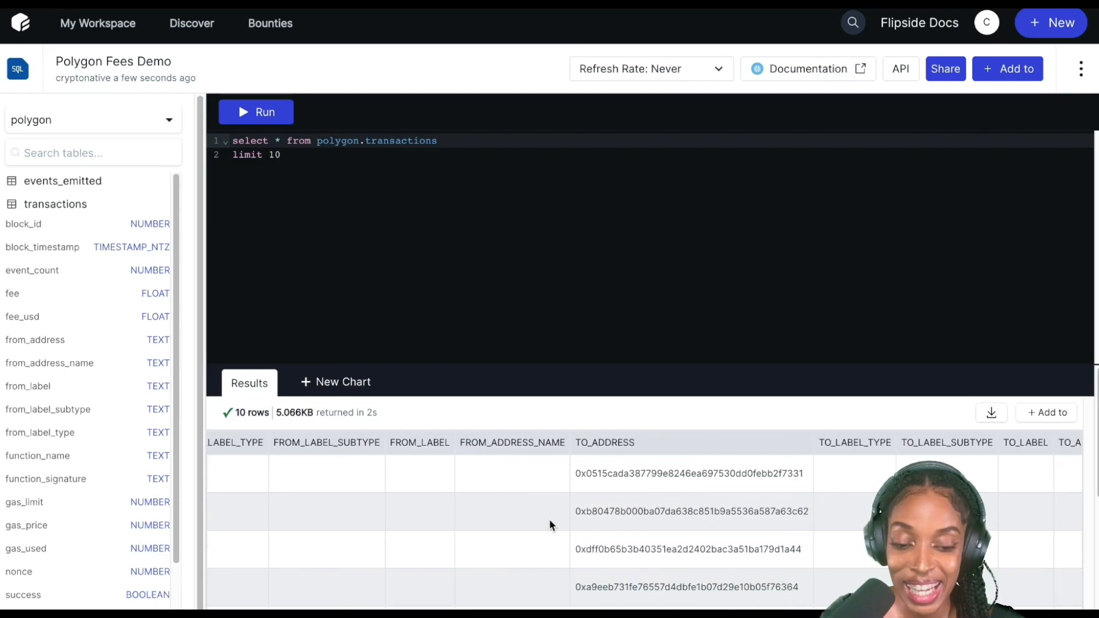
pyautogui.hscroll(3)
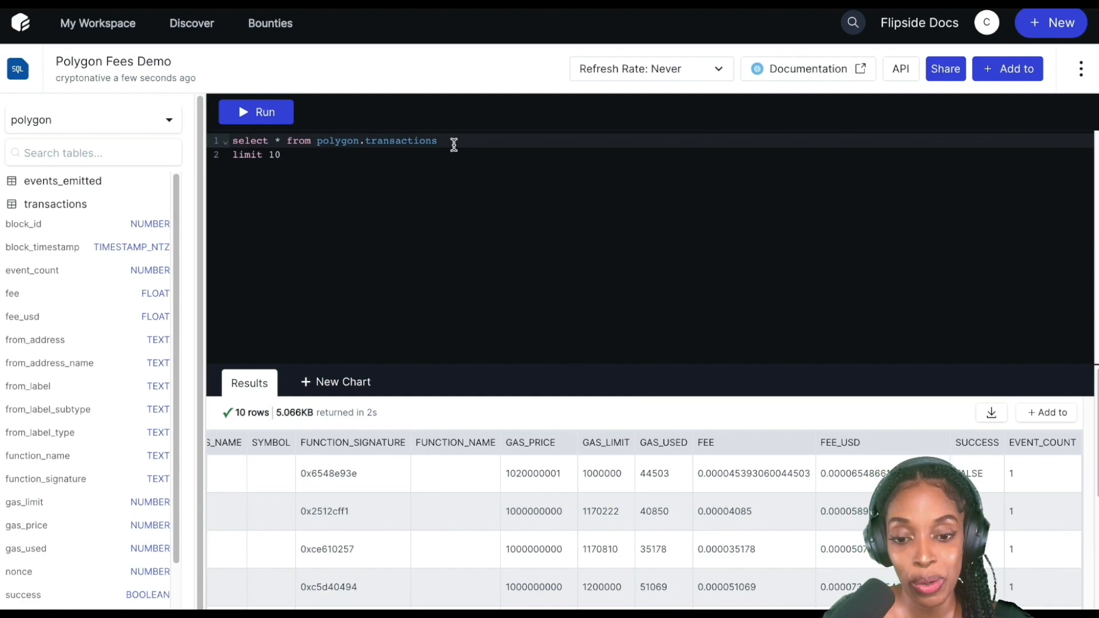
pyautogui.moveTo(363, 113)
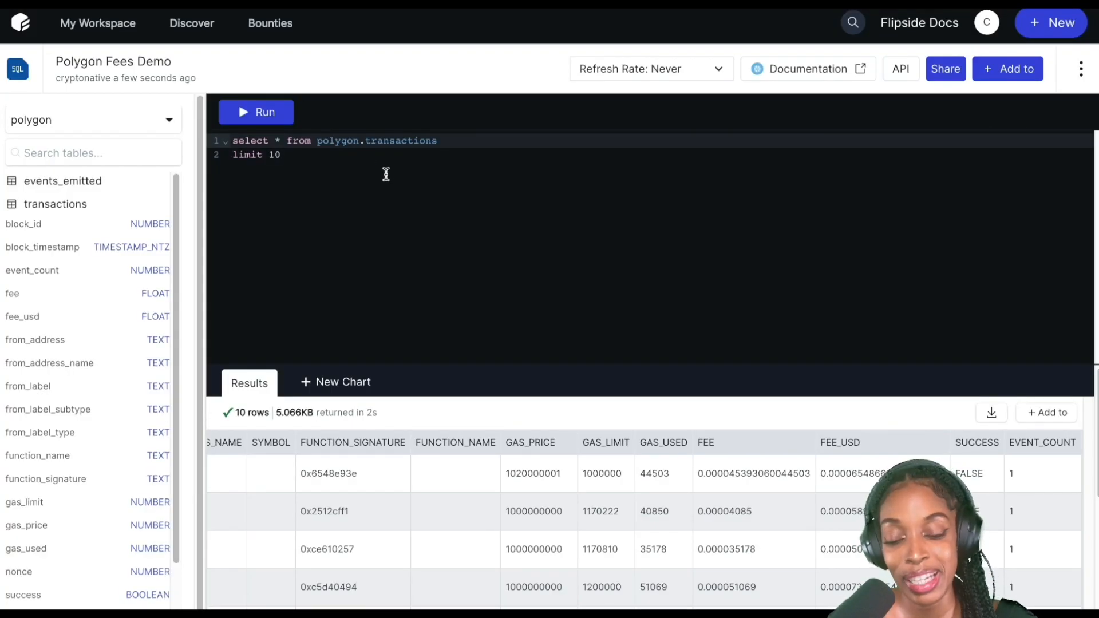
pyautogui.moveTo(441, 141)
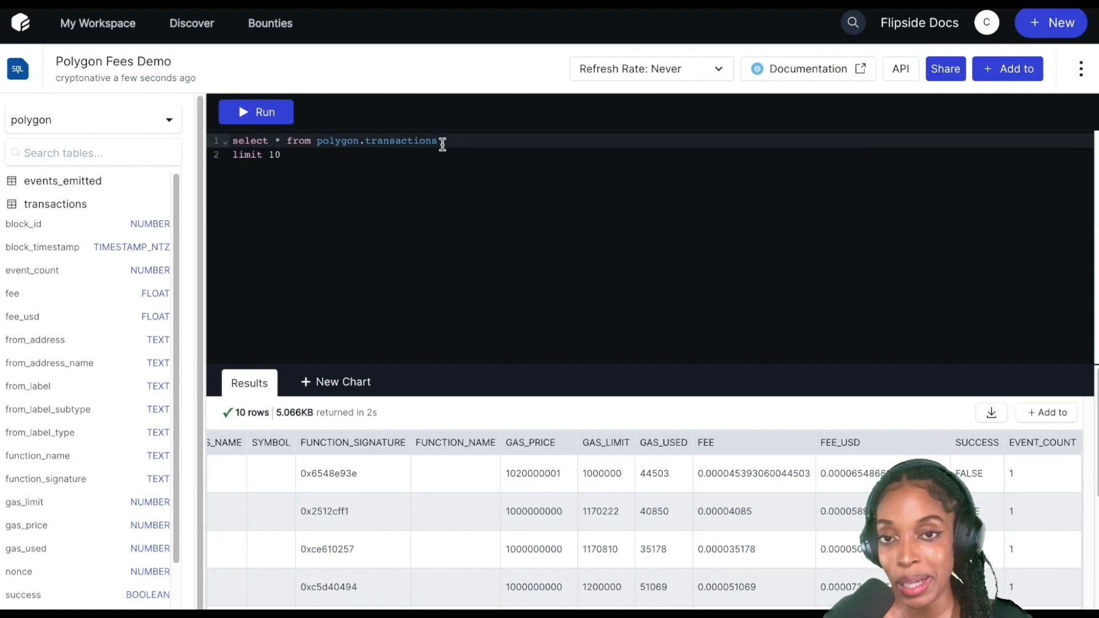
# - Start a where clause on a new line and pick a BLOCK_TIMESTAMP value from the results
pyautogui.press('Enter')
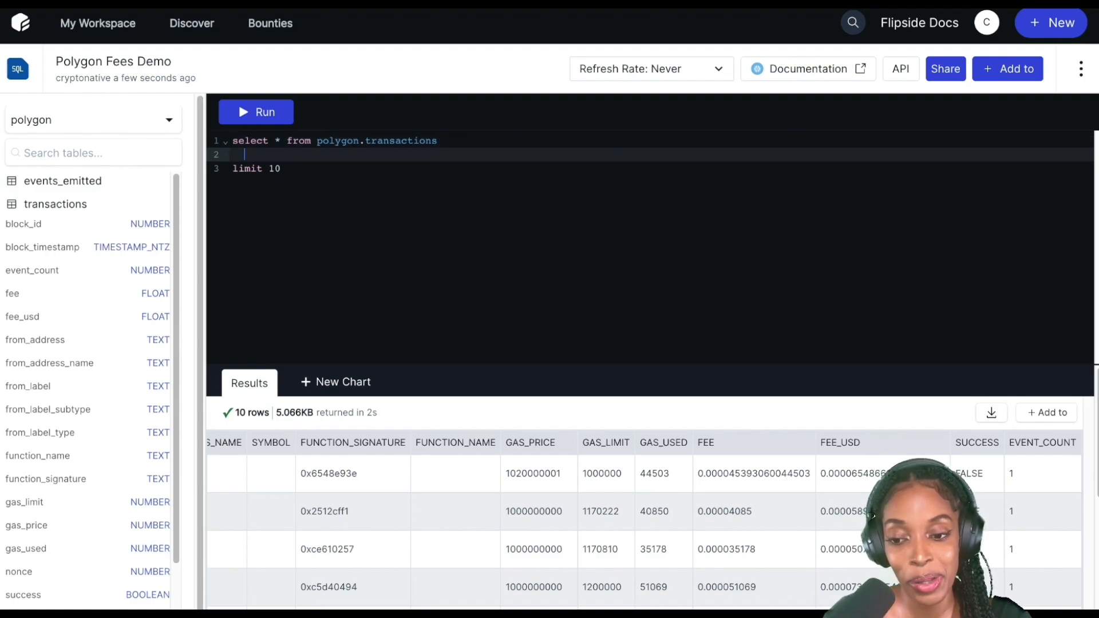
pyautogui.write('where')
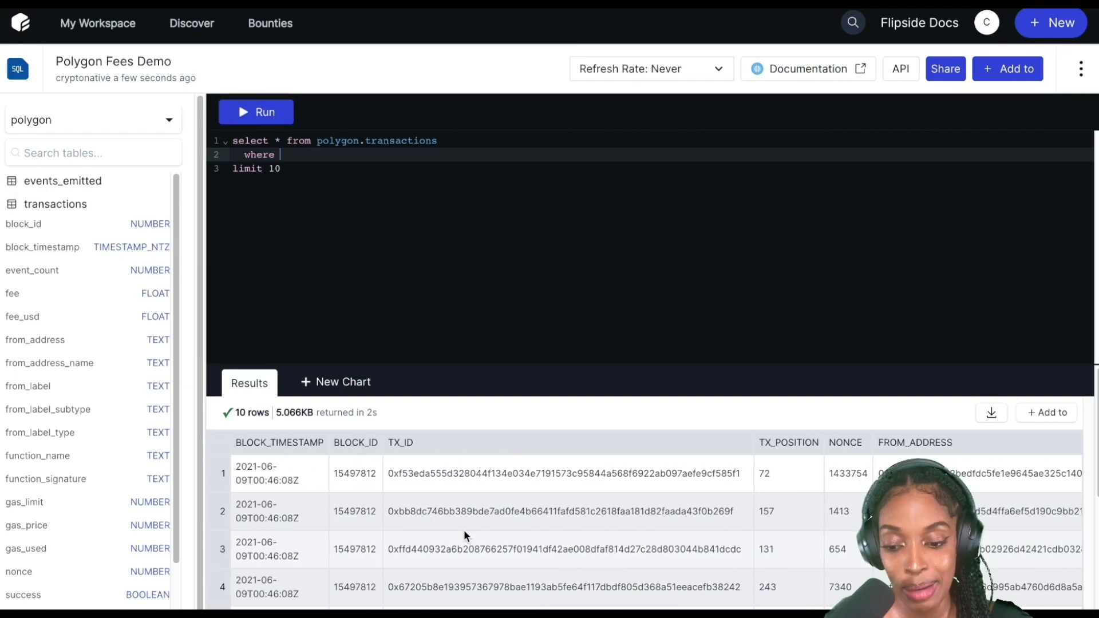
pyautogui.doubleClick(267, 473)
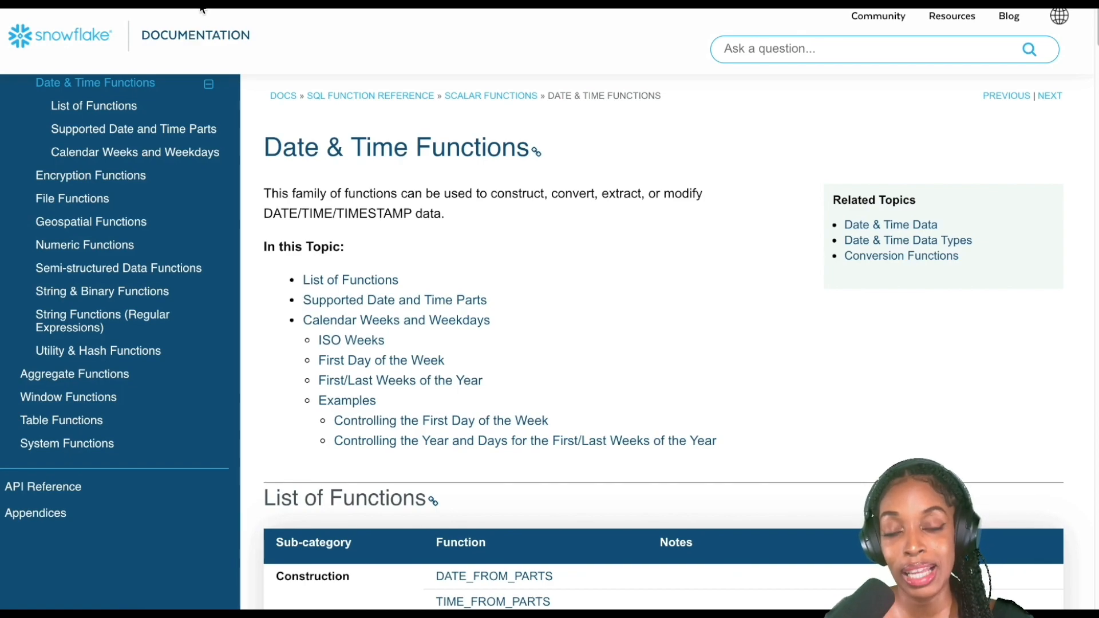
# - View the DATE_TRUNC reference page and its Syntax section from the Date & Time Functions list
pyautogui.scroll(-3)
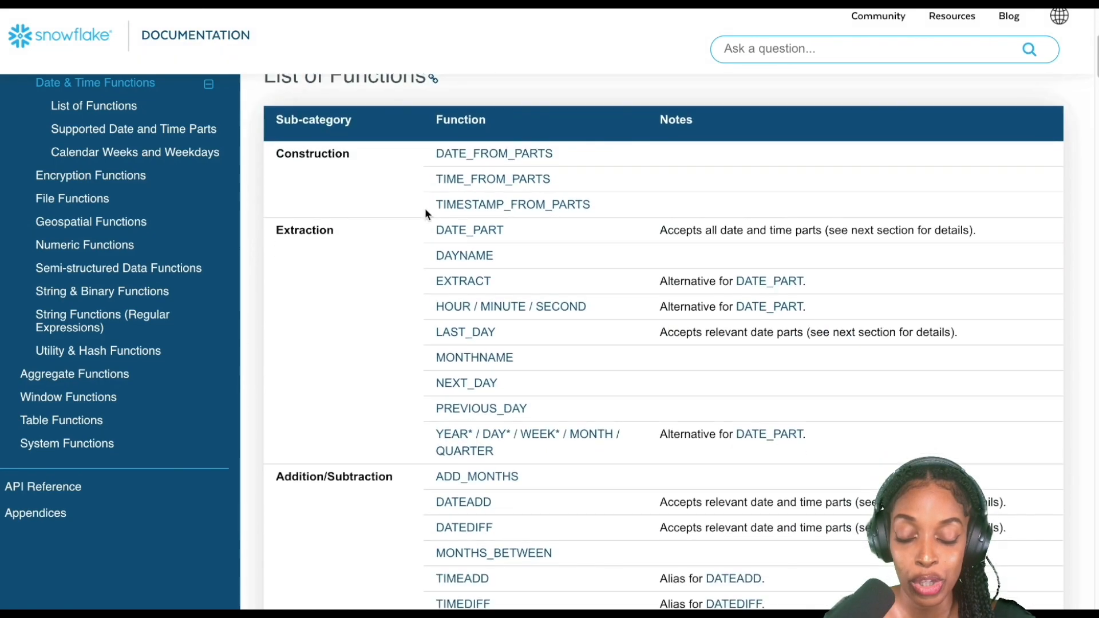
pyautogui.scroll(-3)
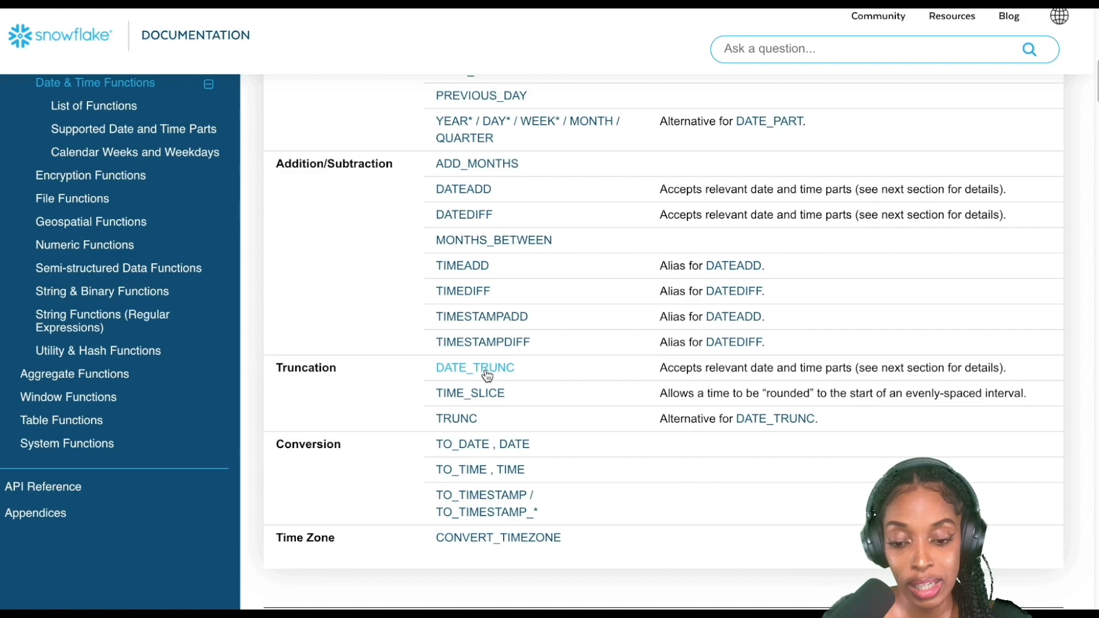
pyautogui.click(474, 367)
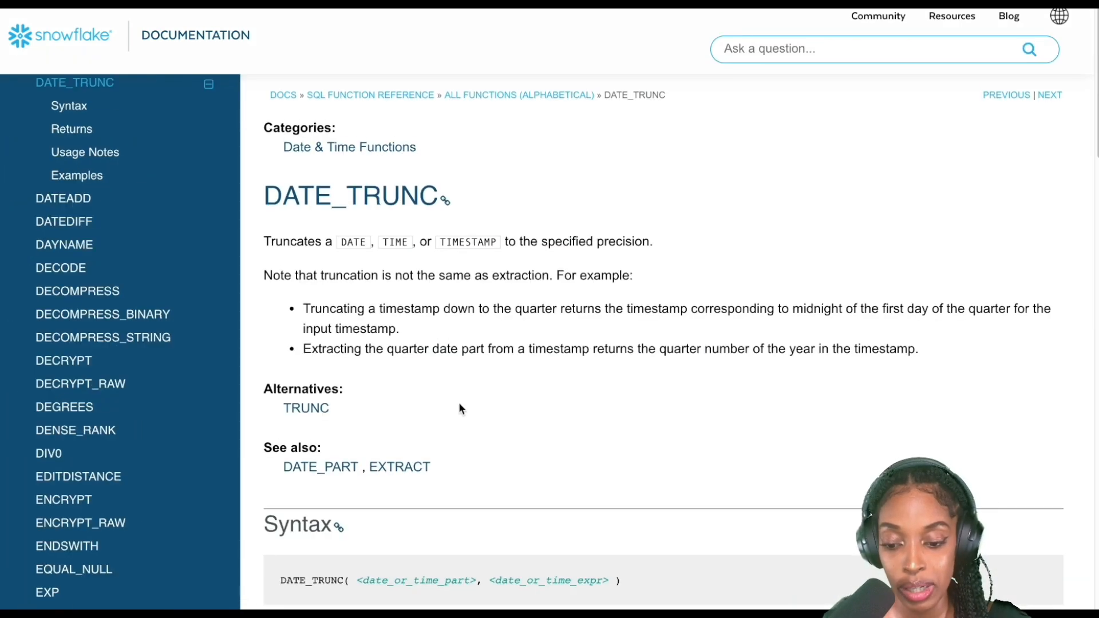
pyautogui.scroll(-3)
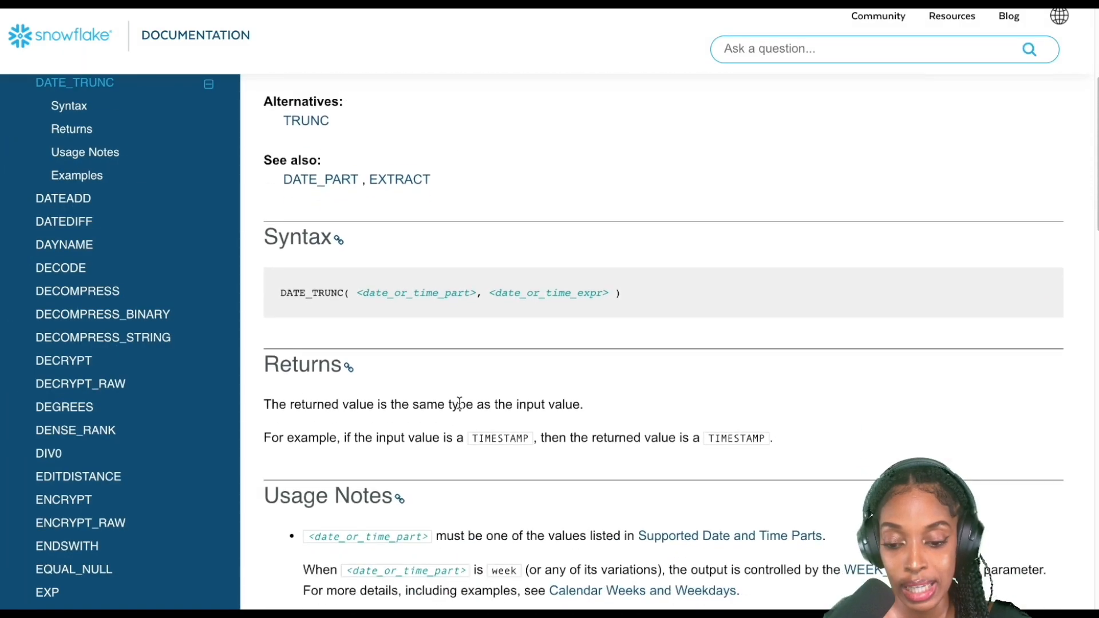
pyautogui.scroll(-3)
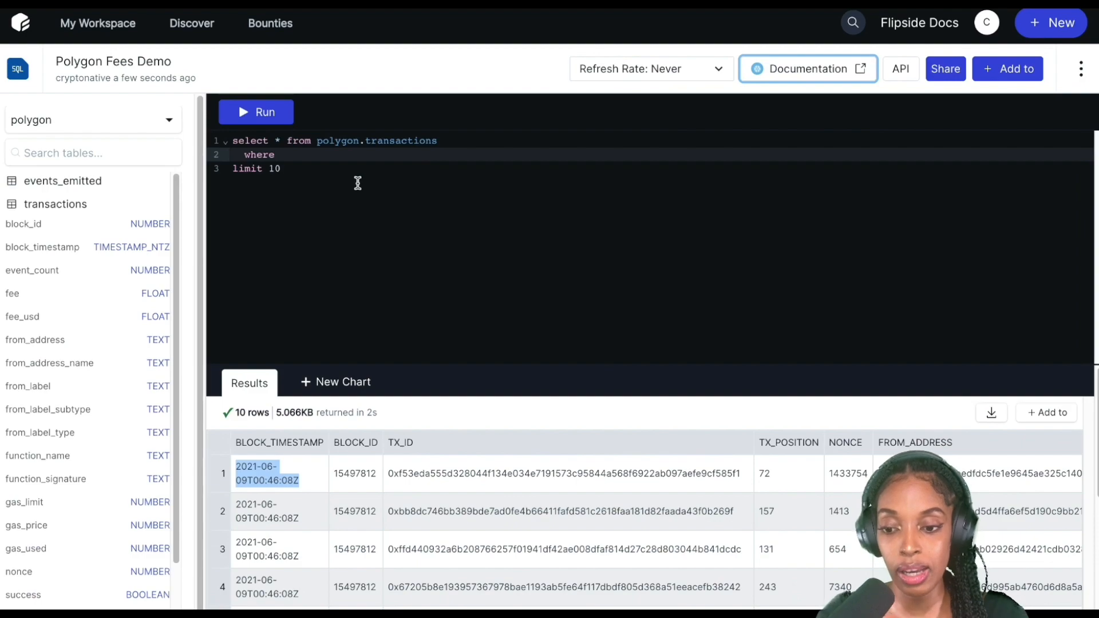
# - Filter to date_trunc(day, block_timestamp) >= '2021-06-01' and rerun, returning 10 rows
pyautogui.write('date_trunc(day, block_timestamp')
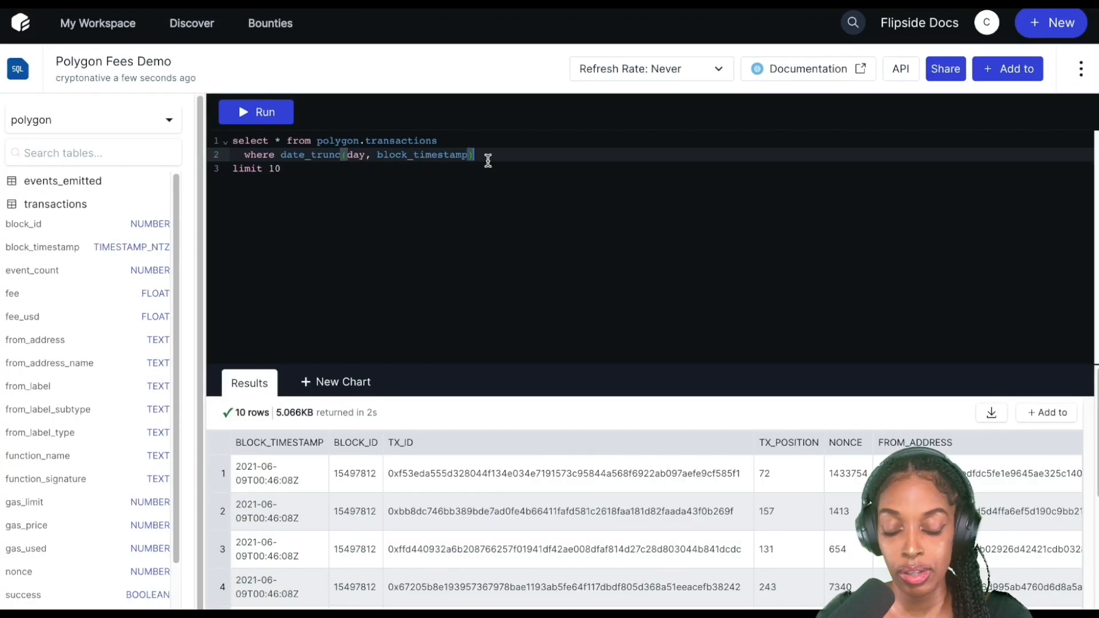
pyautogui.write('>=')
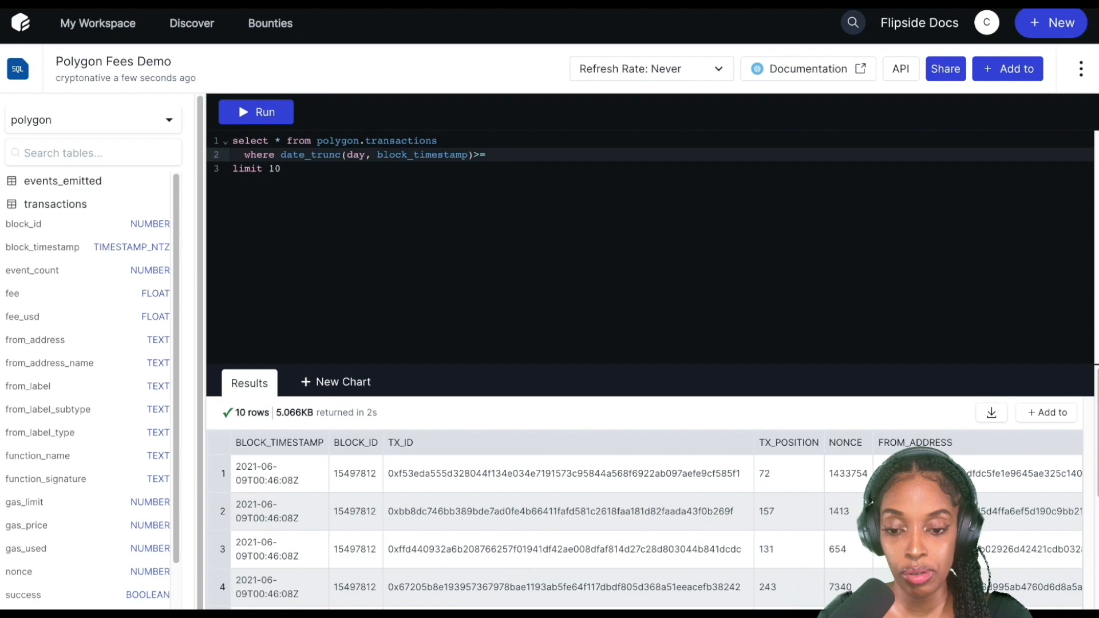
pyautogui.write("'2021-06'")
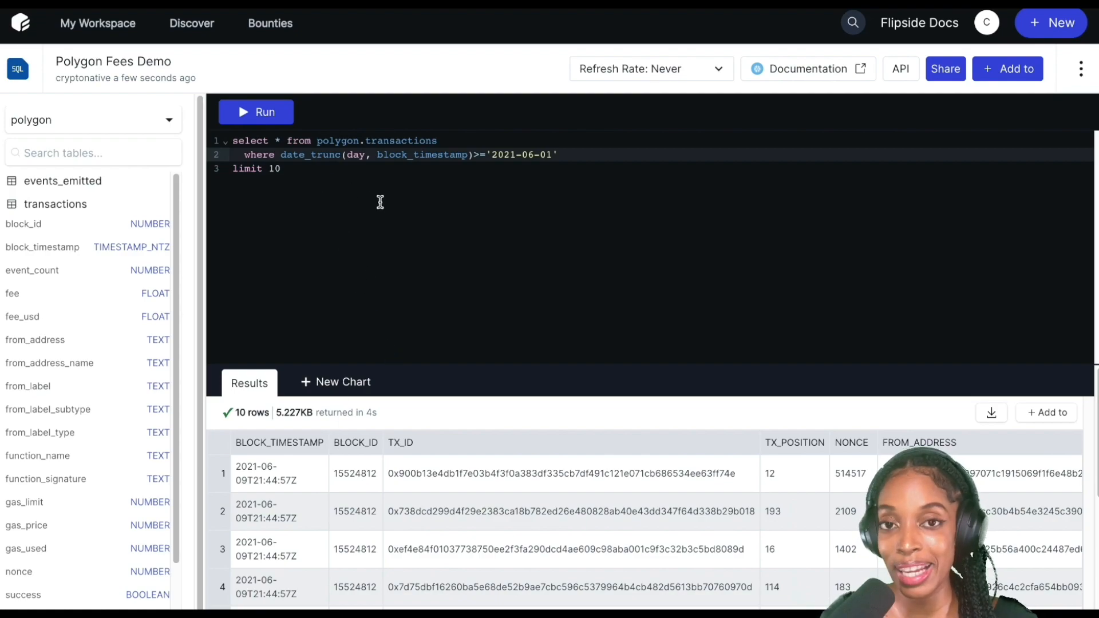
pyautogui.moveTo(392, 155)
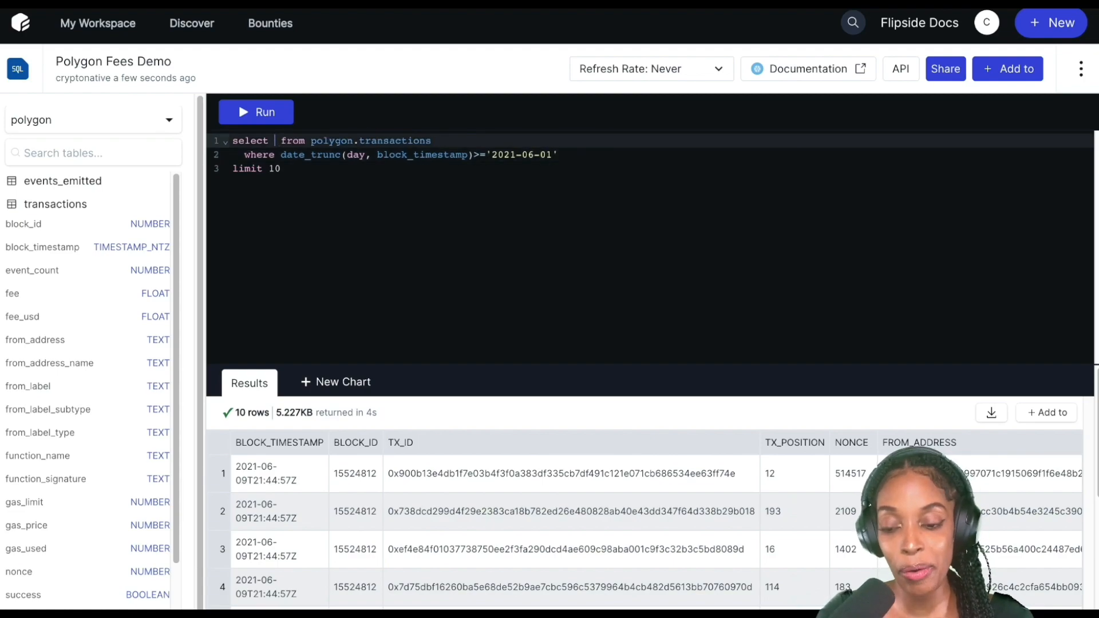
# - Select sum(fee_usd) as fees_usd and date_trunc(day, block_timestamp) as block_day, then rerun
pyautogui.write('s_usd) as')
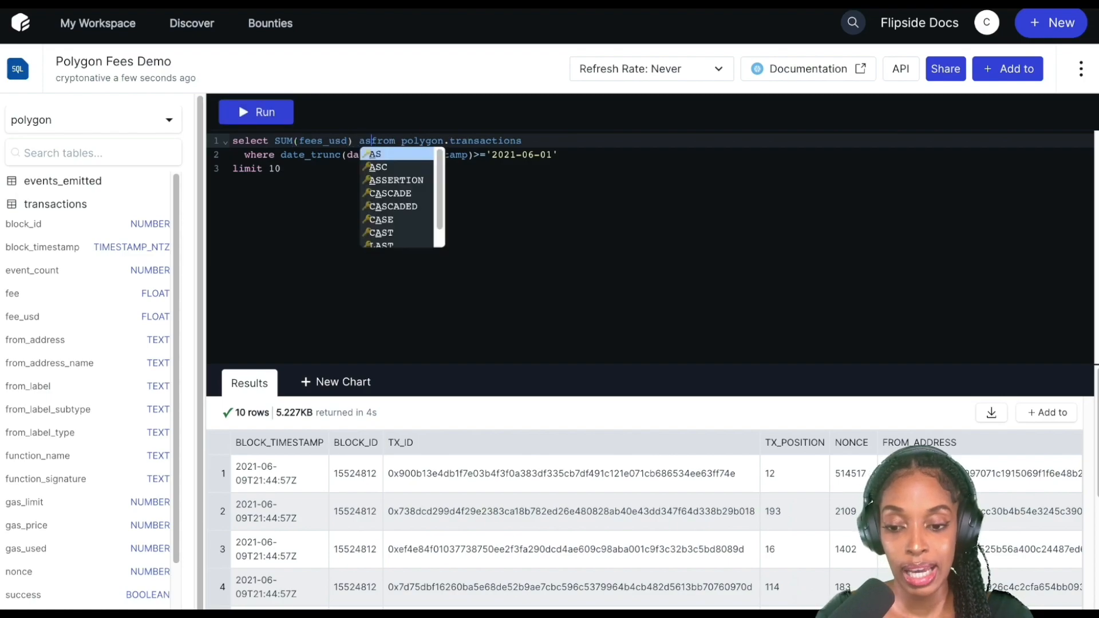
pyautogui.write('fees_Us')
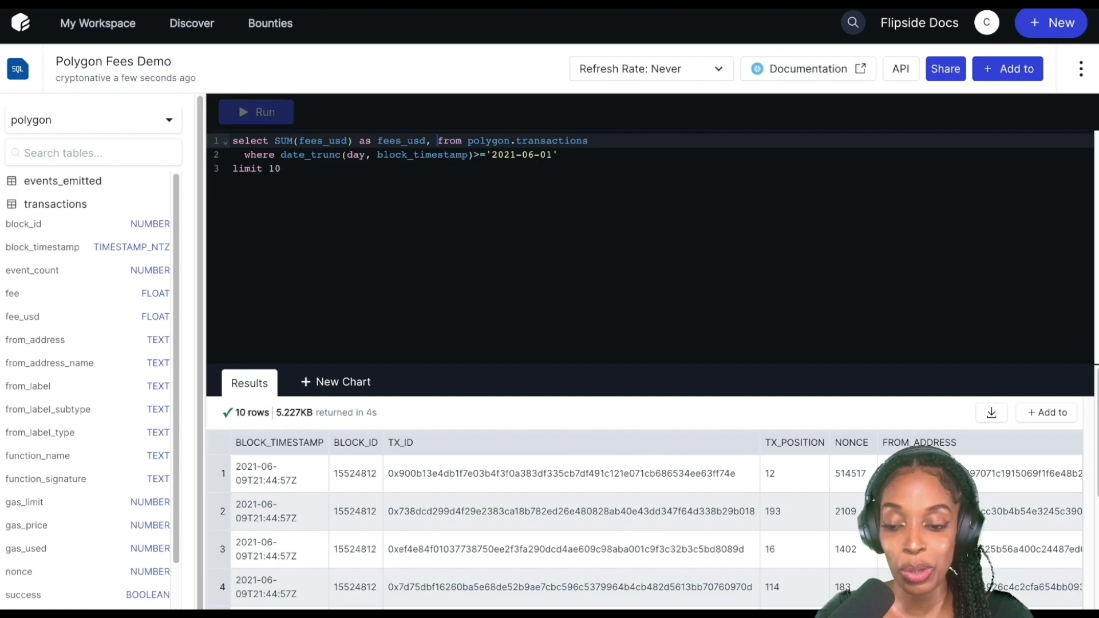
pyautogui.press('Enter')
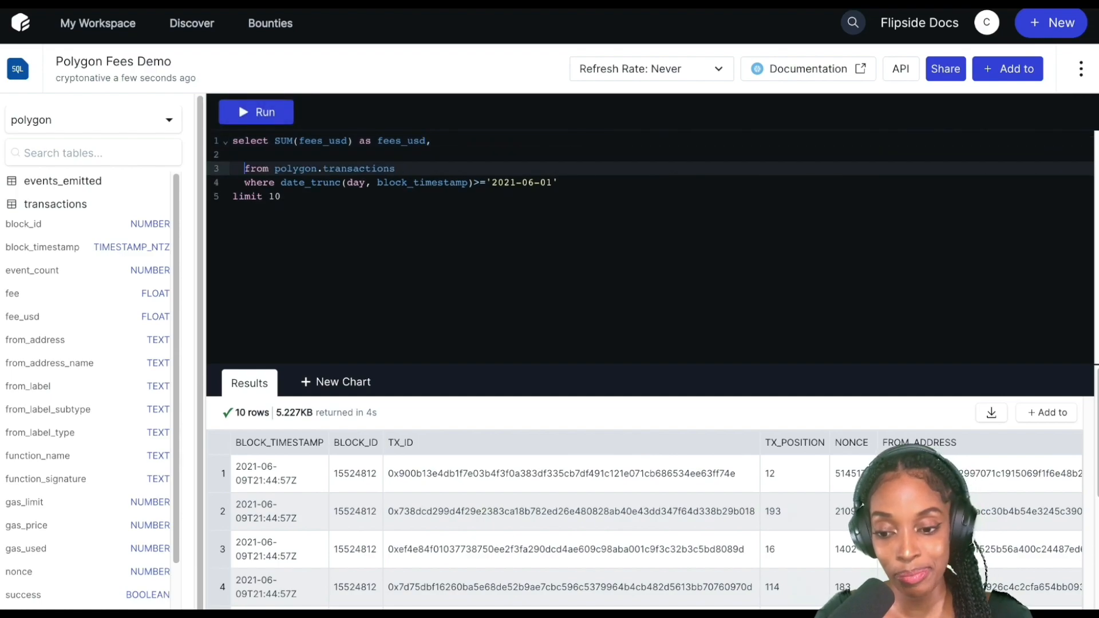
pyautogui.write('date_Trunc')
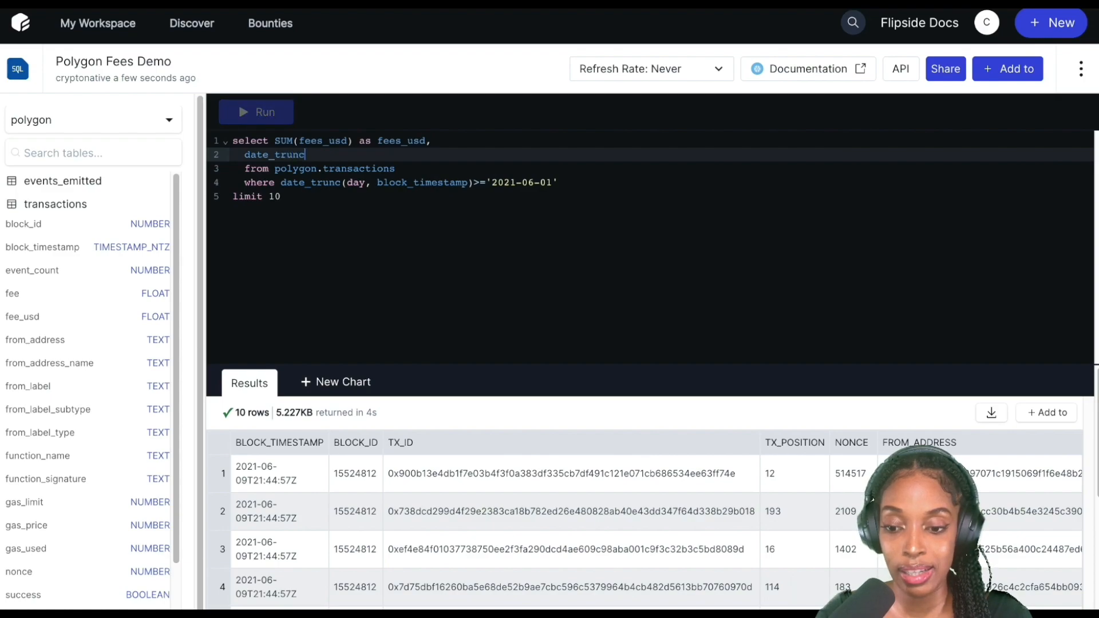
pyautogui.write('(day, blo')
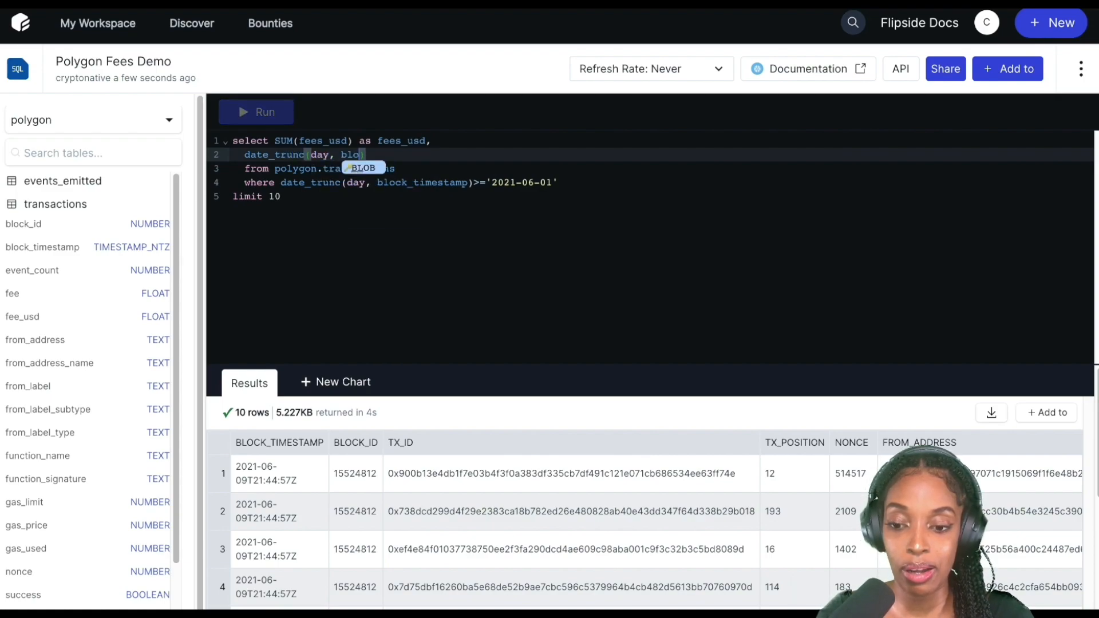
pyautogui.write('block_timestamp')
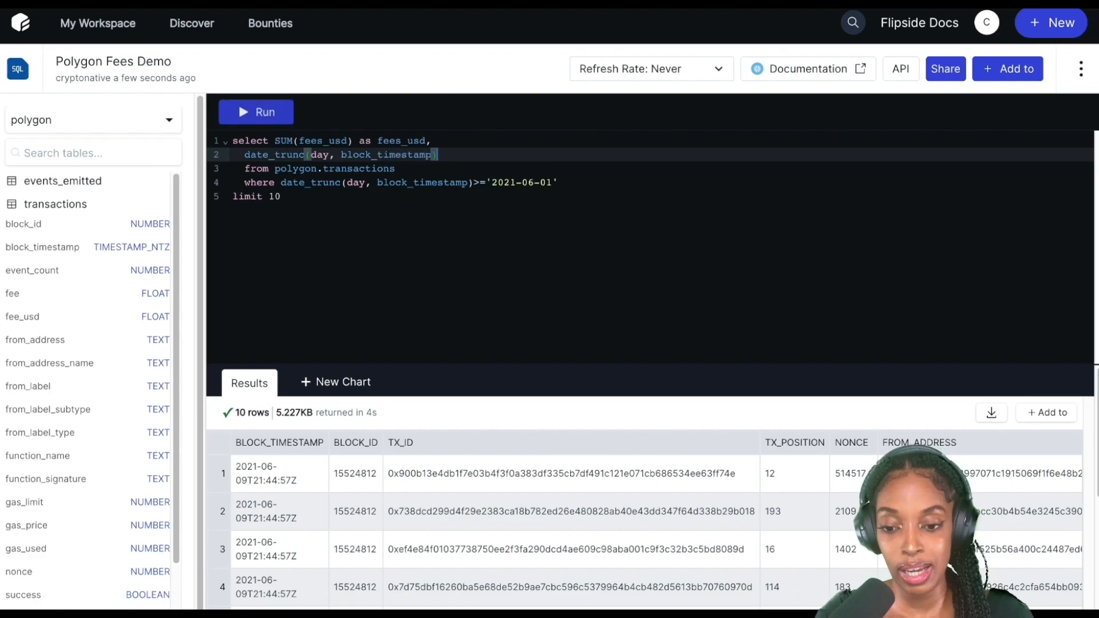
pyautogui.write('day')
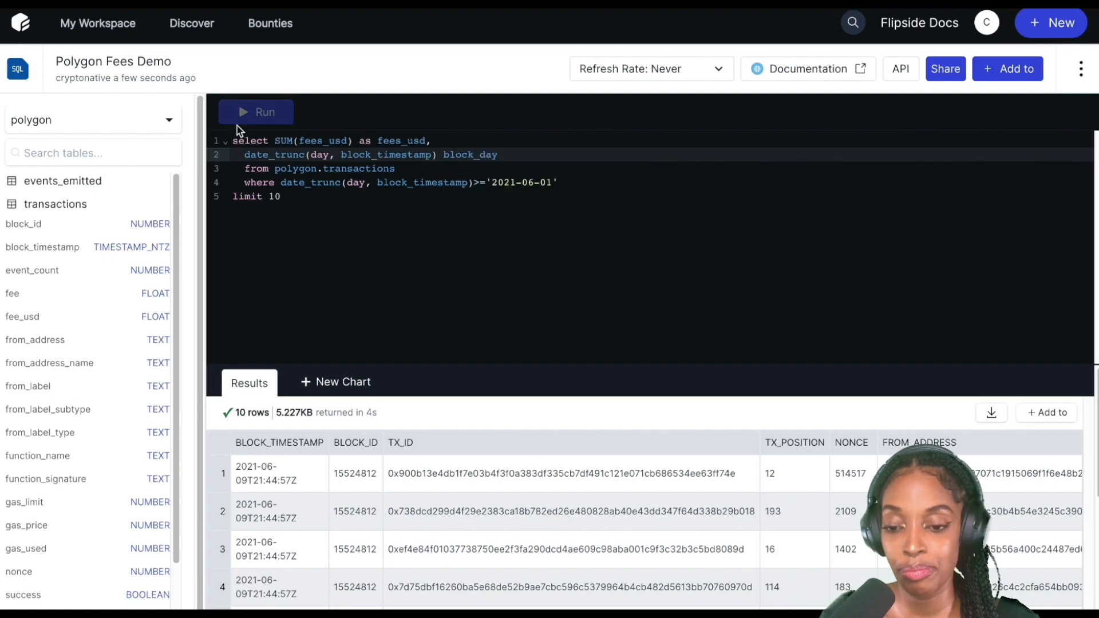
pyautogui.click(255, 112)
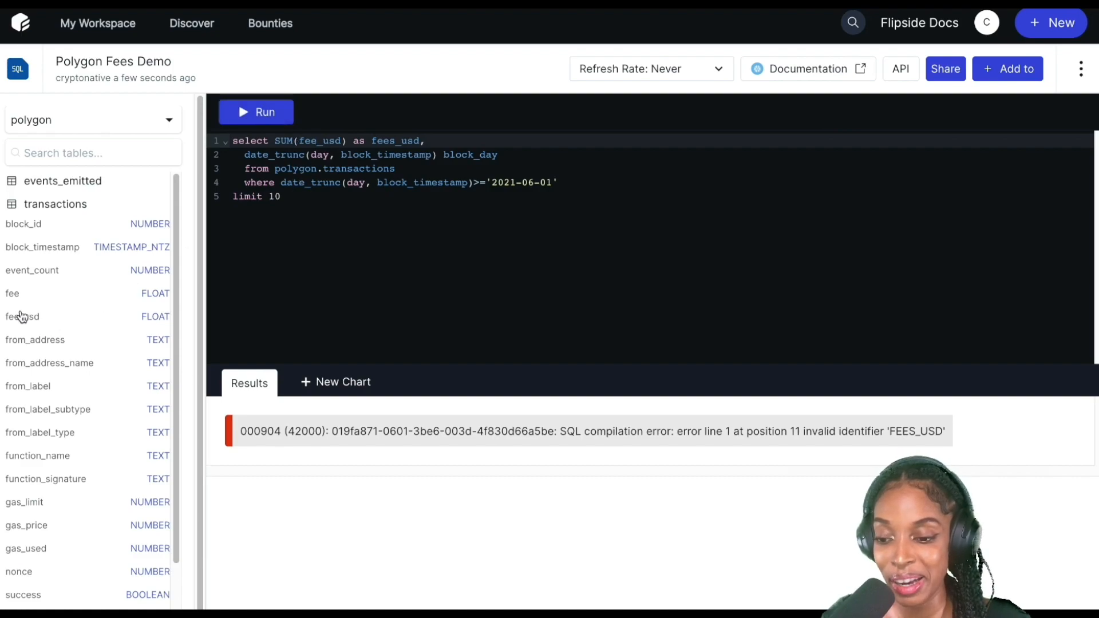
# - Add 'group by block_day' so daily fees_usd are returned per day
pyautogui.write('group')
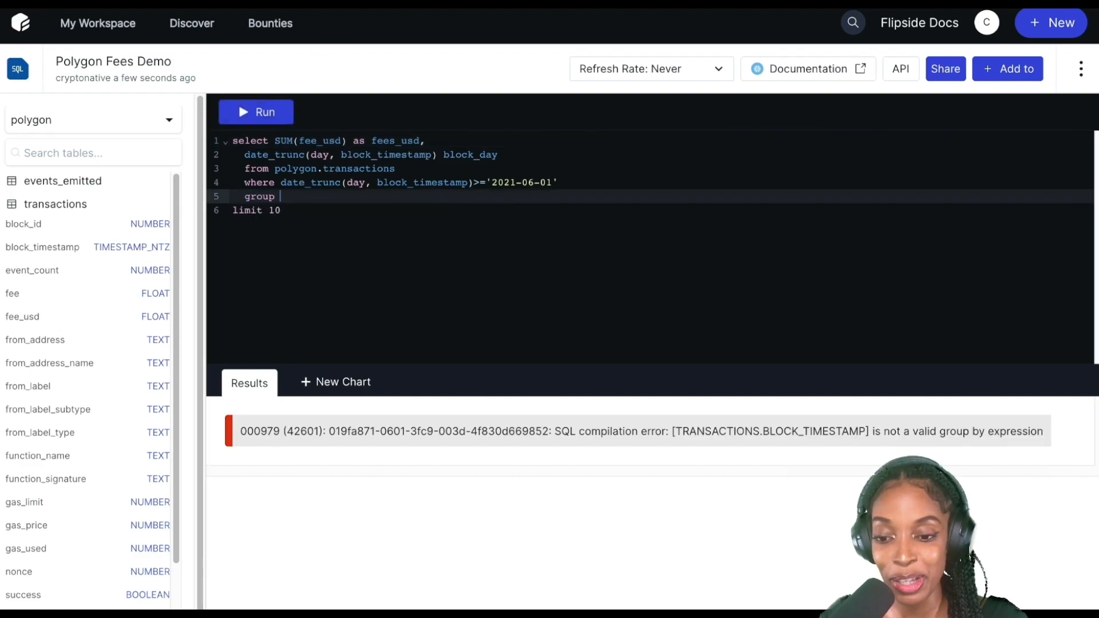
pyautogui.write('block')
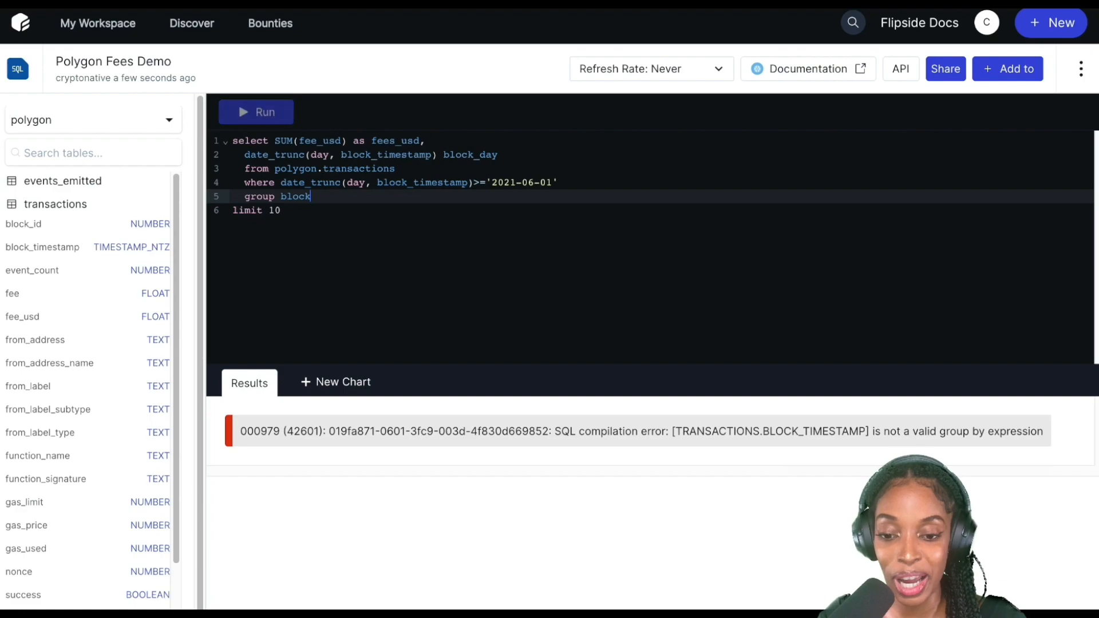
pyautogui.write('_day')
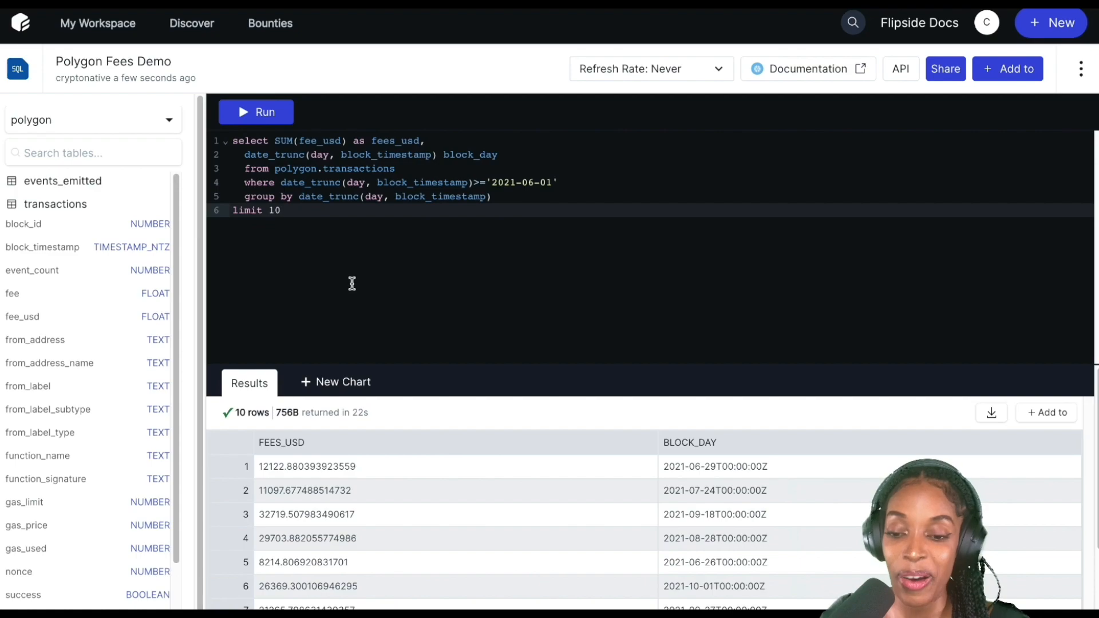
pyautogui.moveTo(559, 458)
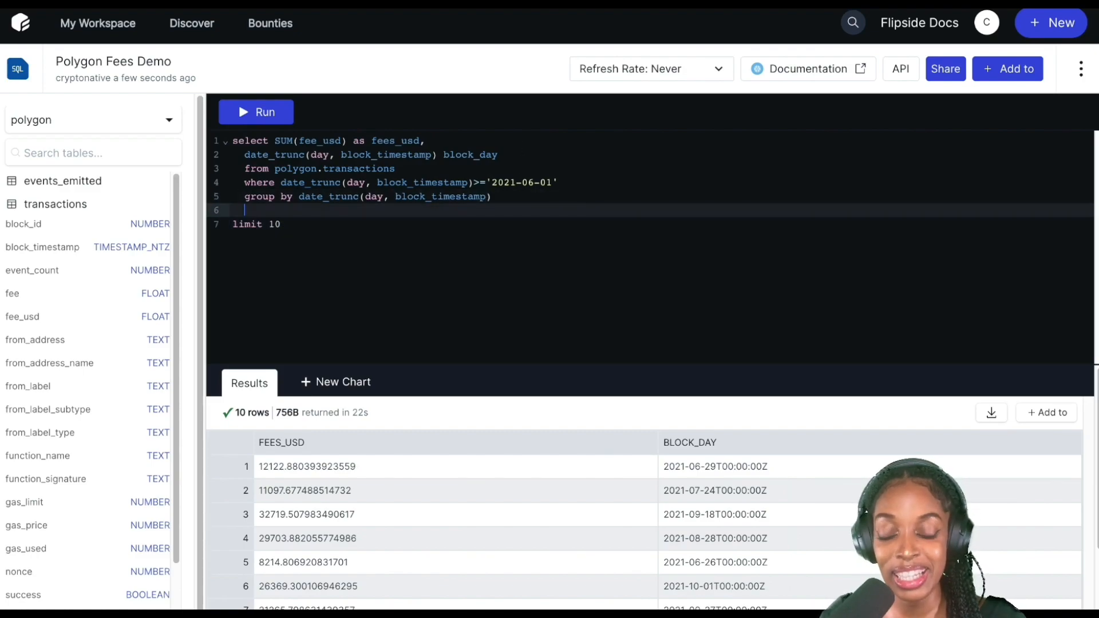
# - Add 'order by block_day asc' and rerun so results start on 2021-06-01
pyautogui.write('order by')
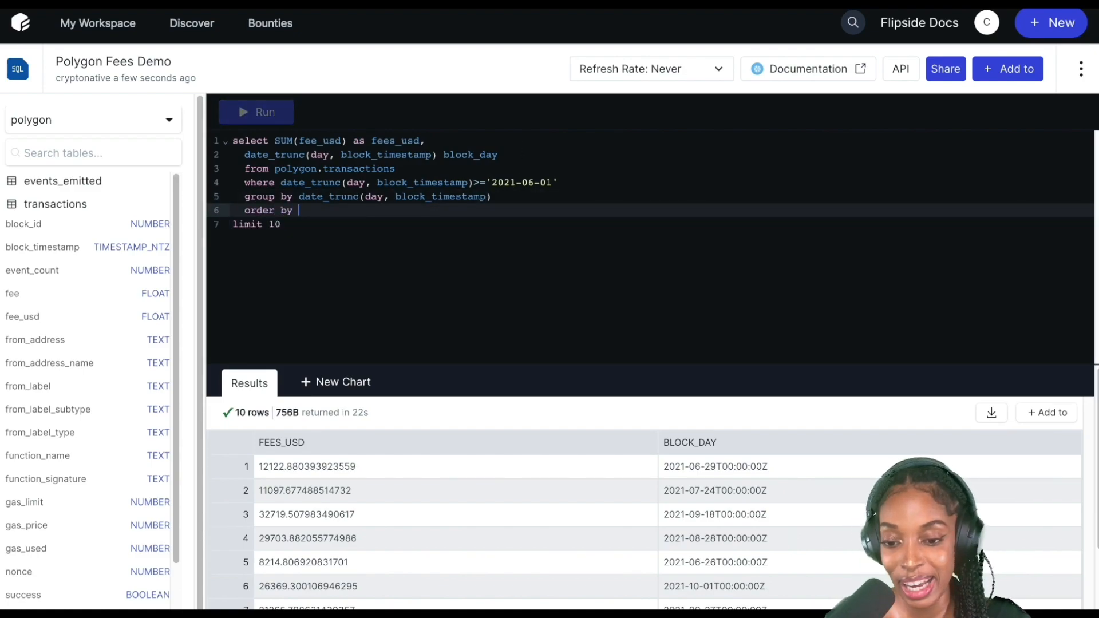
pyautogui.write('block_day asc')
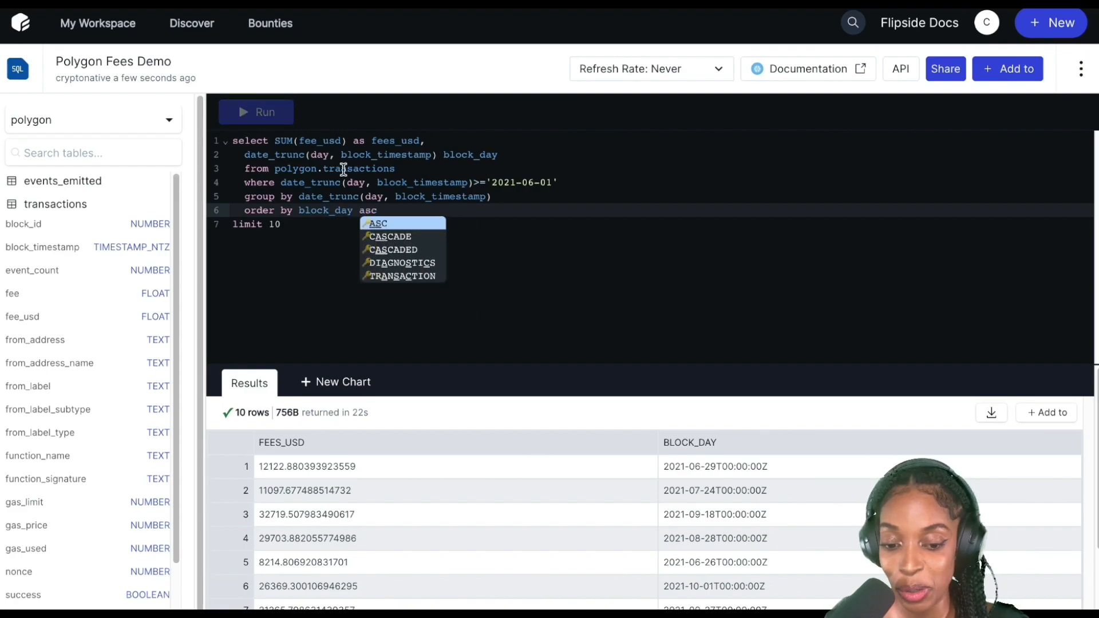
pyautogui.moveTo(256, 113)
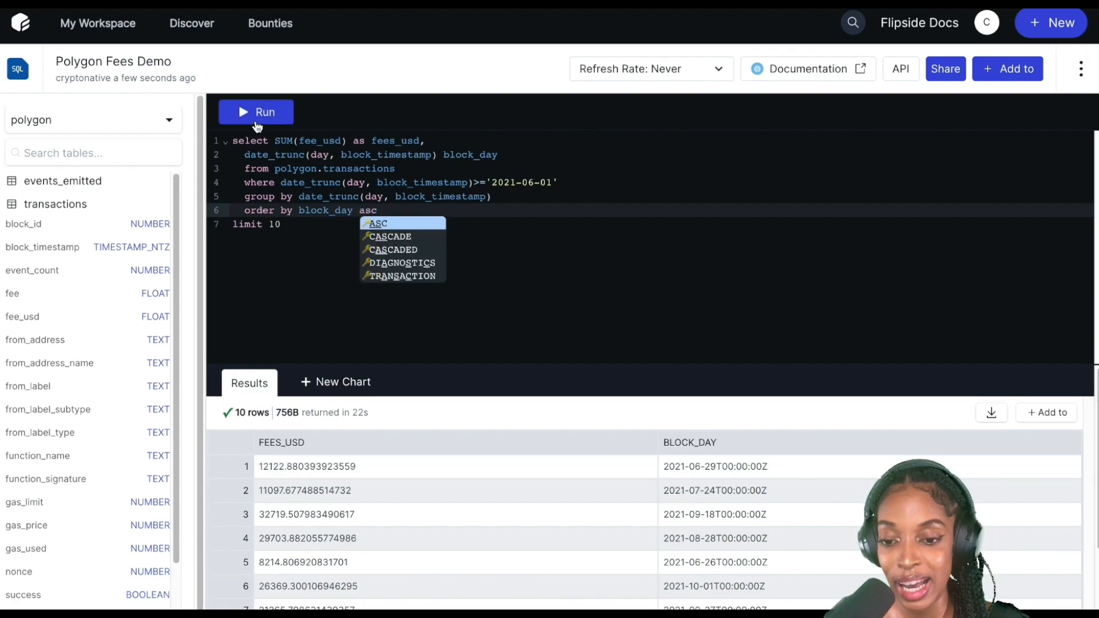
pyautogui.click(256, 112)
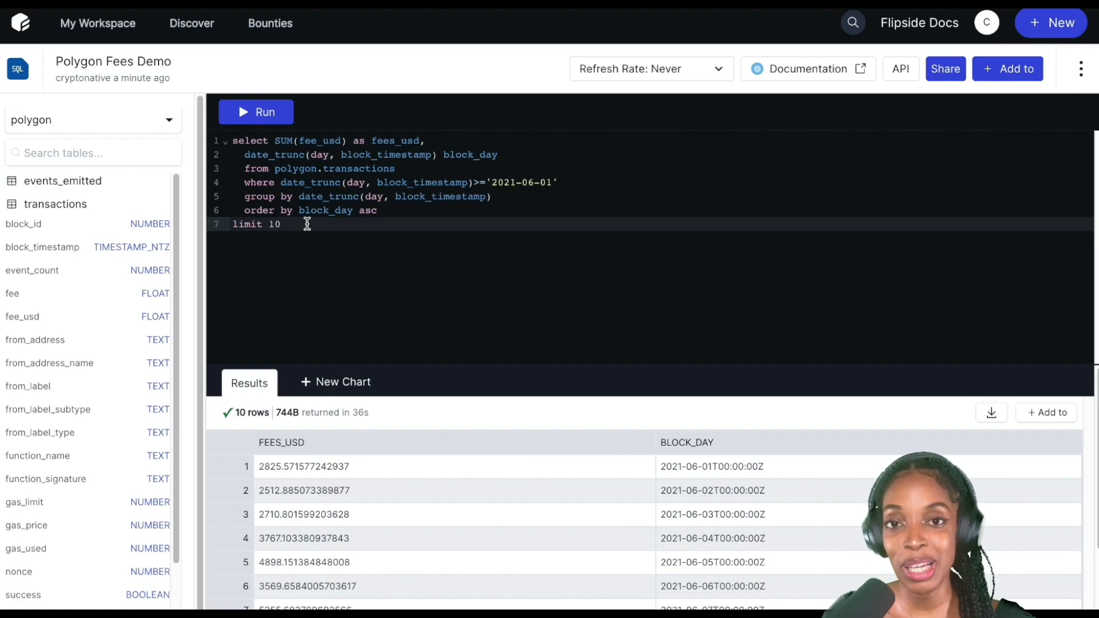
pyautogui.click(336, 382)
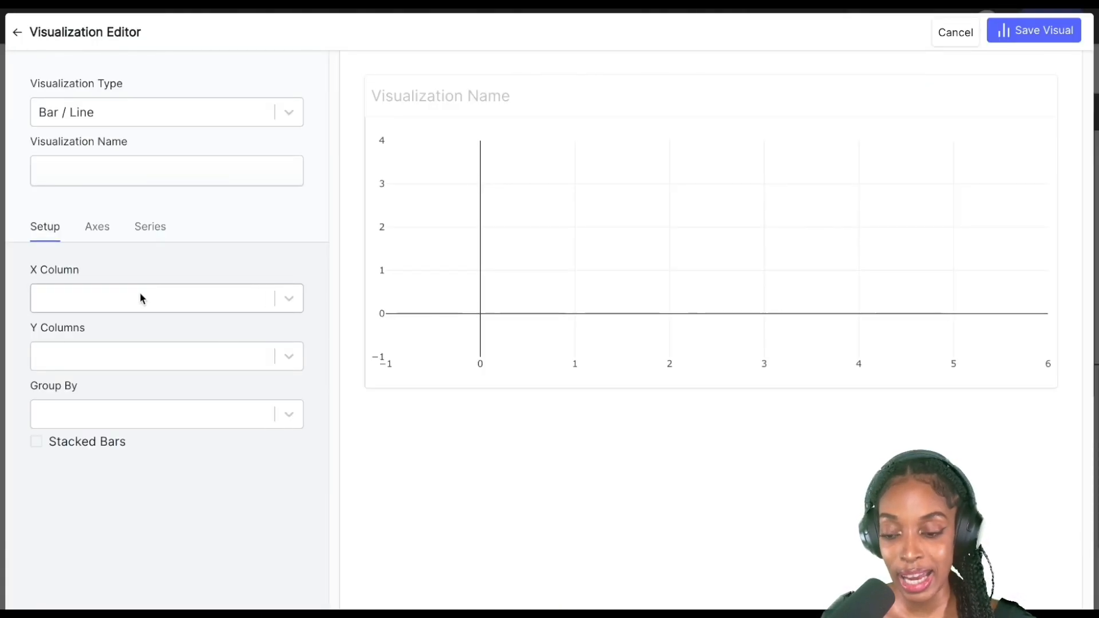
# - Set X Column BLOCK_DAY and Y Columns FEES_USD and save the bar chart
pyautogui.click(166, 298)
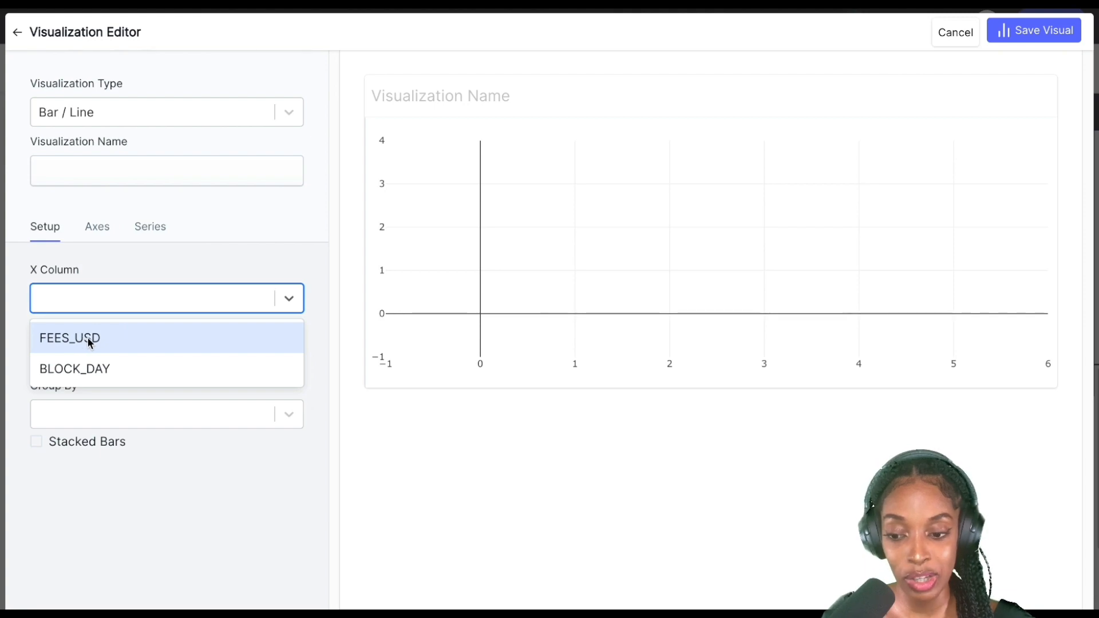
pyautogui.click(69, 338)
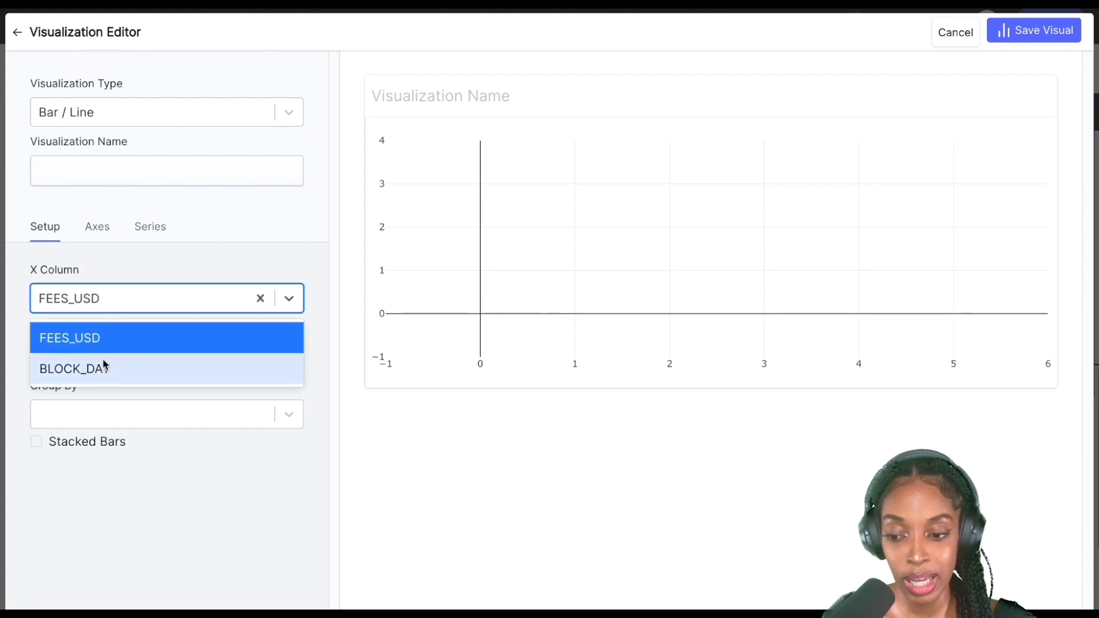
pyautogui.click(76, 367)
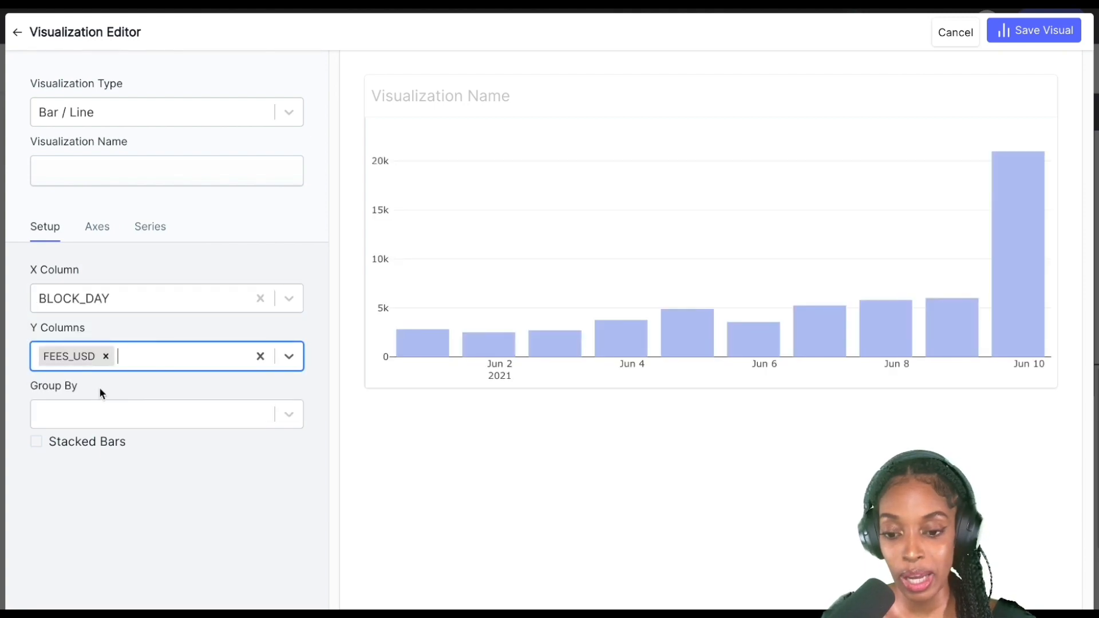
pyautogui.moveTo(574, 338)
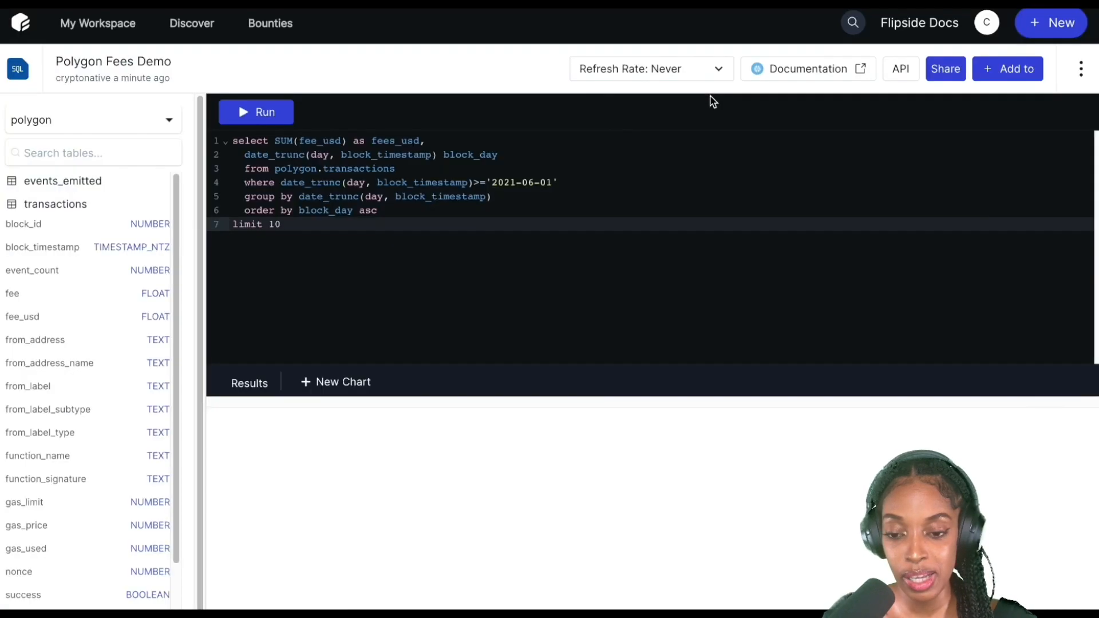
pyautogui.click(342, 381)
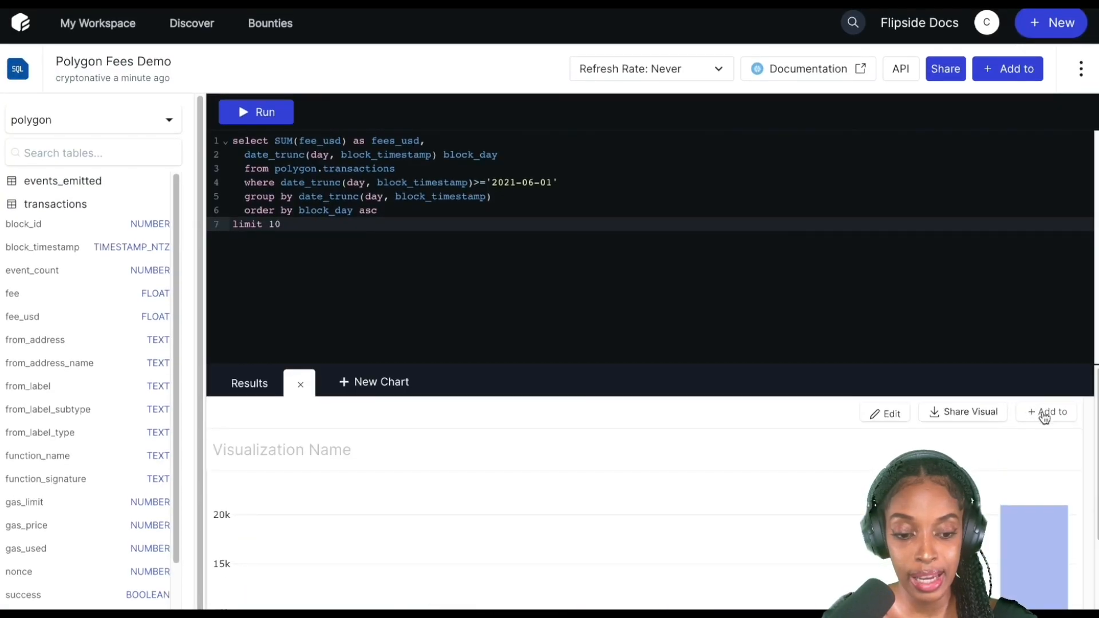
# - Add the chart to a newly created dashboard and title it 'Polygon Fees'
pyautogui.click(1047, 411)
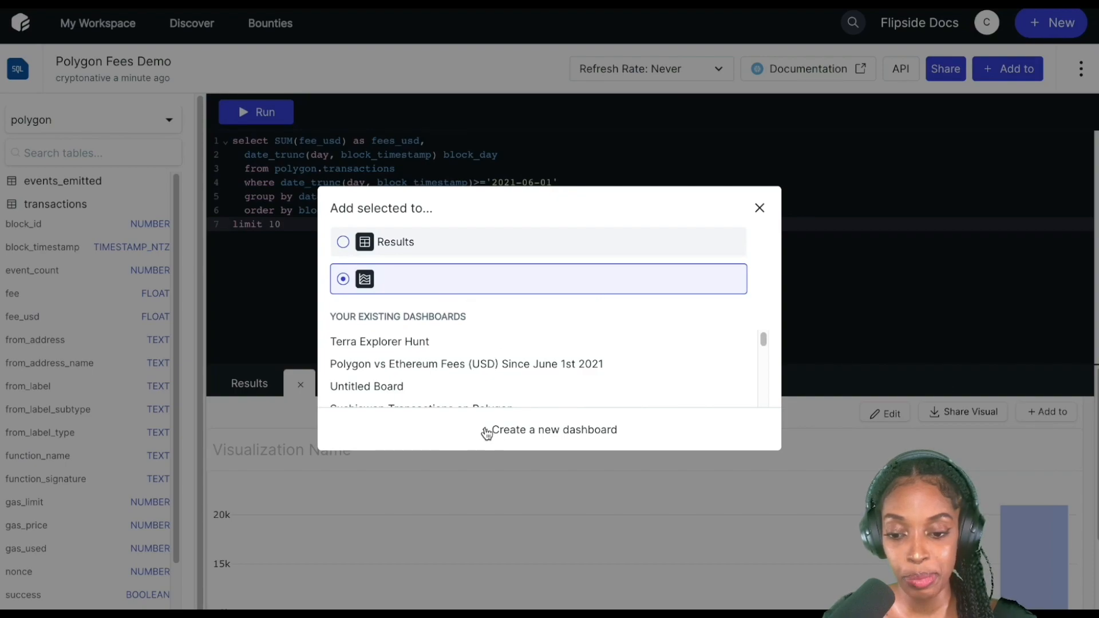
pyautogui.click(551, 430)
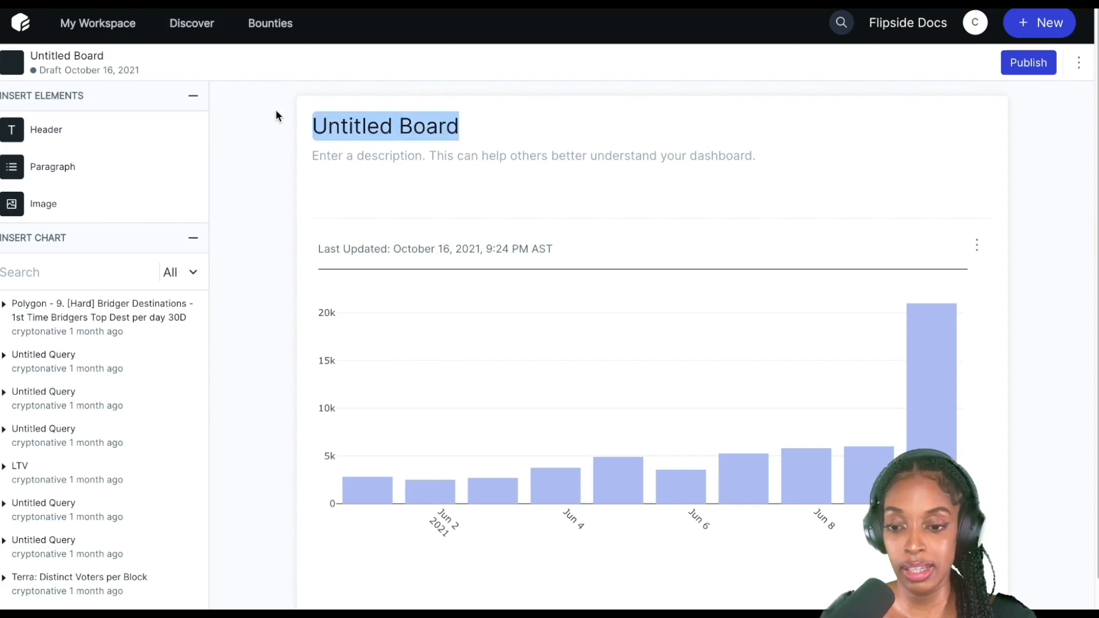
pyautogui.write('Polygon Fees')
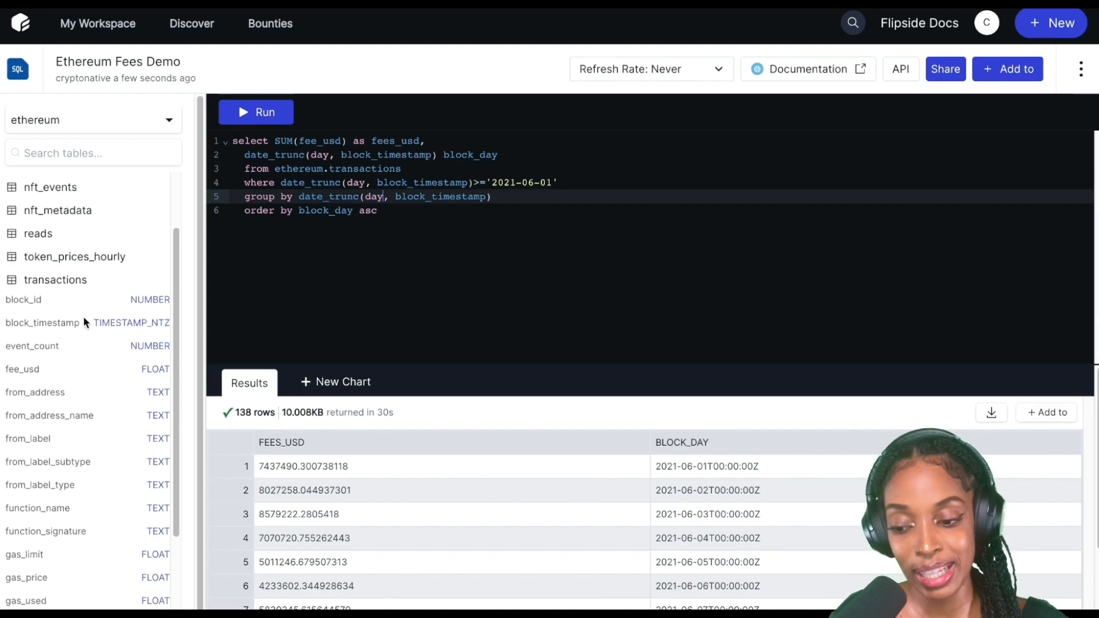
# - Bring up the Ethereum Fees Demo query results and start a new chart from them
pyautogui.scroll(-3)
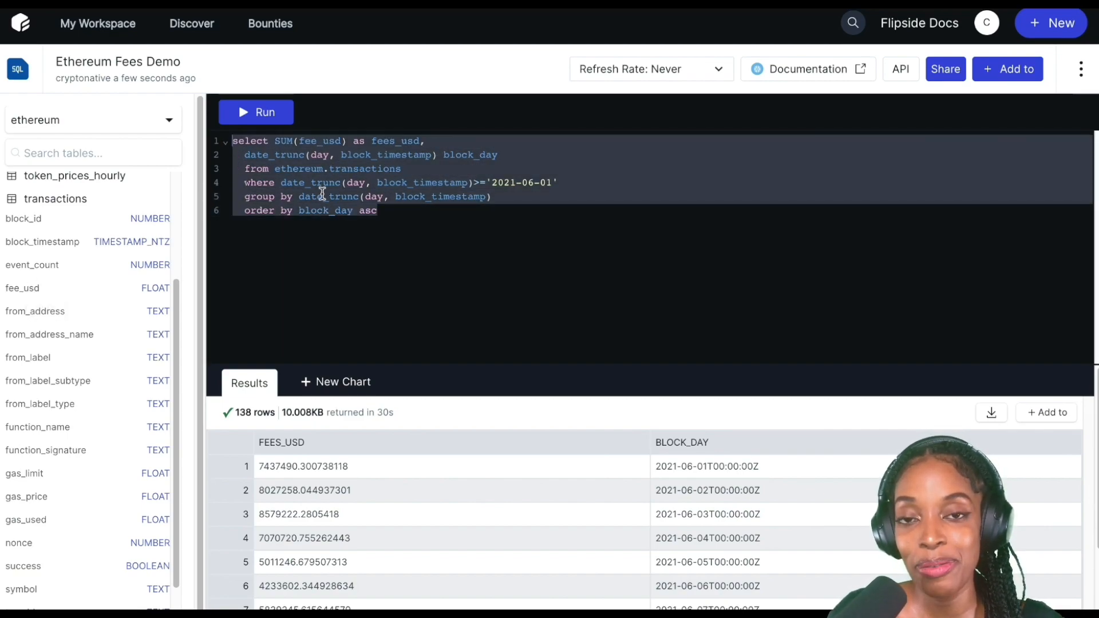
pyautogui.doubleClick(297, 168)
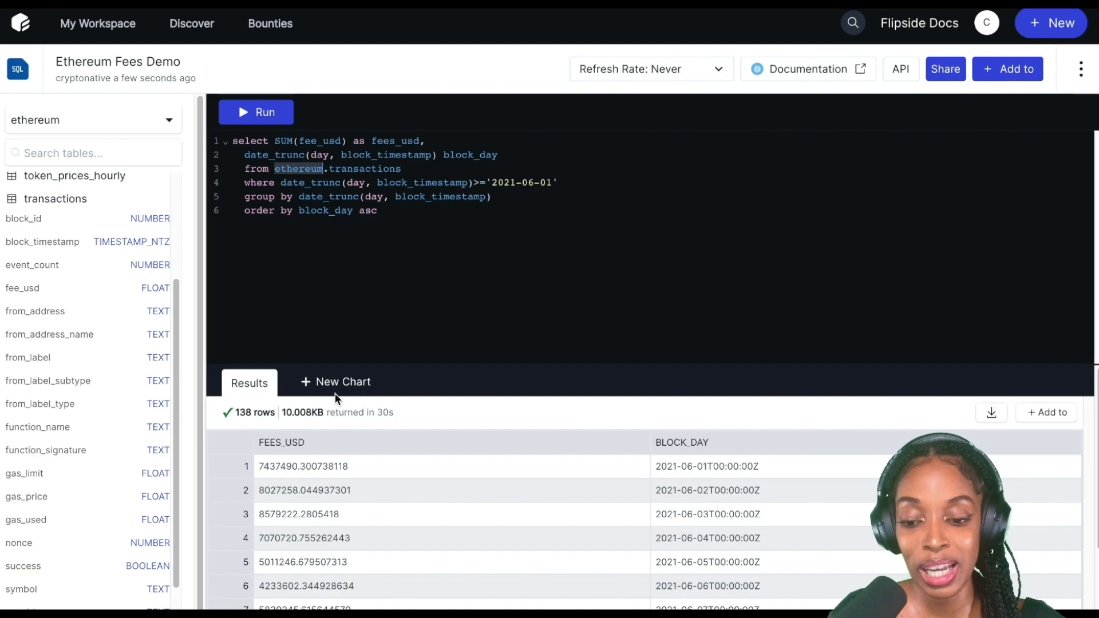
pyautogui.click(335, 383)
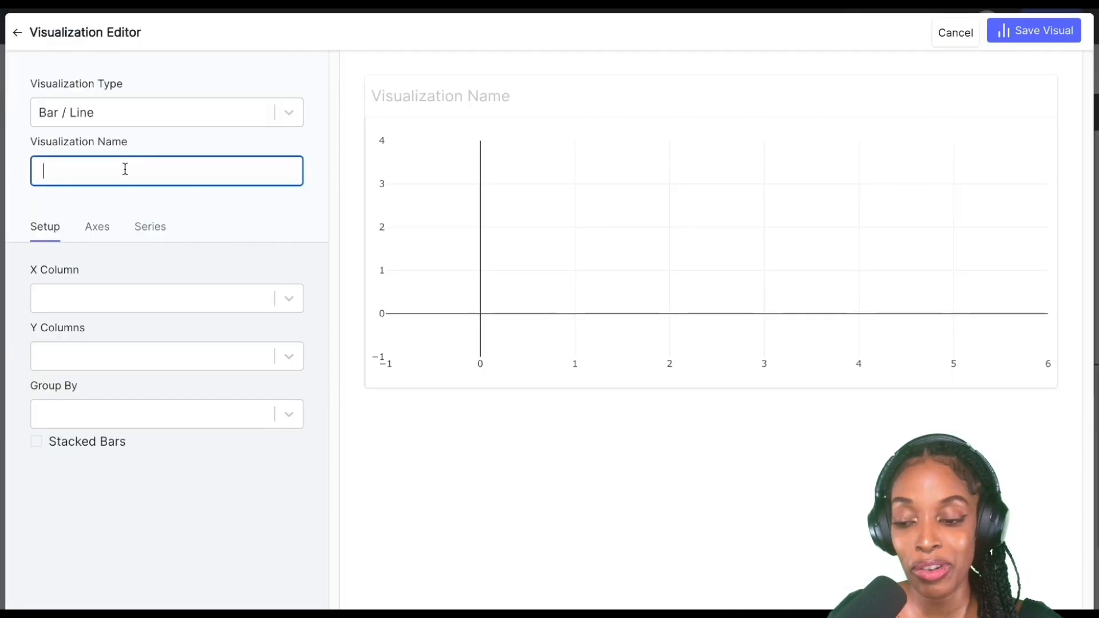
# - Name the chart Ethereum Fees with X BLOCK_DAY, Y FEES_USD, and save it
pyautogui.write('E')
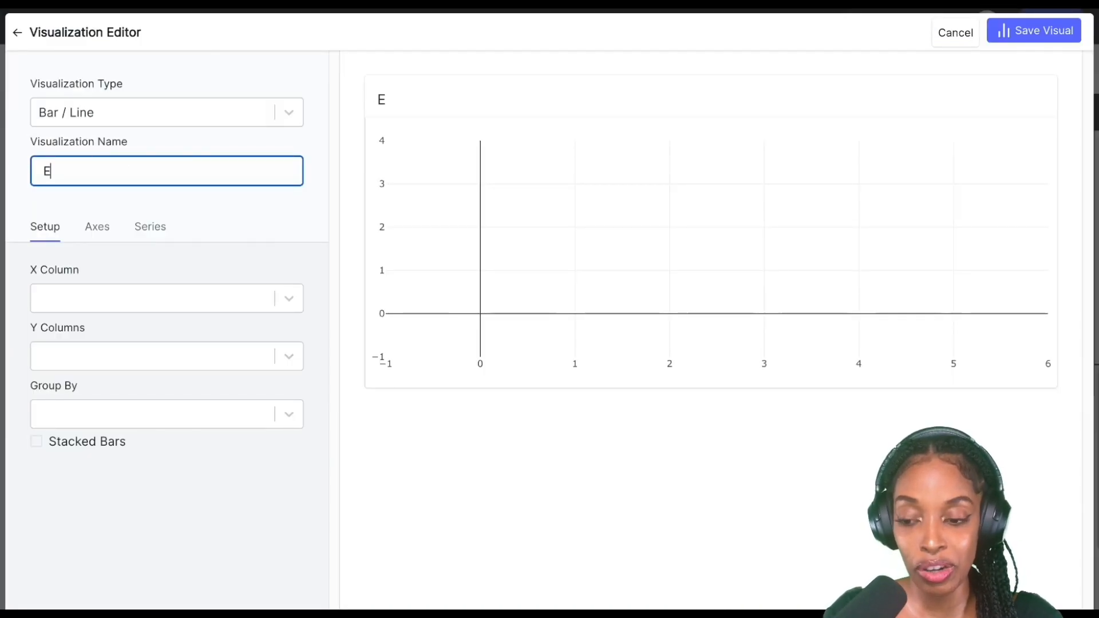
pyautogui.click(155, 297)
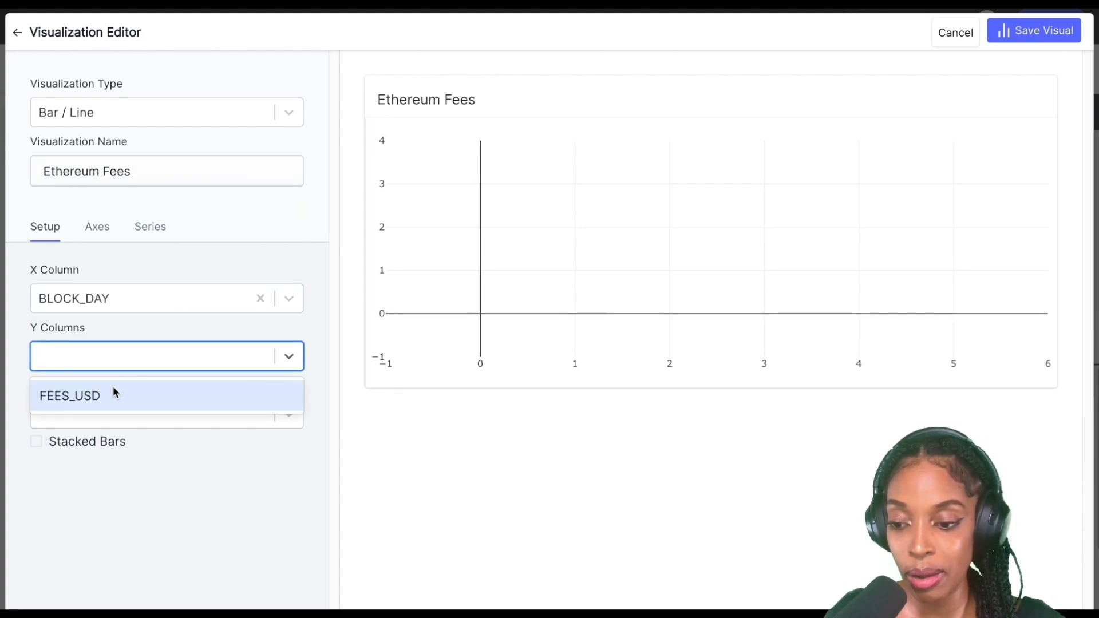
pyautogui.click(70, 395)
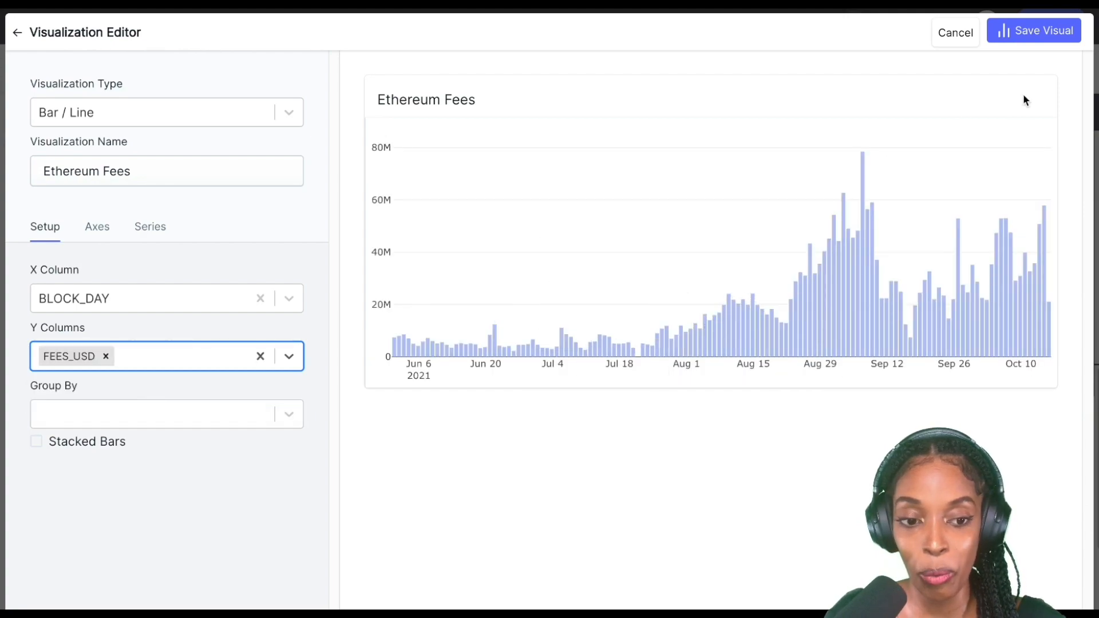
pyautogui.click(954, 32)
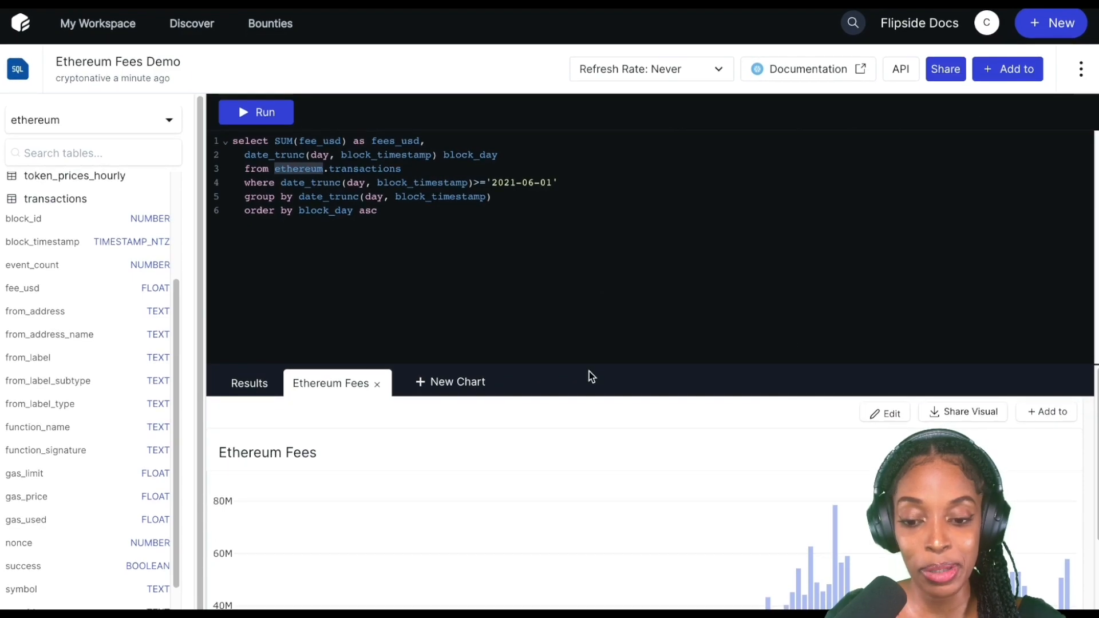
pyautogui.moveTo(981, 417)
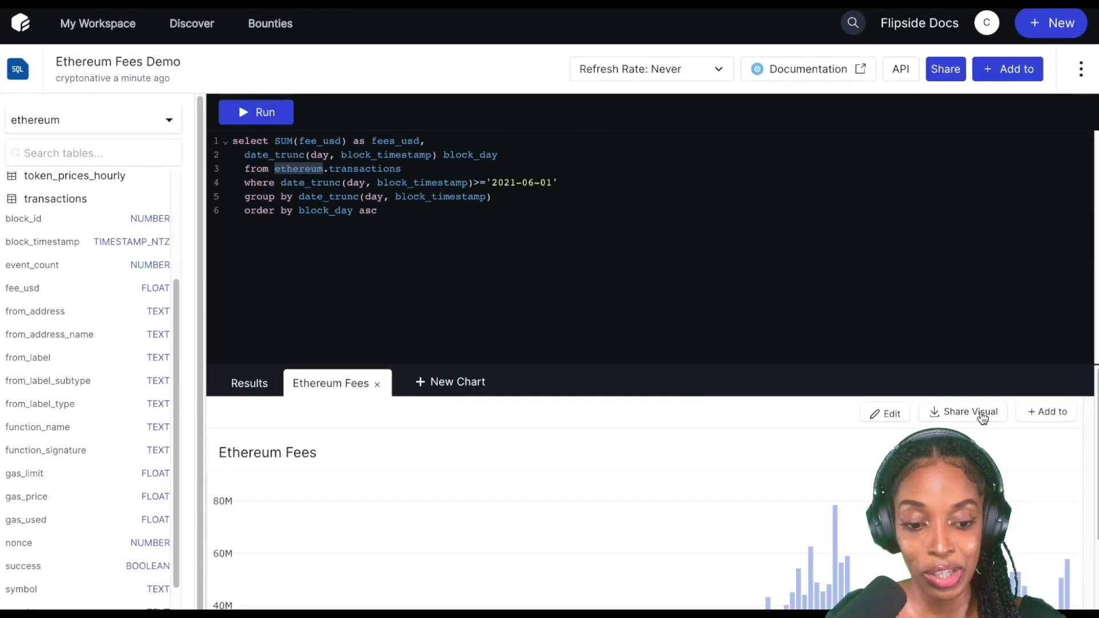
# - Add the Ethereum Fees chart to Polygon Fees Demo and return to My Workspace
pyautogui.click(1047, 411)
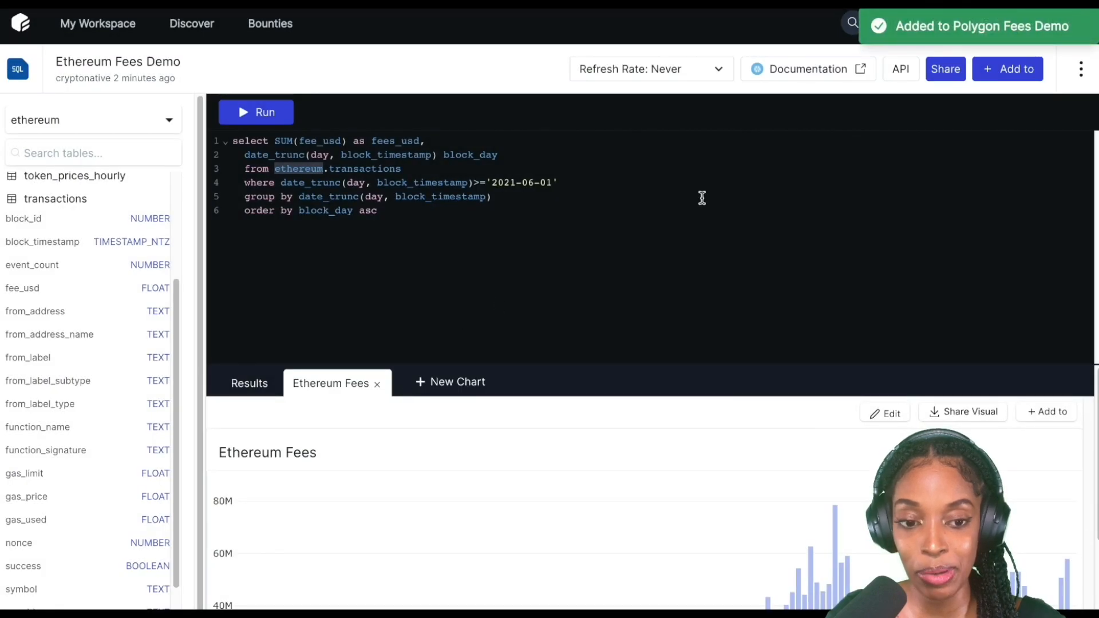
pyautogui.click(96, 22)
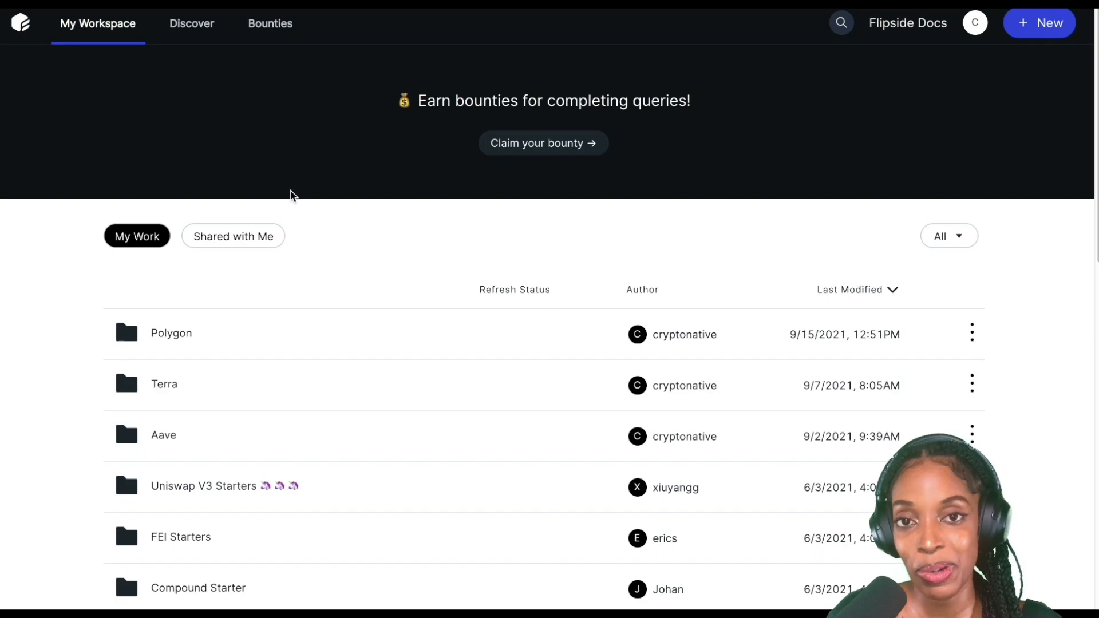
pyautogui.moveTo(245, 216)
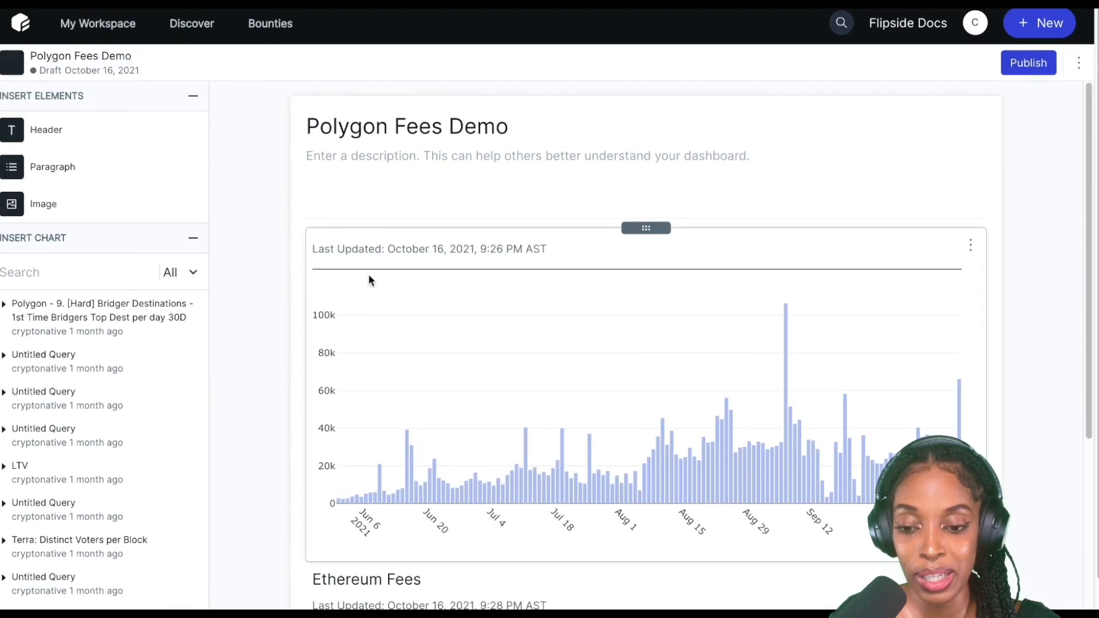
# - Scroll through the Polygon Fees Demo dashboard's Polygon and Ethereum fee charts
pyautogui.scroll(-3)
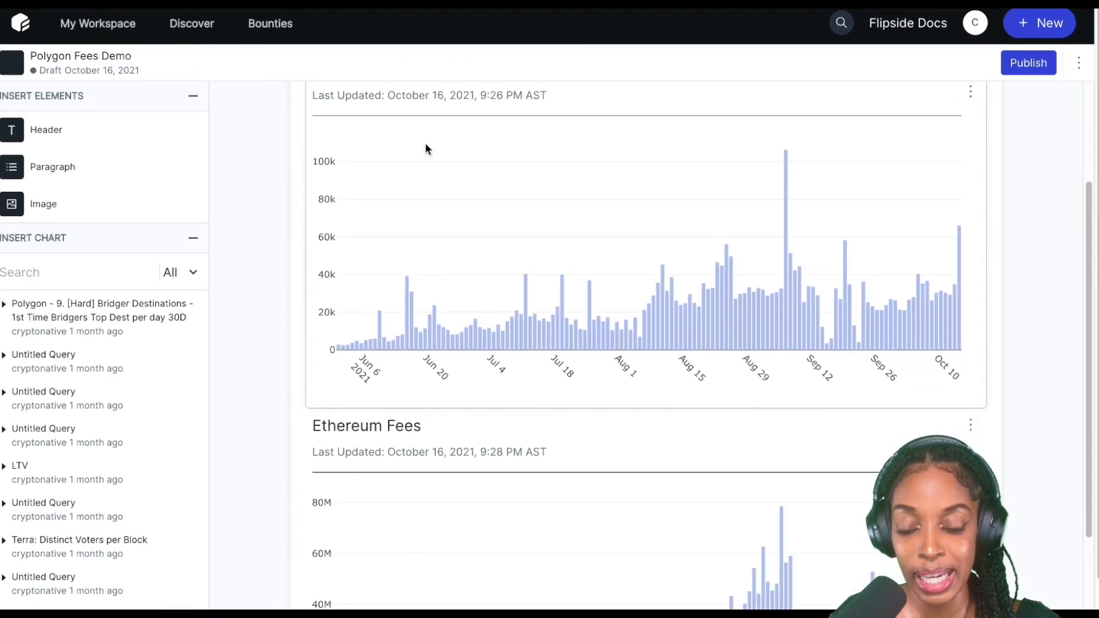
pyautogui.scroll(3)
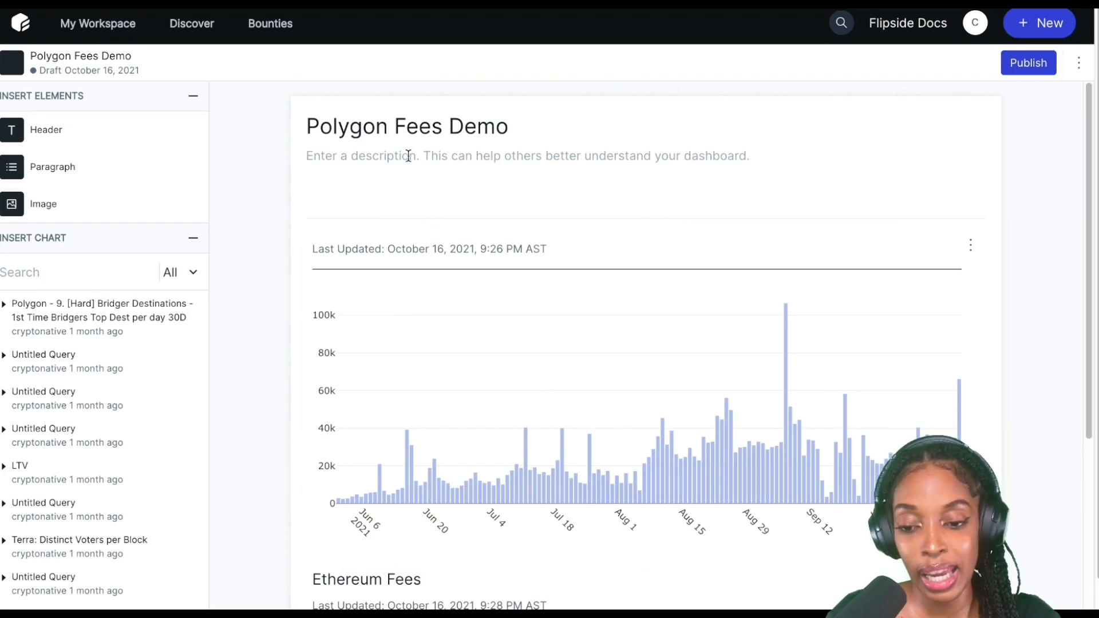
# - Write 'HEre are the daily gas fees on Polygon and' under the dashboard title
pyautogui.write('T')
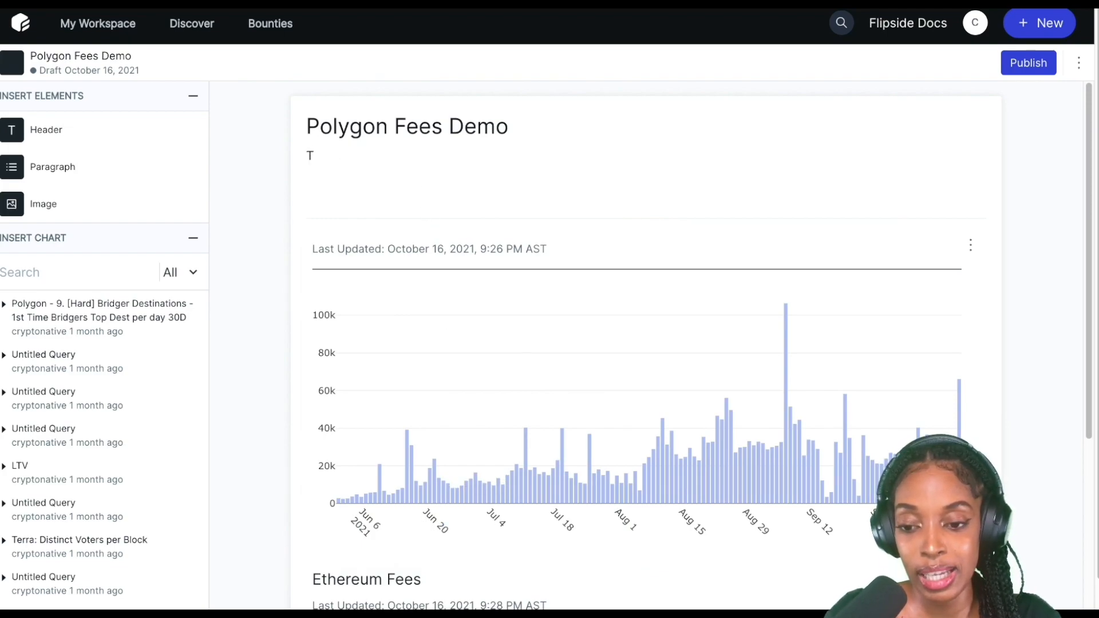
pyautogui.write('er')
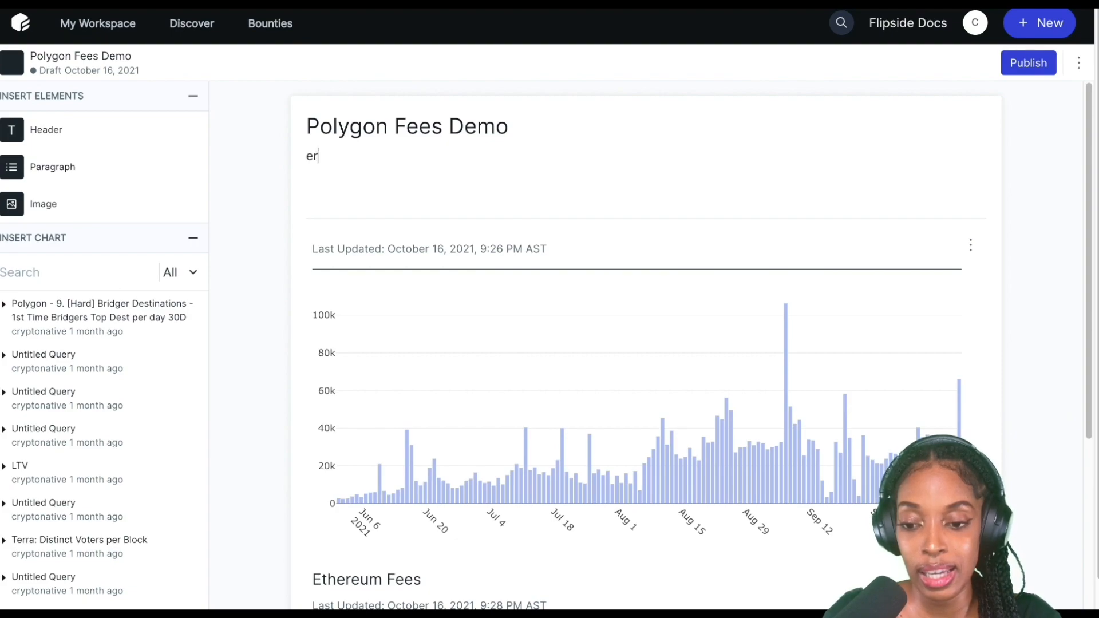
pyautogui.write('HEre are the daily')
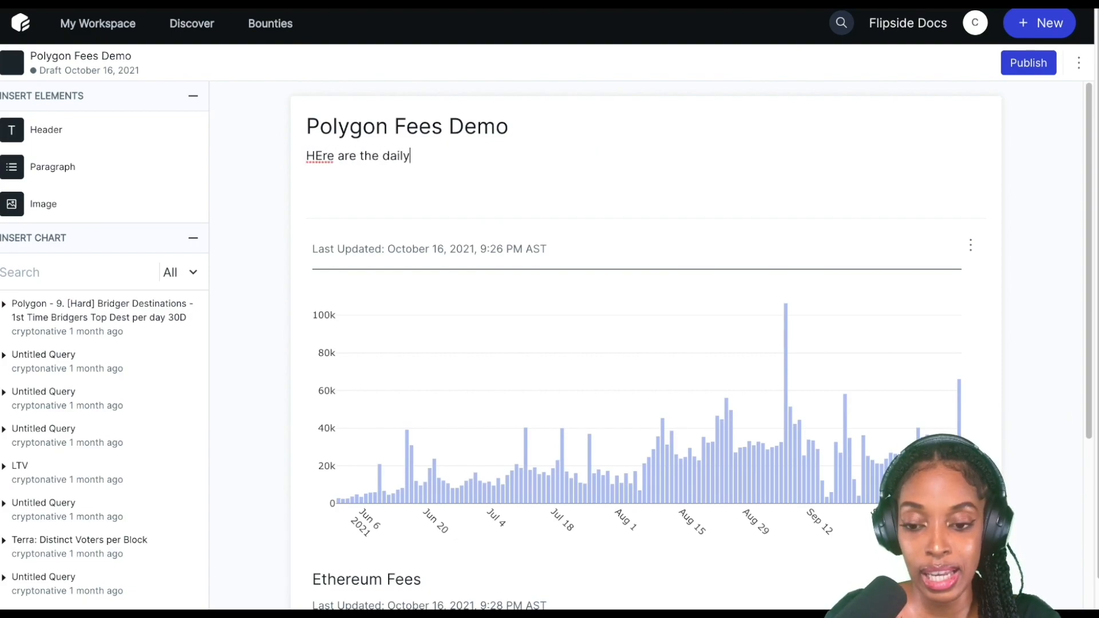
pyautogui.write('gas fees on Poly')
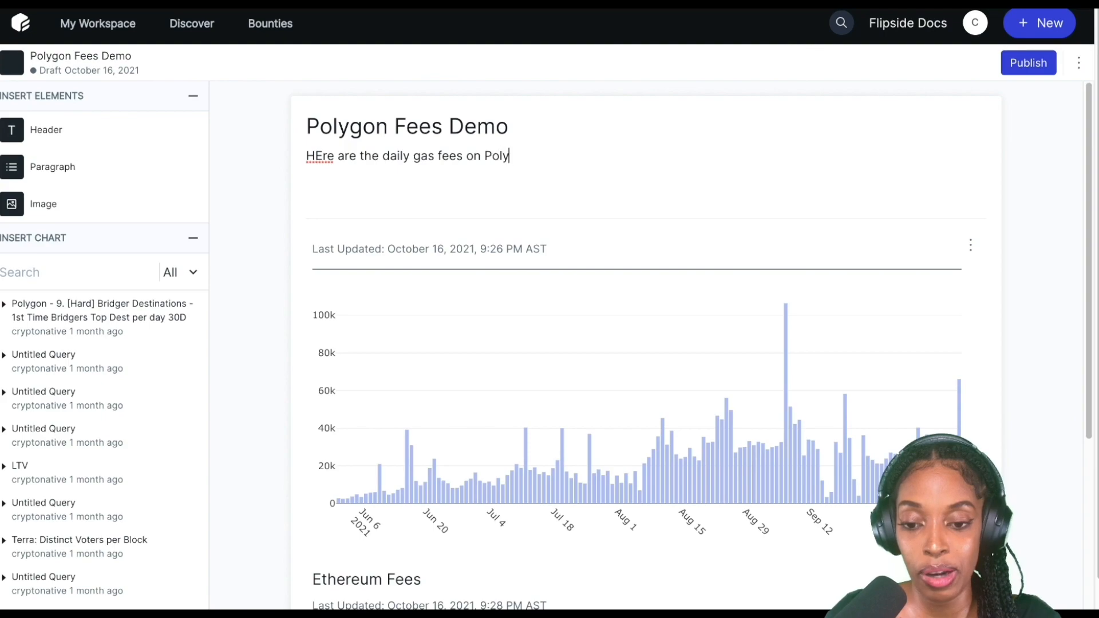
pyautogui.write('gon oand E')
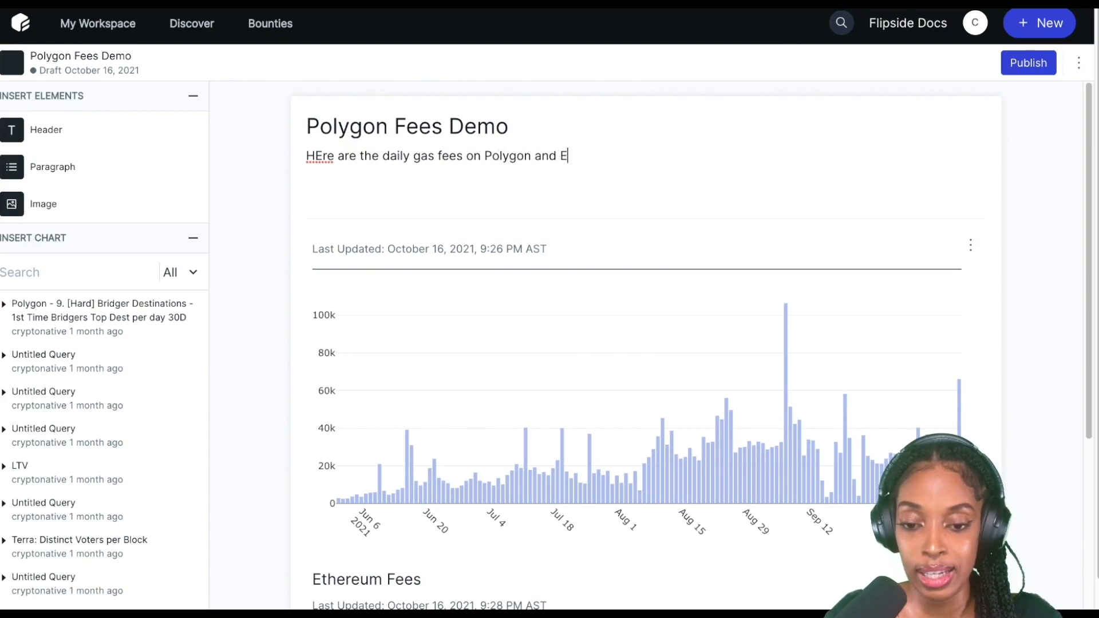
# - Complete the description as 'HEre are the daily gas fees on Polygon and Ethereum.'
pyautogui.scroll(-3)
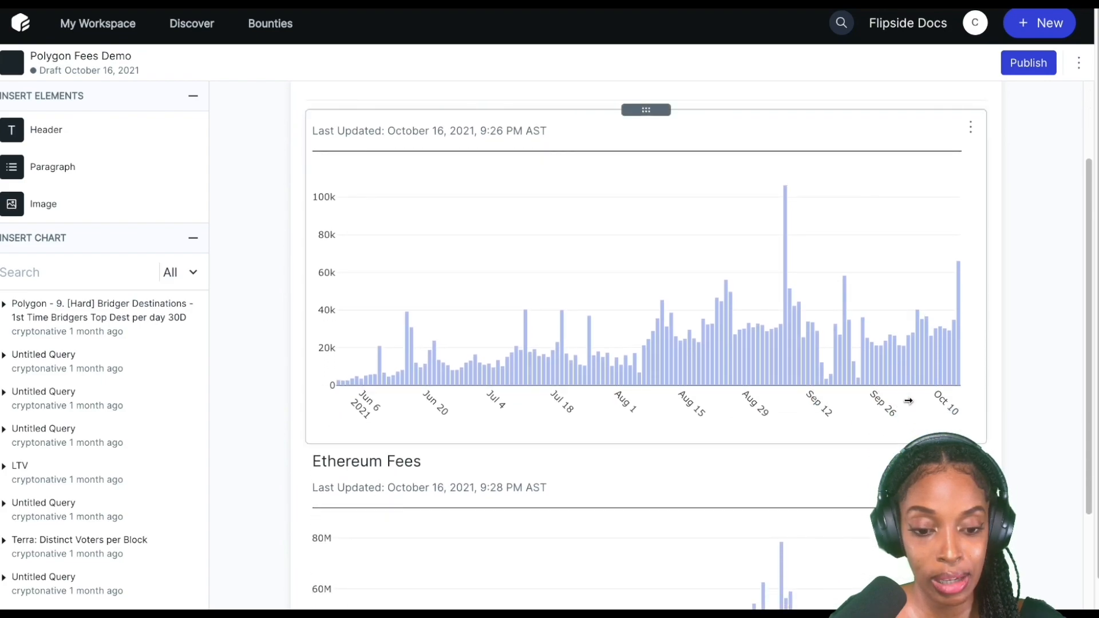
pyautogui.moveTo(817, 375)
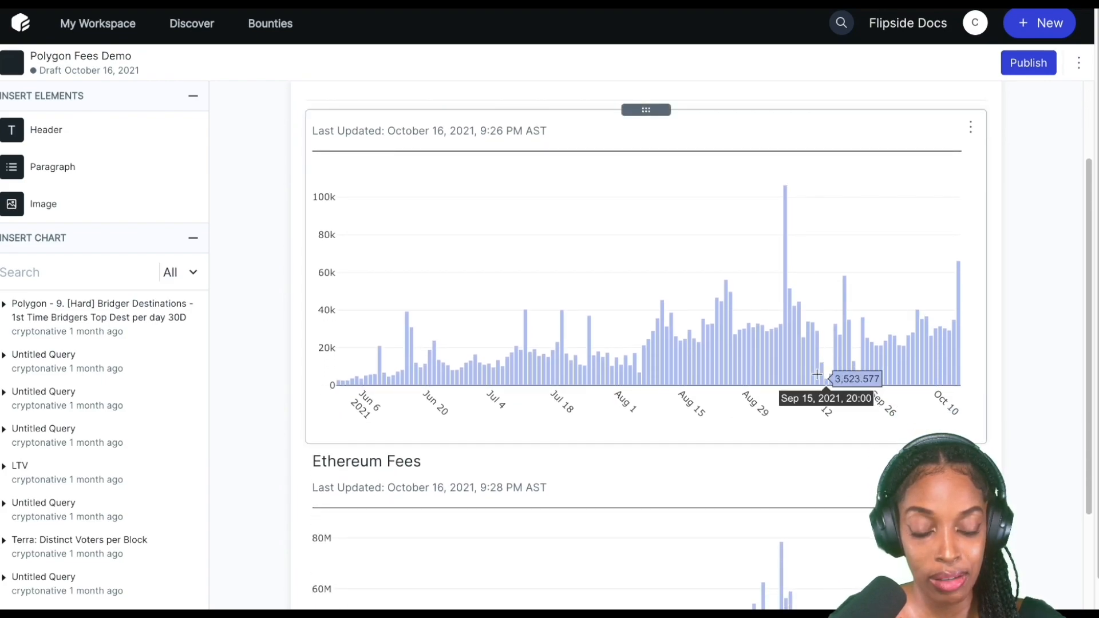
pyautogui.scroll(-3)
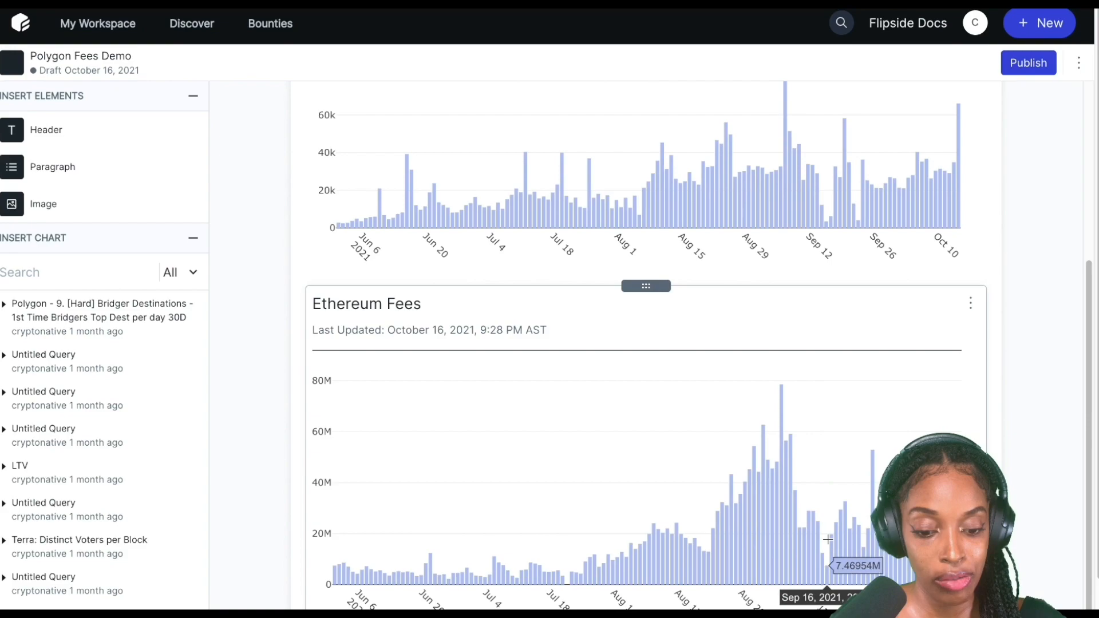
pyautogui.moveTo(812, 225)
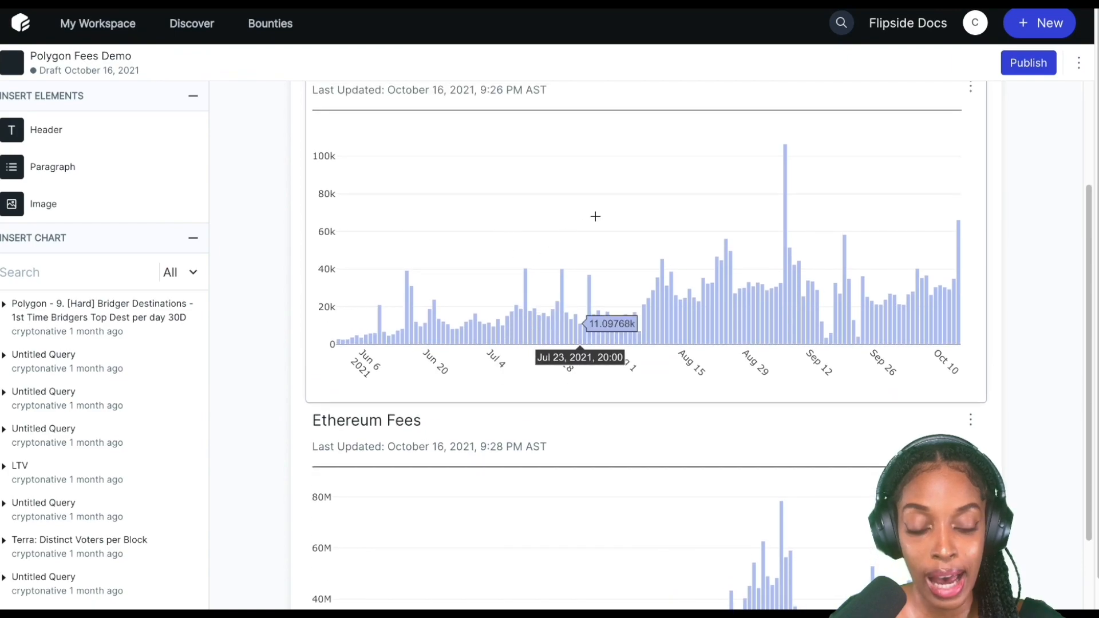
pyautogui.scroll(-3)
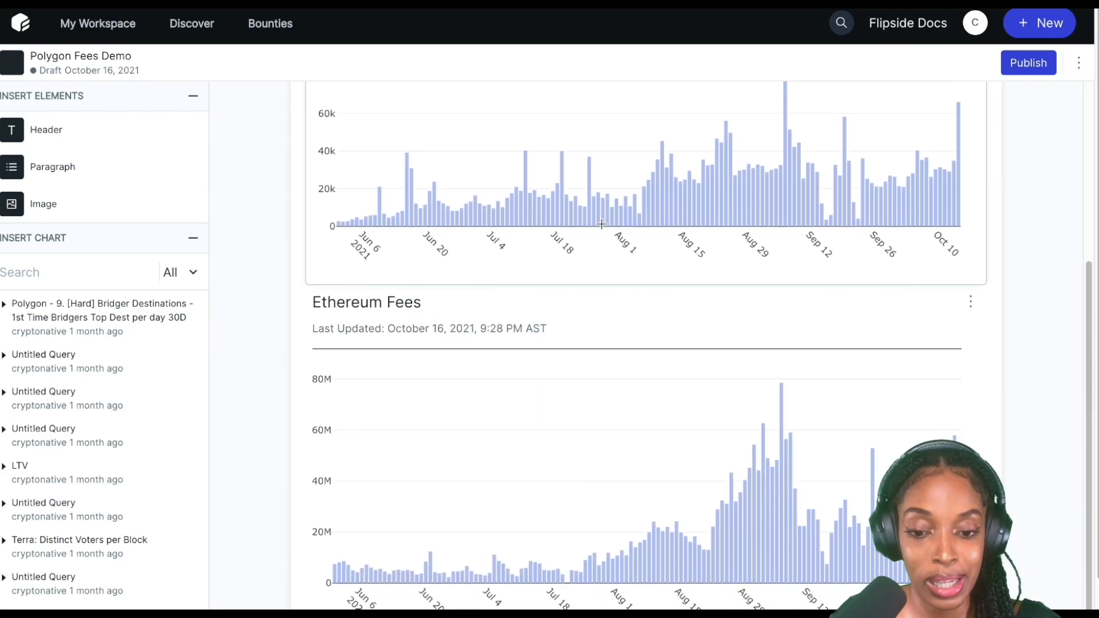
pyautogui.scroll(-3)
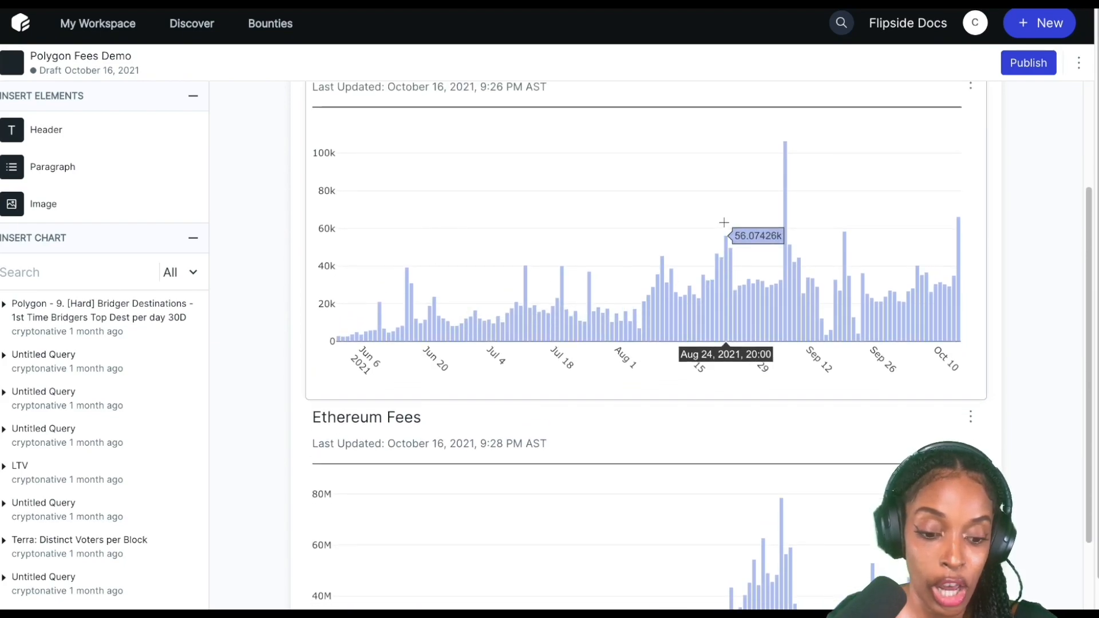
pyautogui.scroll(-3)
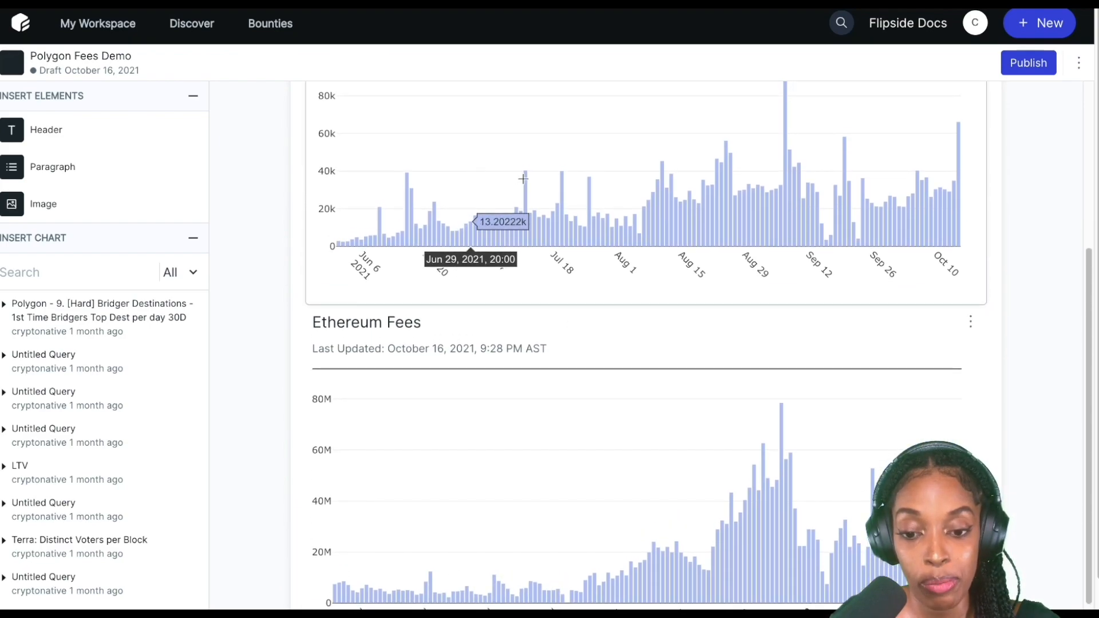
pyautogui.scroll(-3)
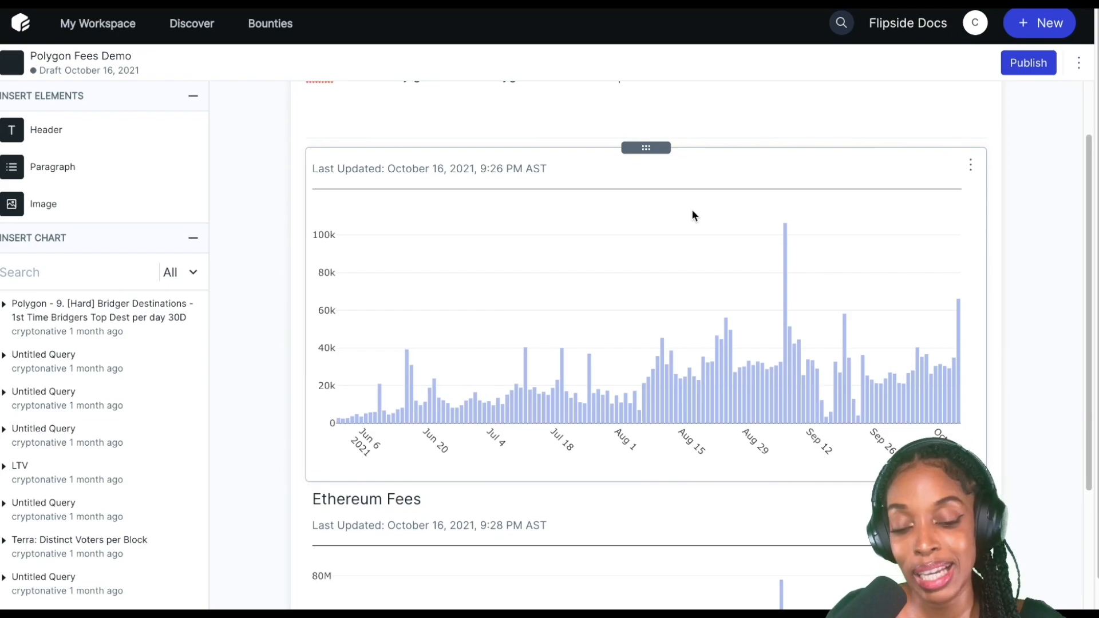
pyautogui.scroll(-3)
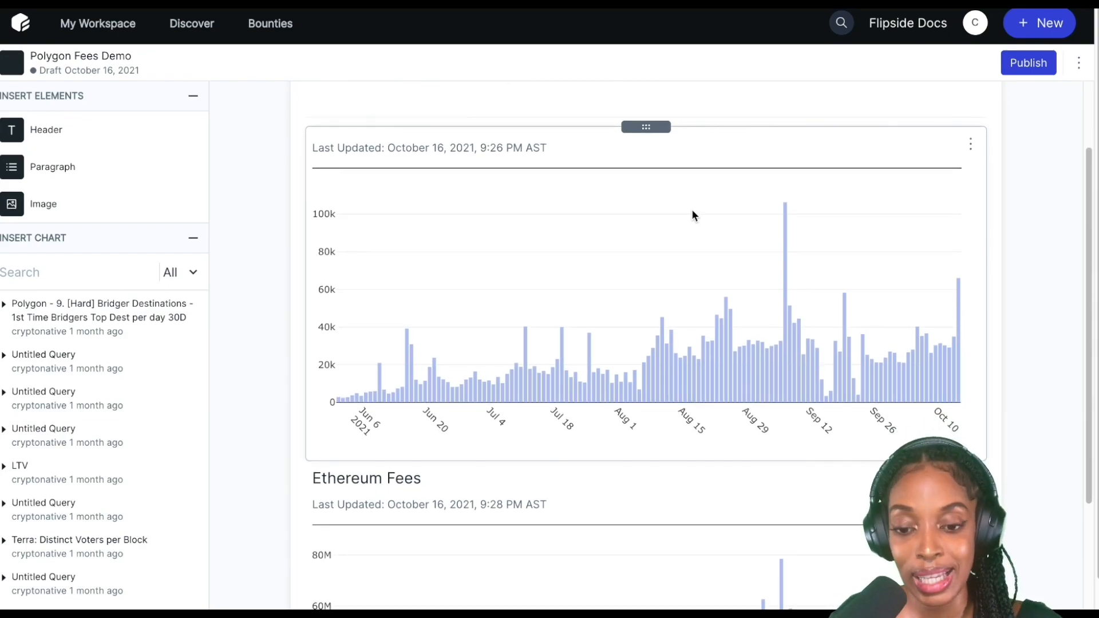
pyautogui.write('HEre are the daily gas fees on Polygon and Ethereum.')
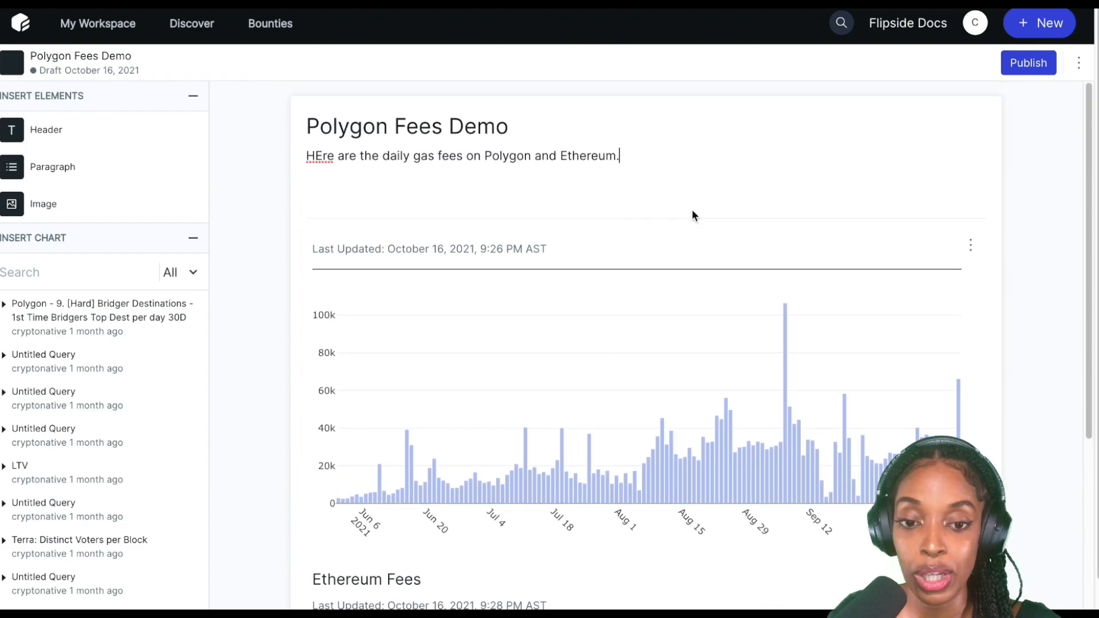
pyautogui.moveTo(549, 116)
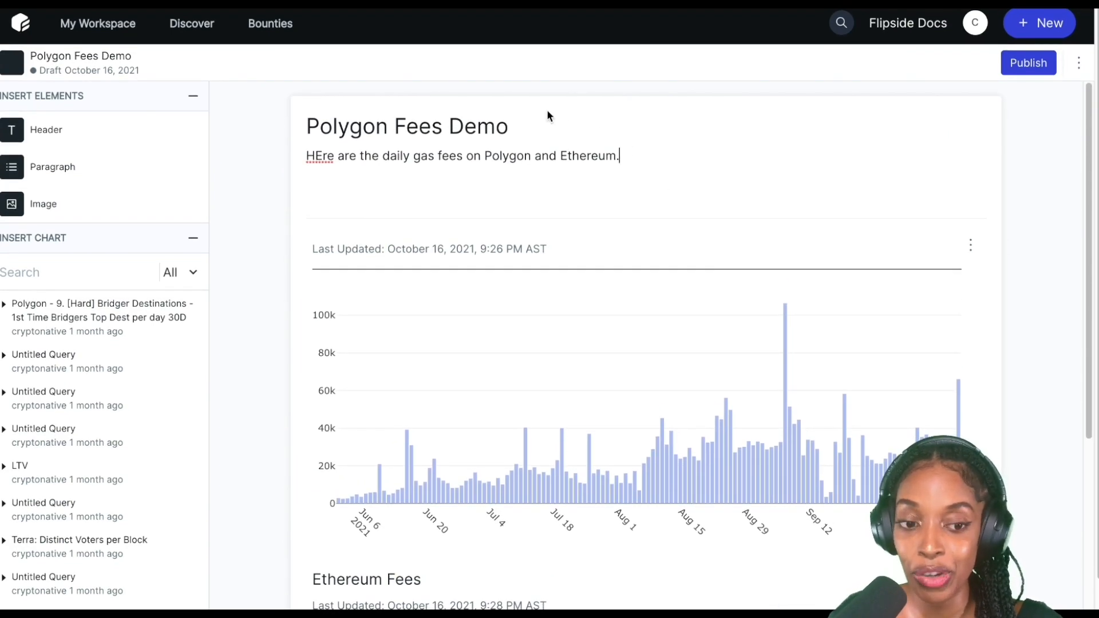
pyautogui.moveTo(959, 76)
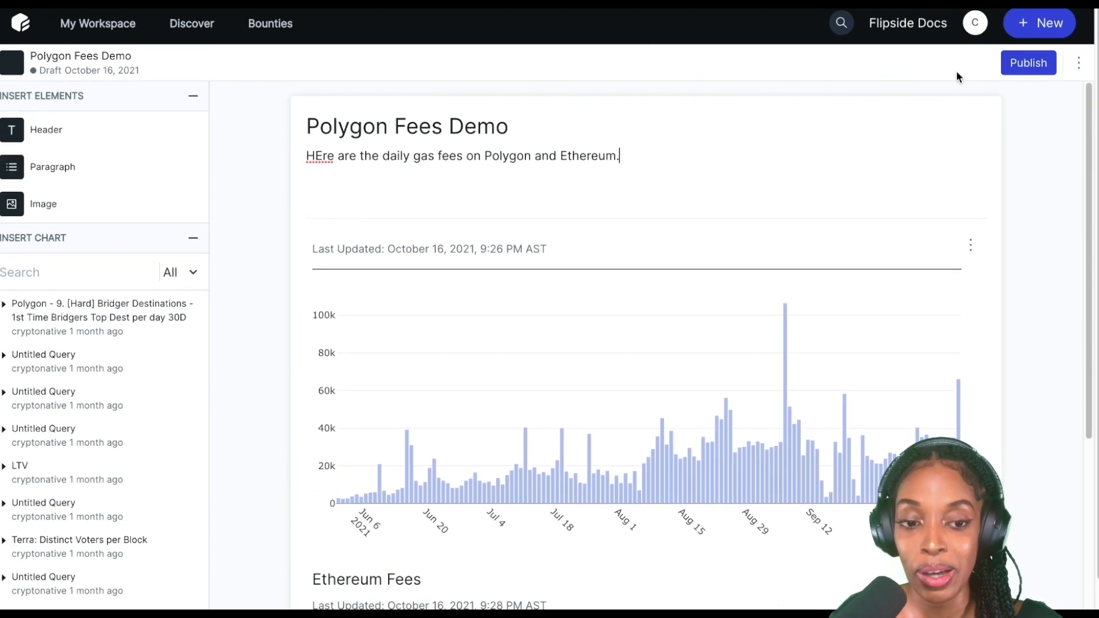
# - Publish the Polygon Fees Demo dashboard, copy its URL and view the live page
pyautogui.click(1028, 62)
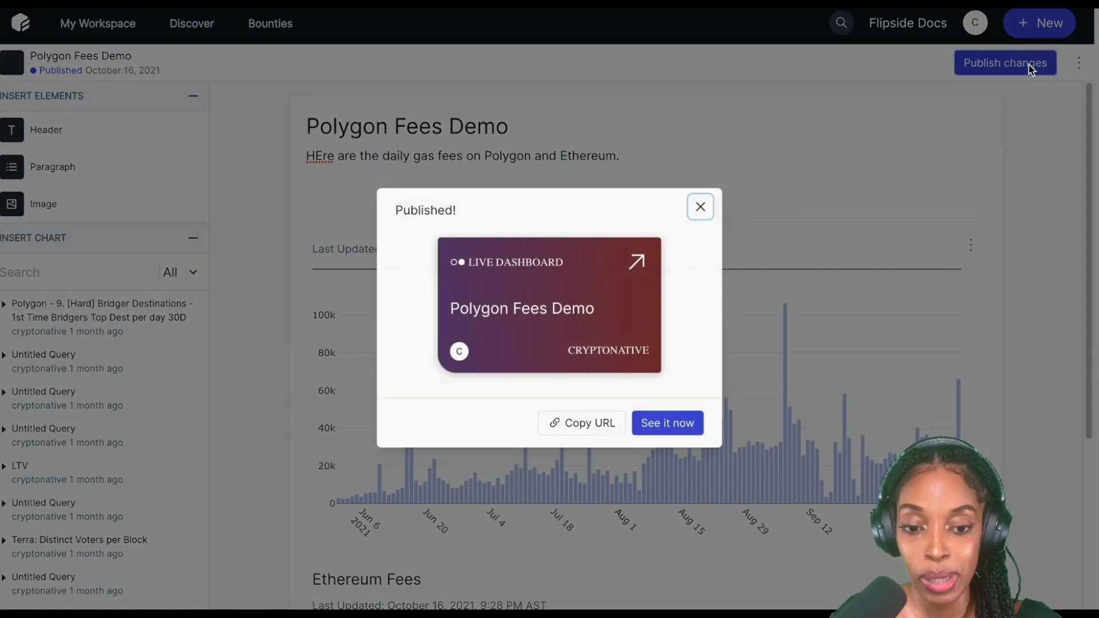
pyautogui.click(581, 423)
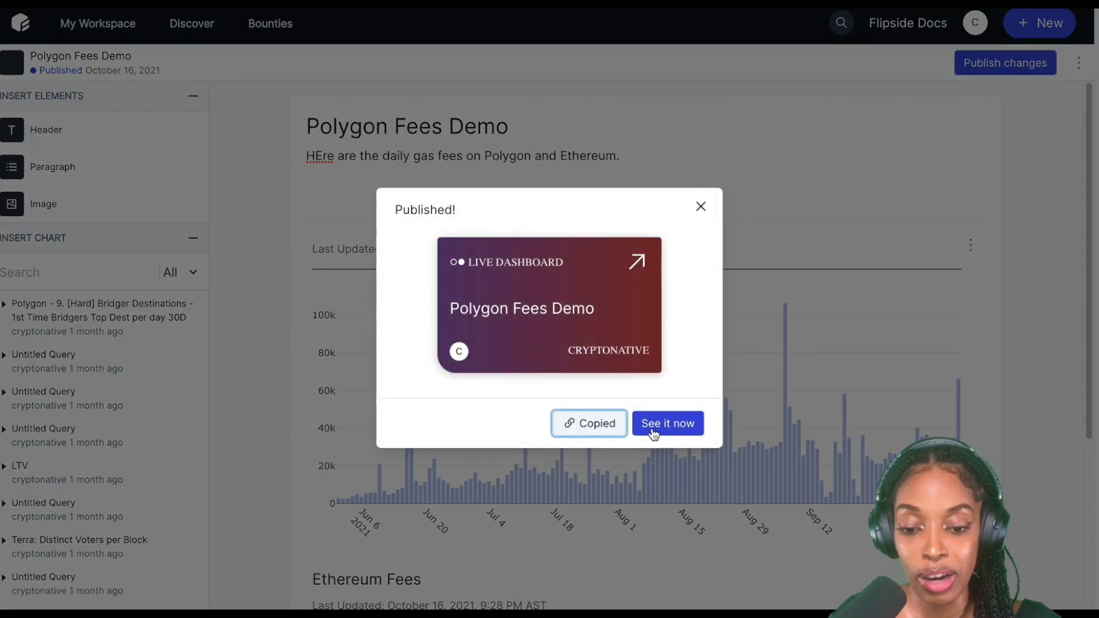
pyautogui.click(666, 423)
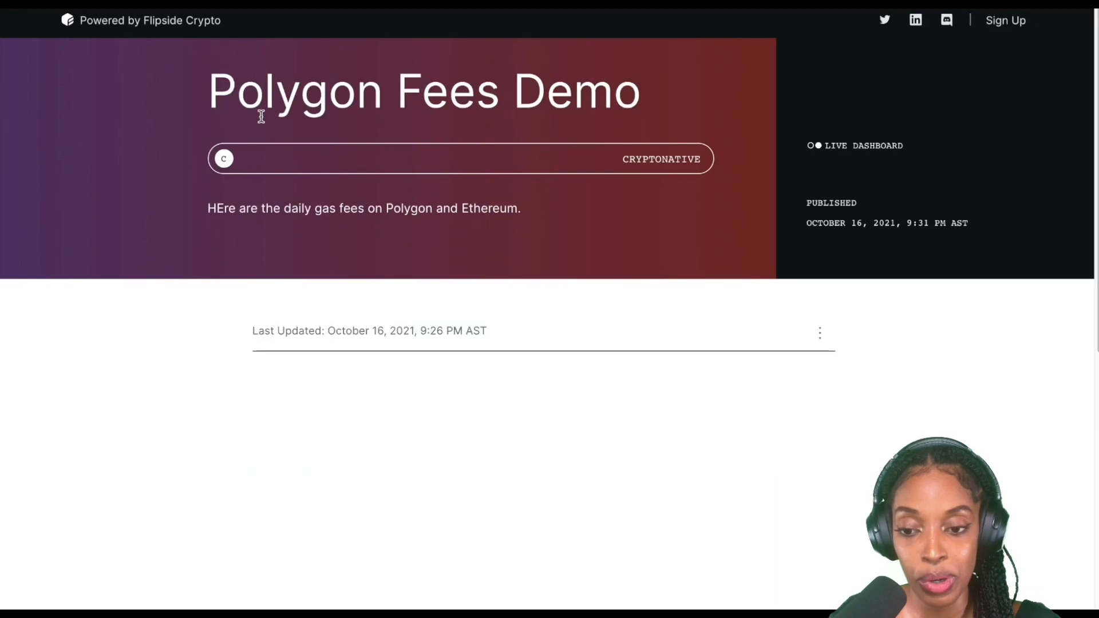
pyautogui.scroll(-3)
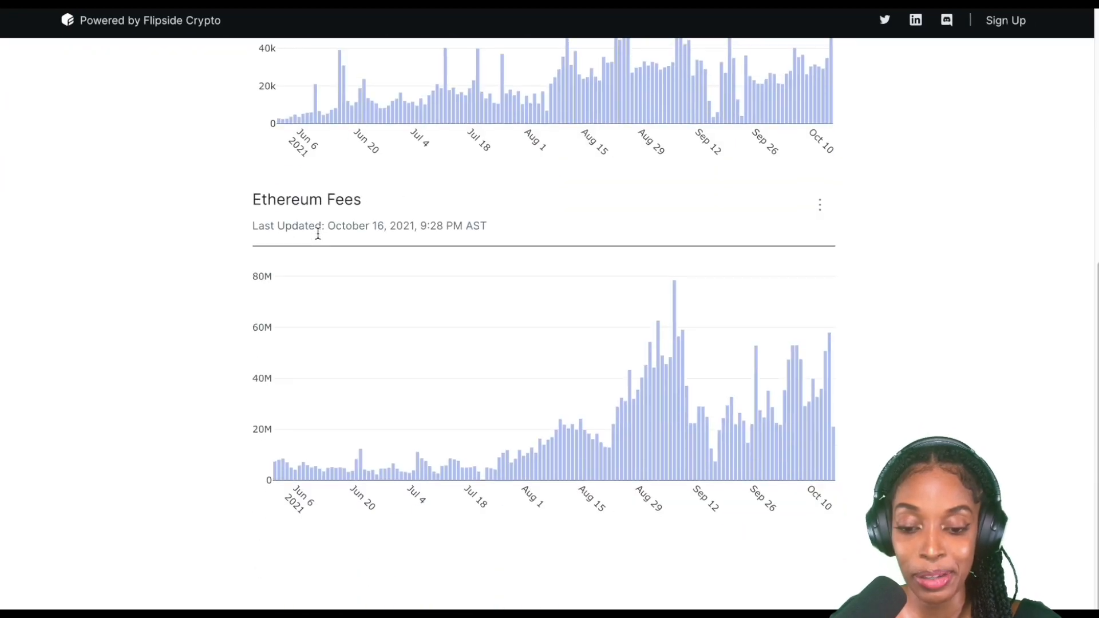
pyautogui.scroll(3)
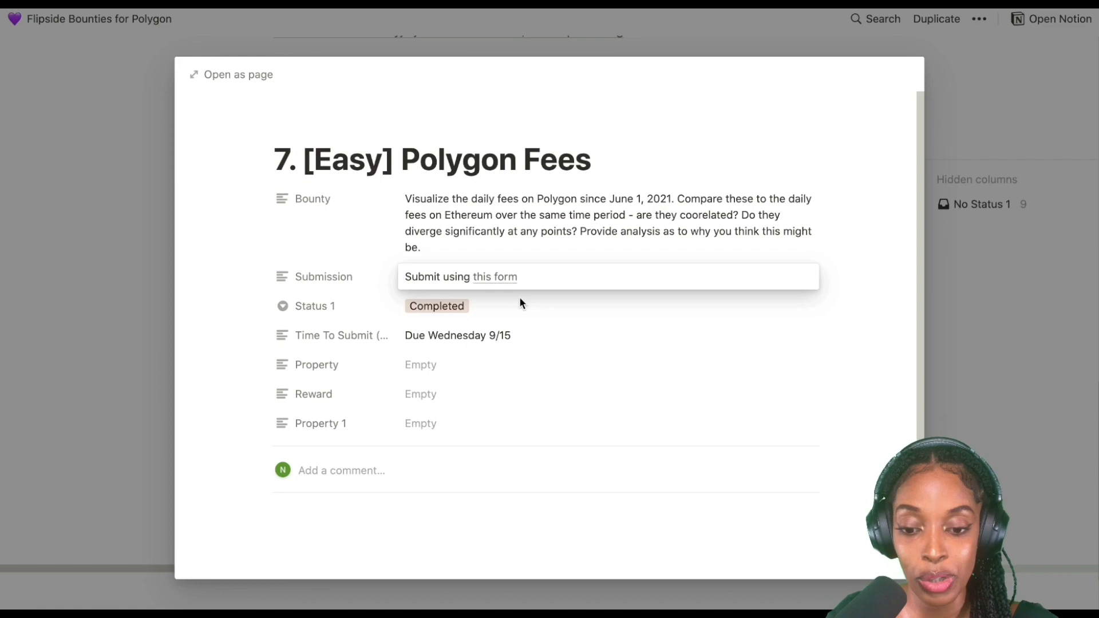
# - Follow the 'this form' submission link in the Polygon Fees bounty card
pyautogui.click(494, 275)
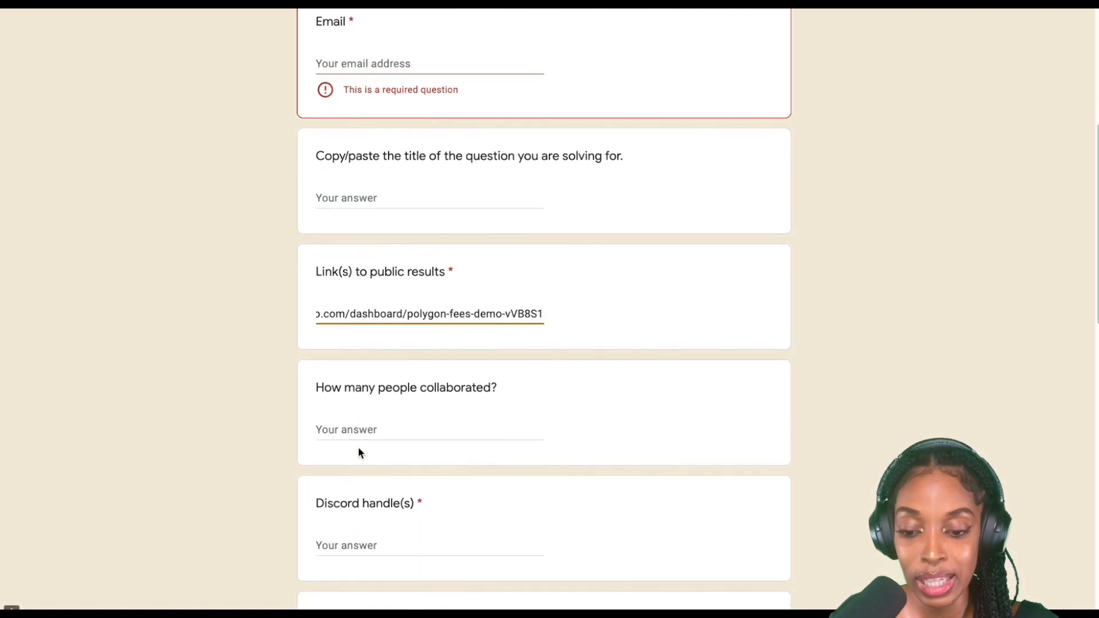
# - Enter a Discord handle starting 'cr' and submit the bounty form
pyautogui.scroll(-3)
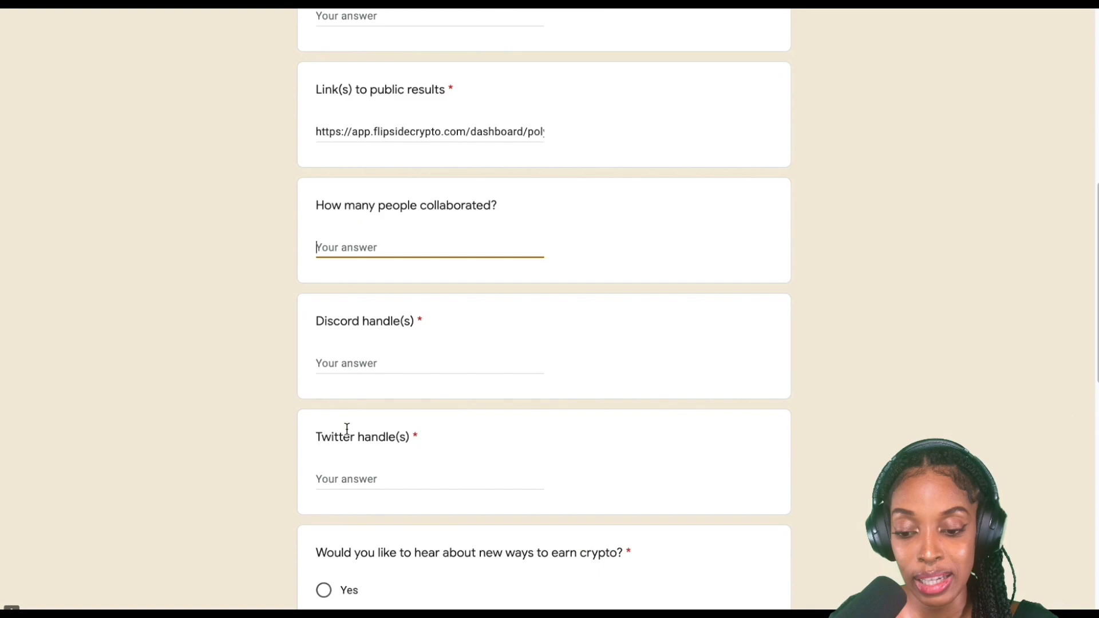
pyautogui.write('cr')
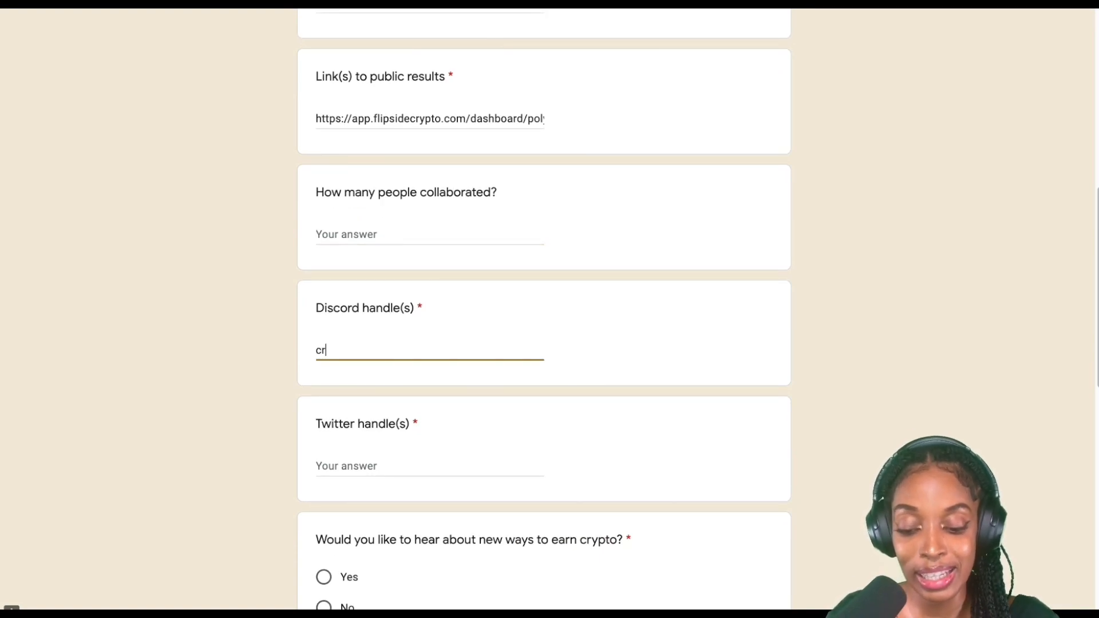
pyautogui.scroll(-3)
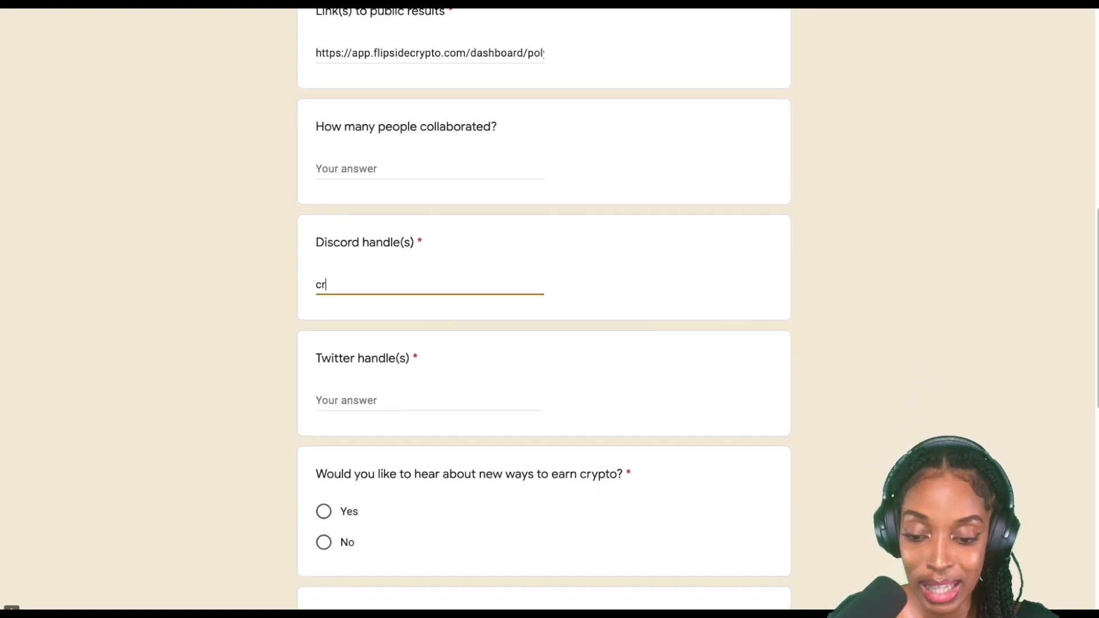
pyautogui.scroll(-3)
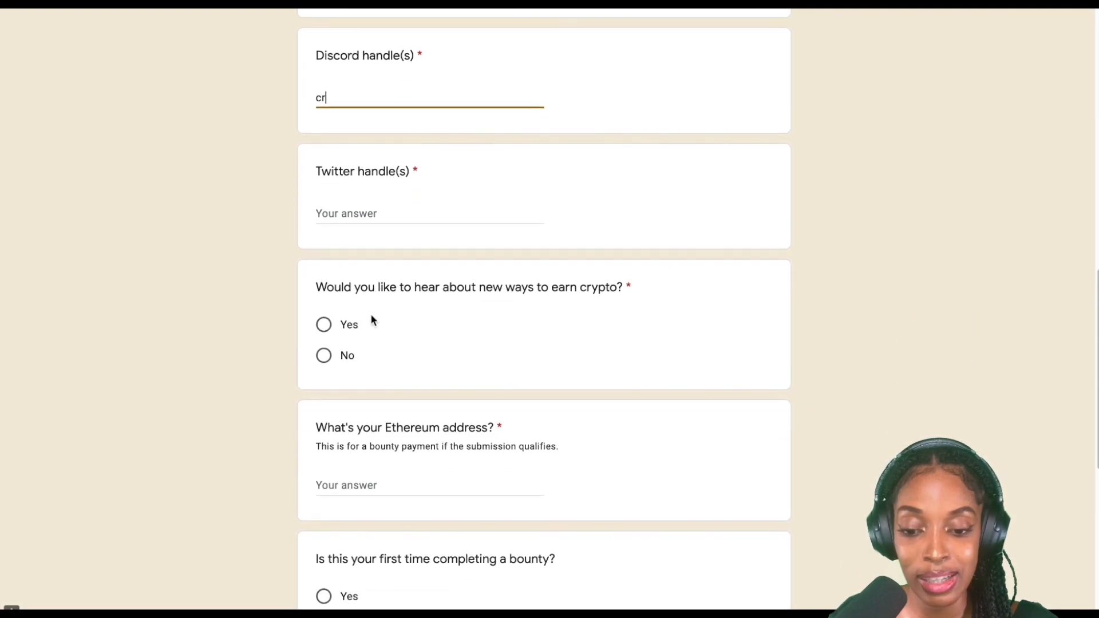
pyautogui.scroll(-3)
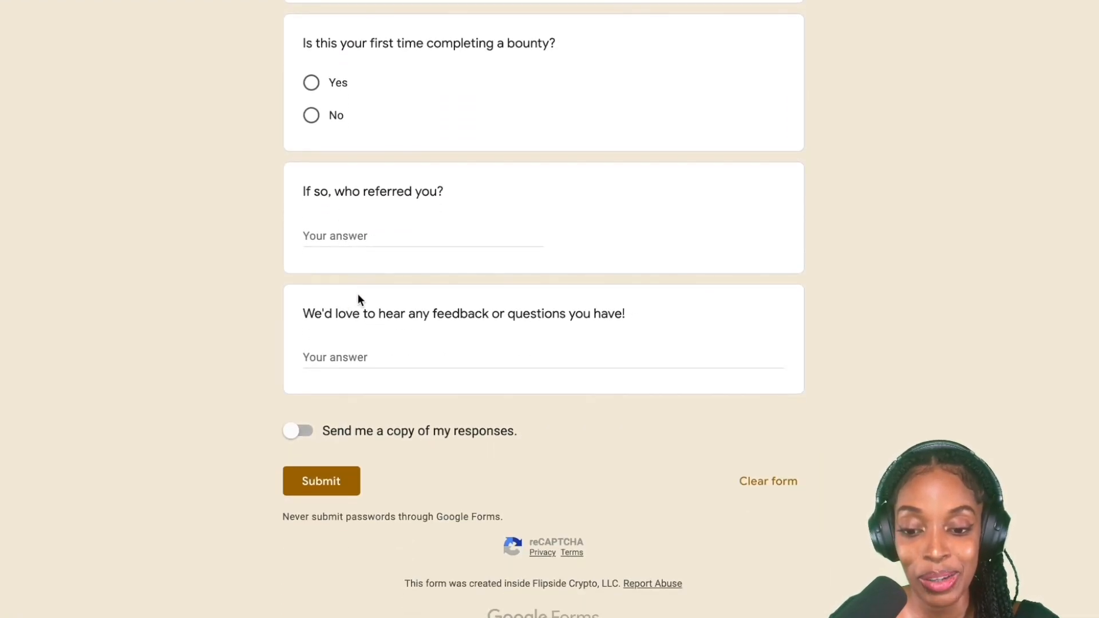
pyautogui.click(320, 480)
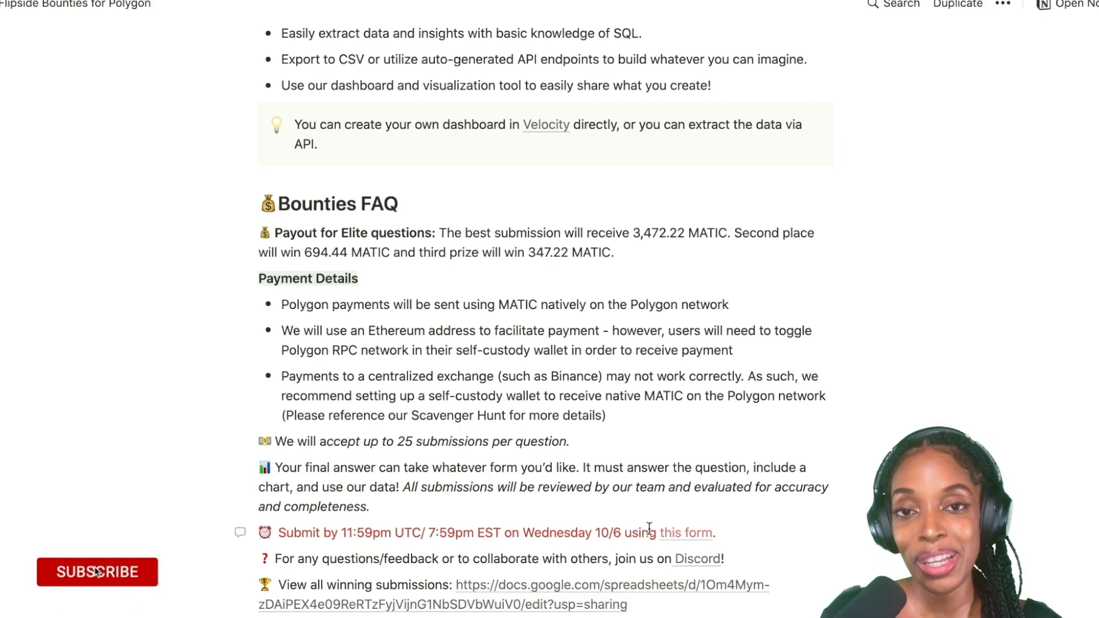
# - Go back to the Notion Flipside Bounties for Polygon page at the Bounties FAQ
pyautogui.click(96, 572)
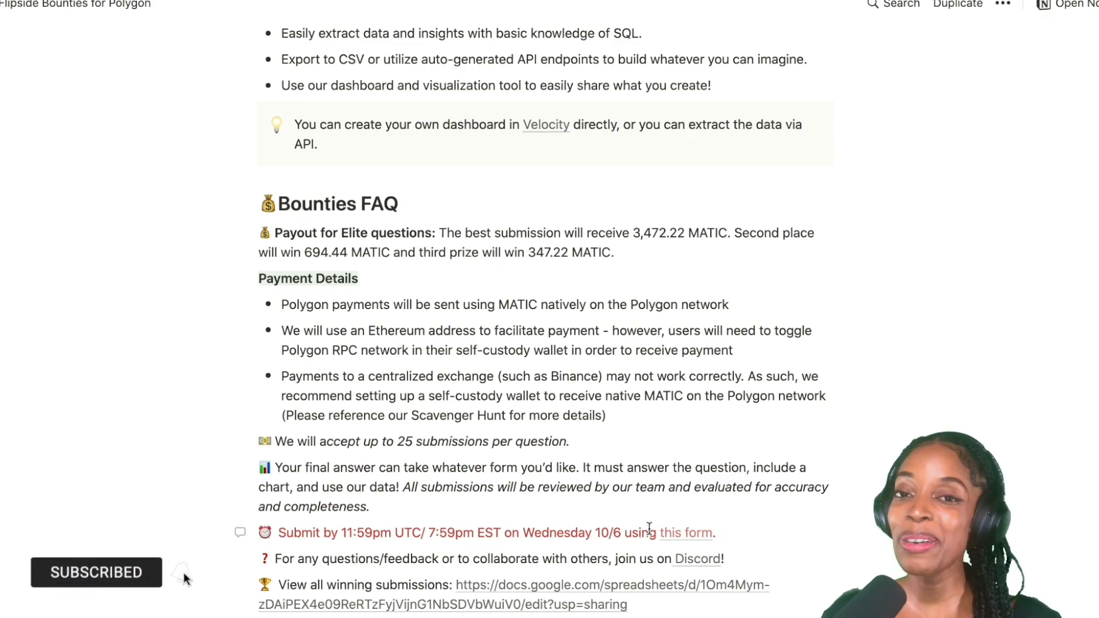